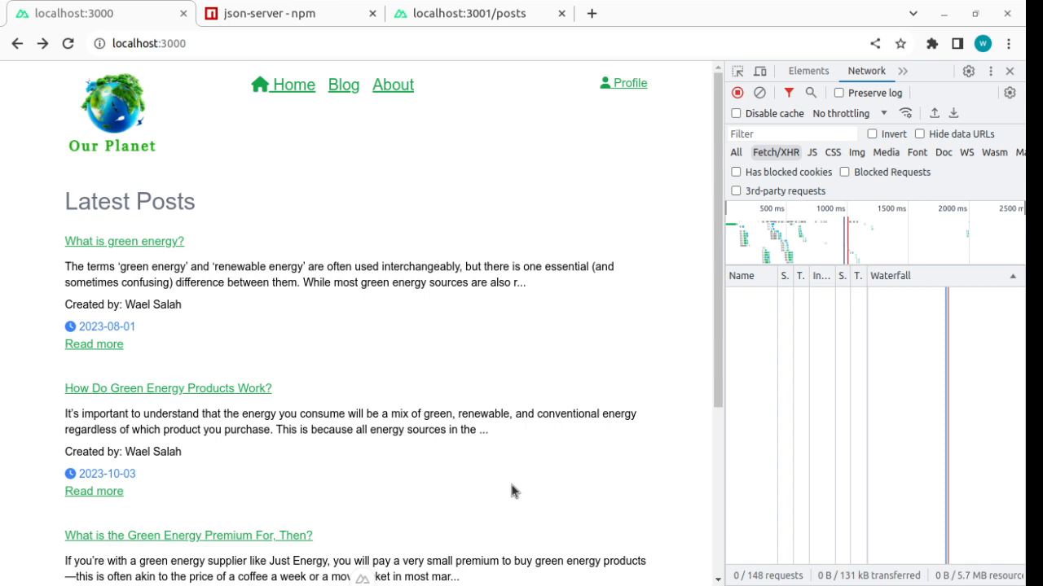
mouse_move(350, 173)
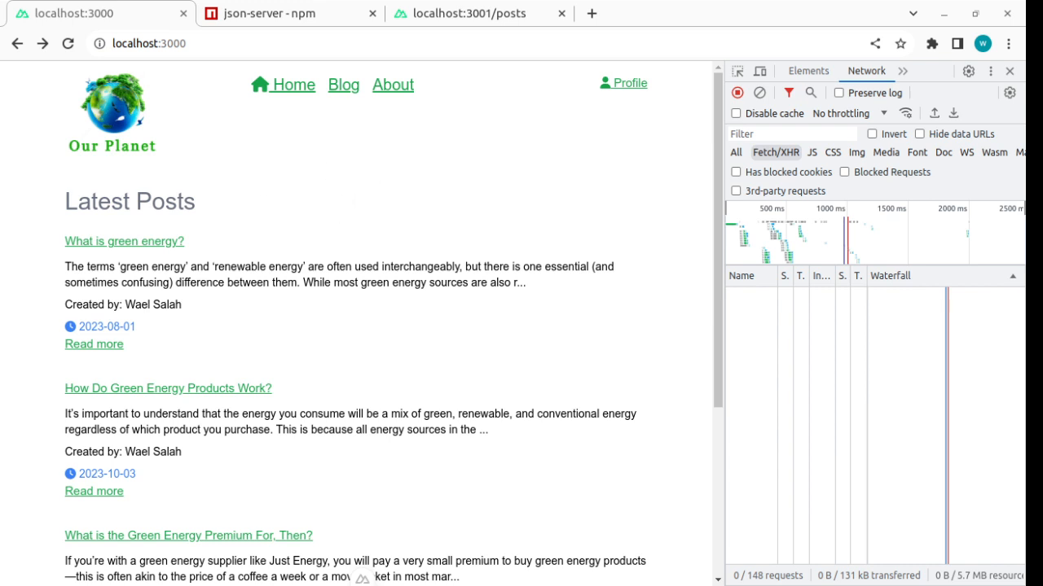
mouse_move(210, 349)
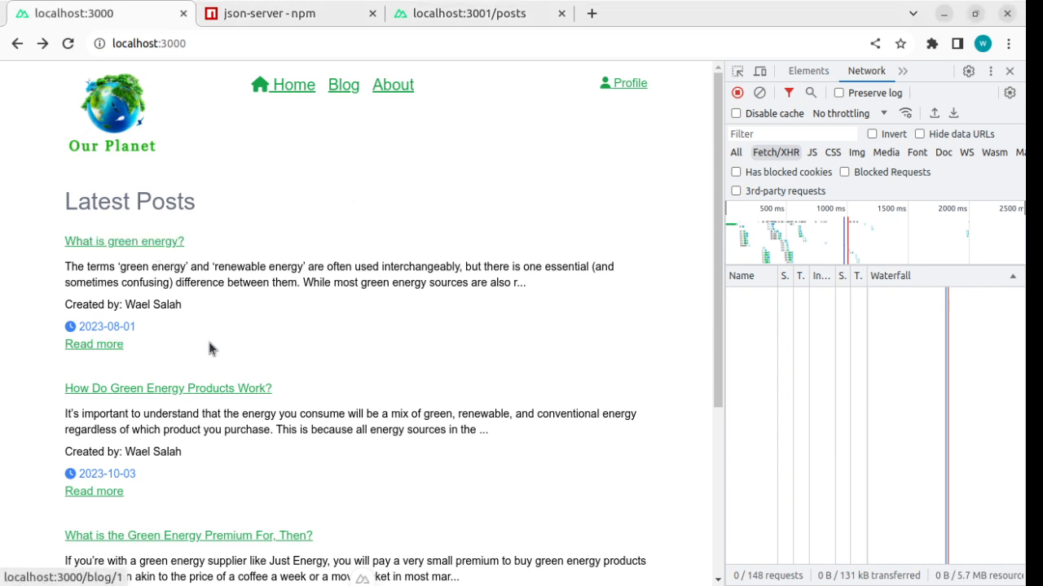
mouse_move(133, 235)
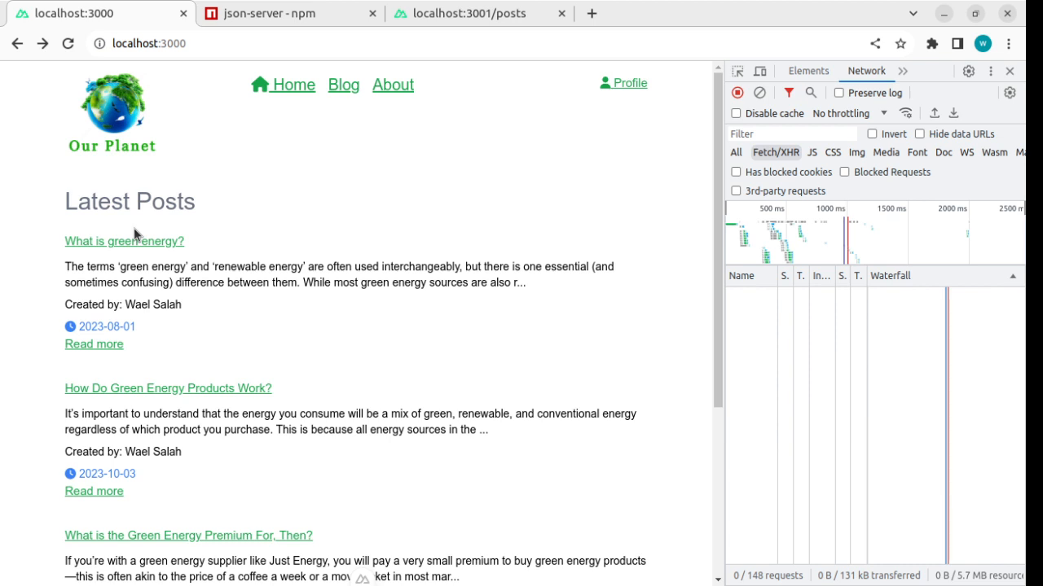
mouse_move(66, 264)
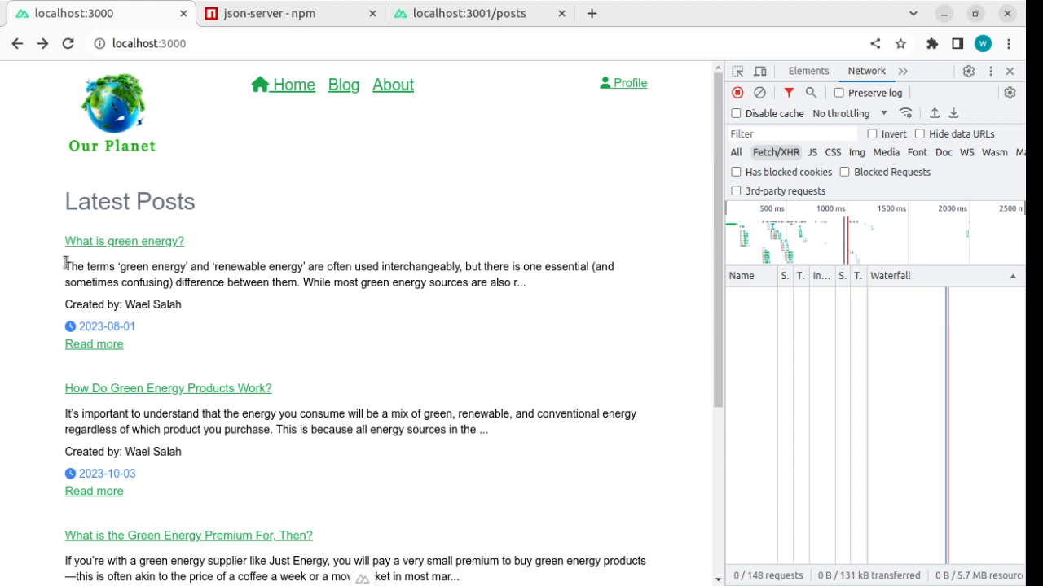
mouse_move(384, 372)
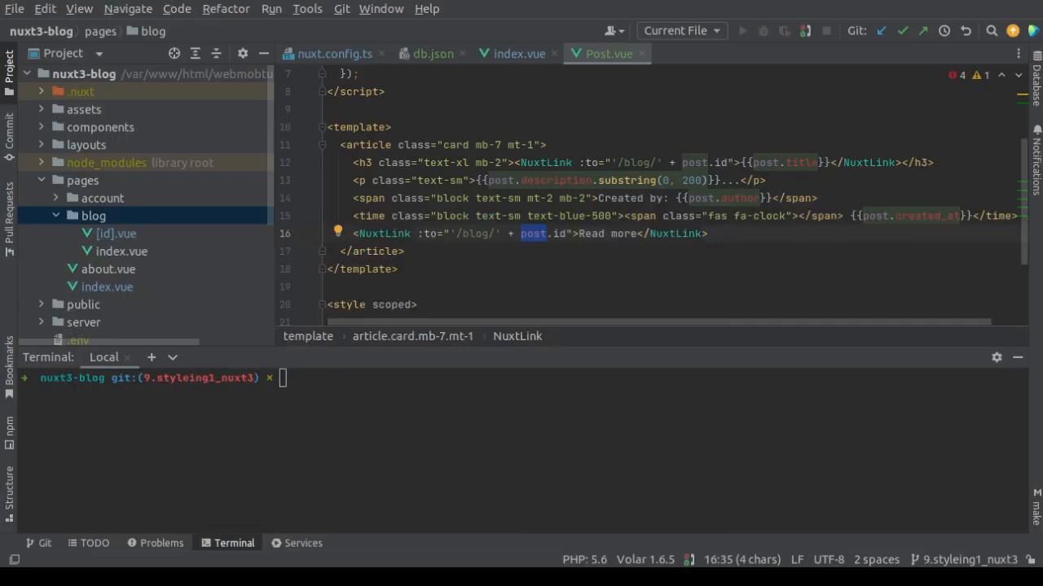
Open pages/blog/[id].vue and review its placeholder Post Title template and route-id logging script.
click(92, 215)
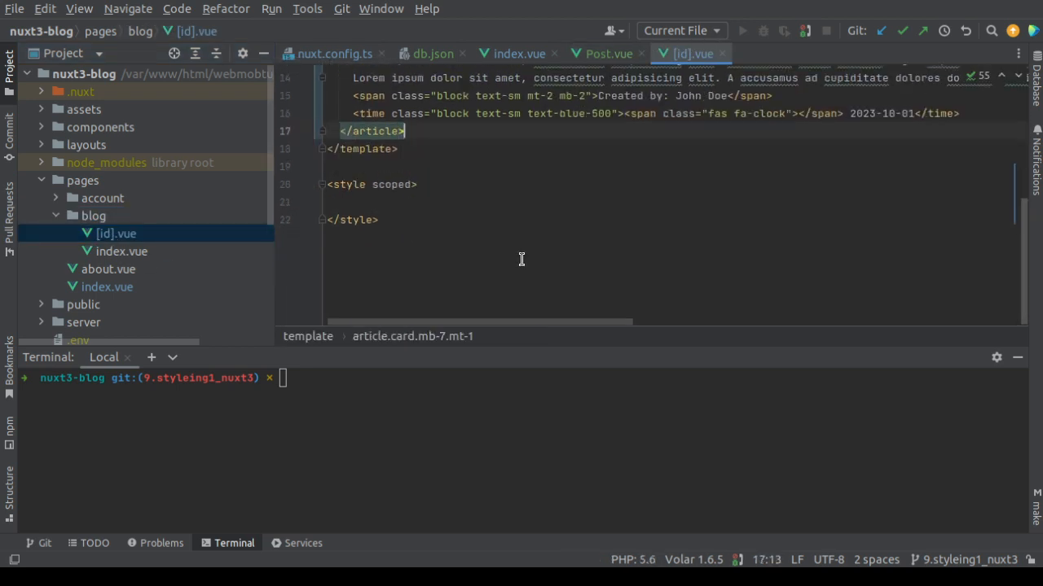
scroll(up, 3)
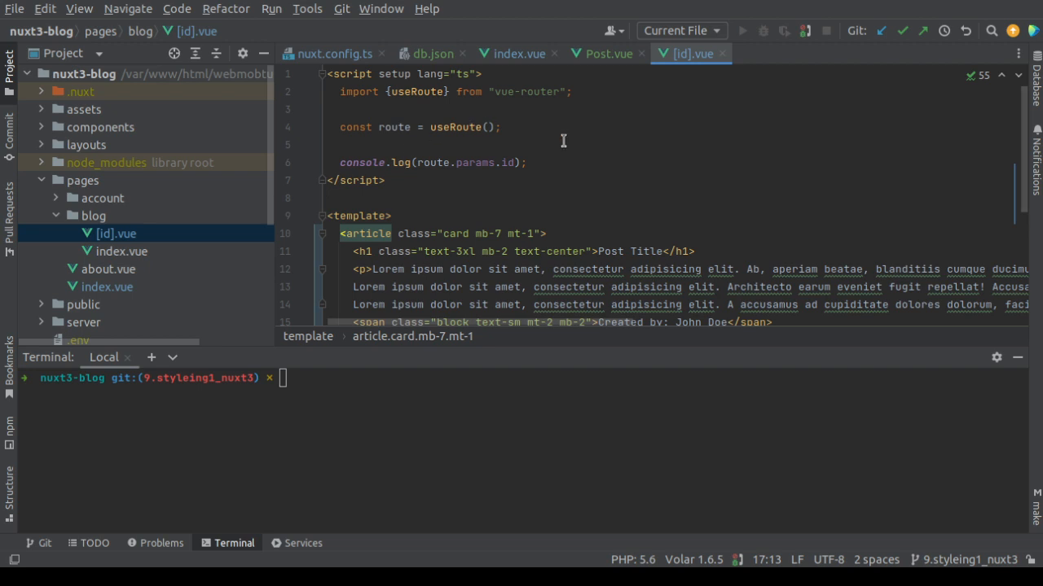
scroll(down, 3)
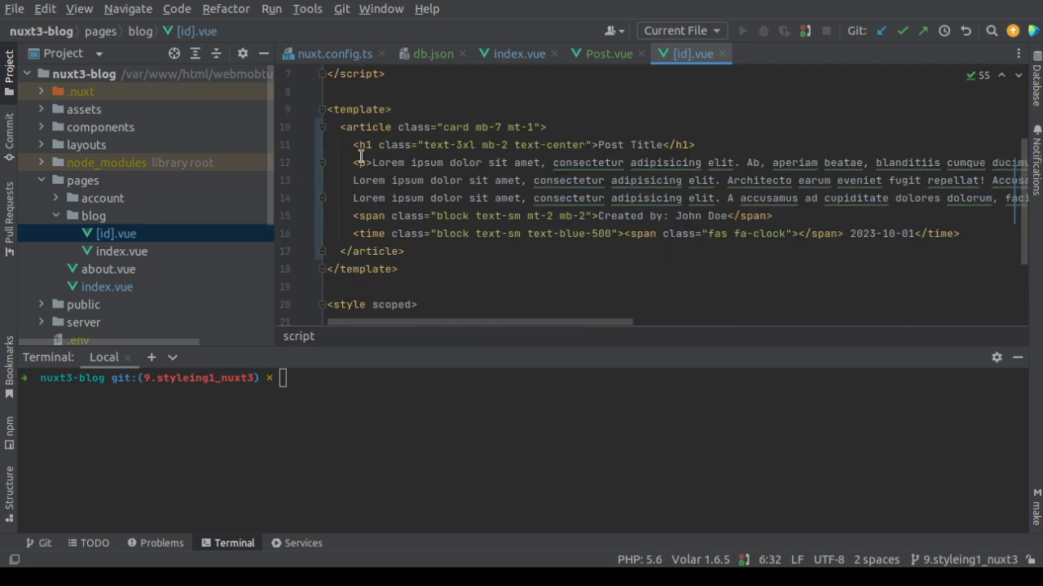
double_click(642, 143)
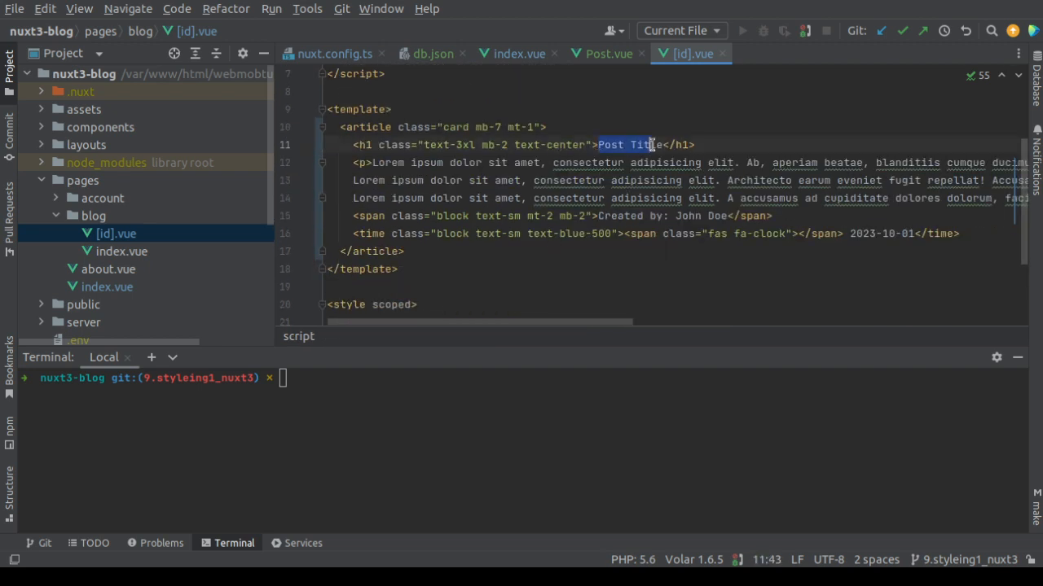
scroll(up, 3)
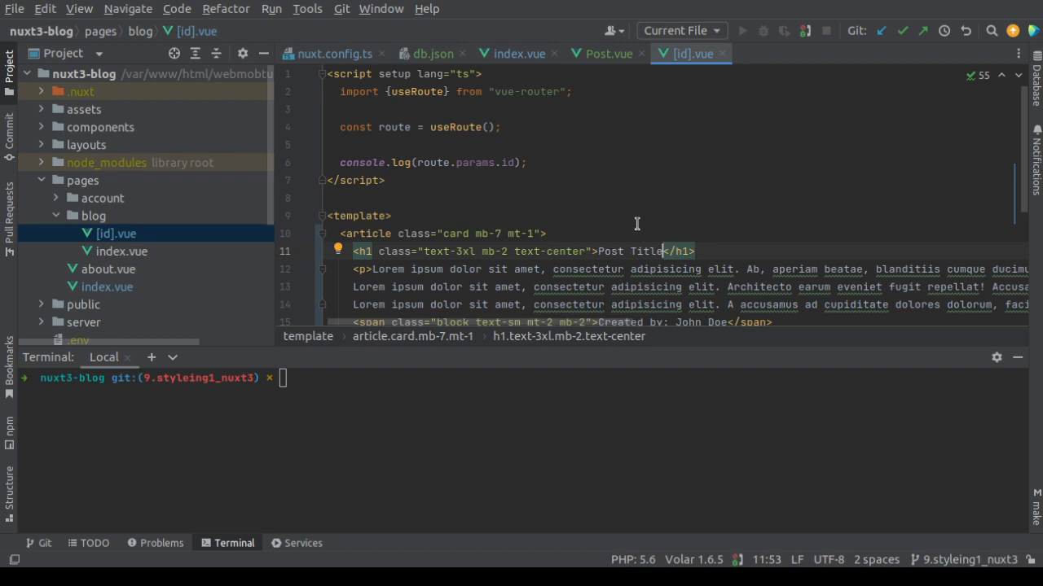
click(411, 163)
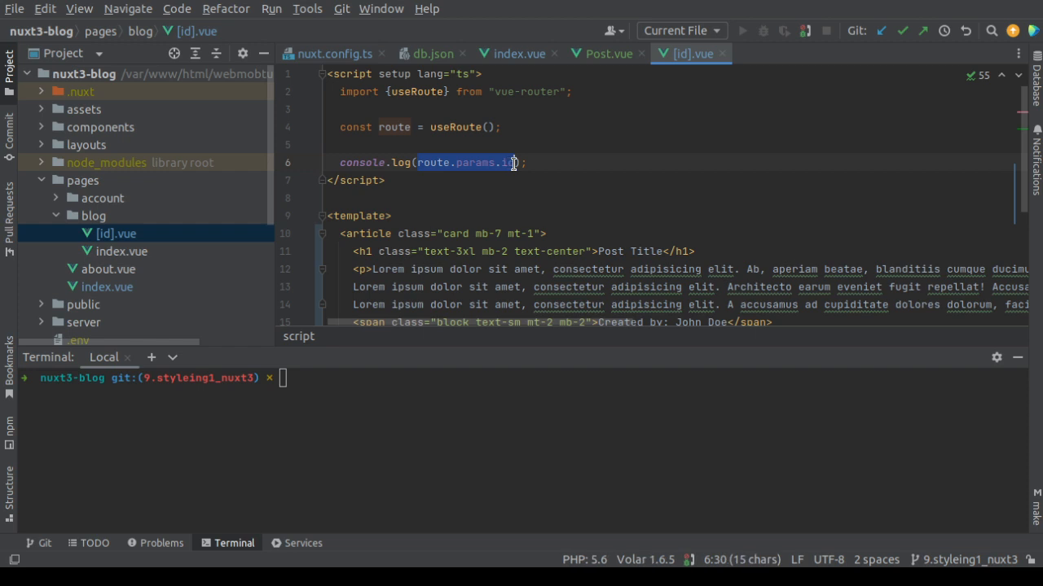
click(413, 163)
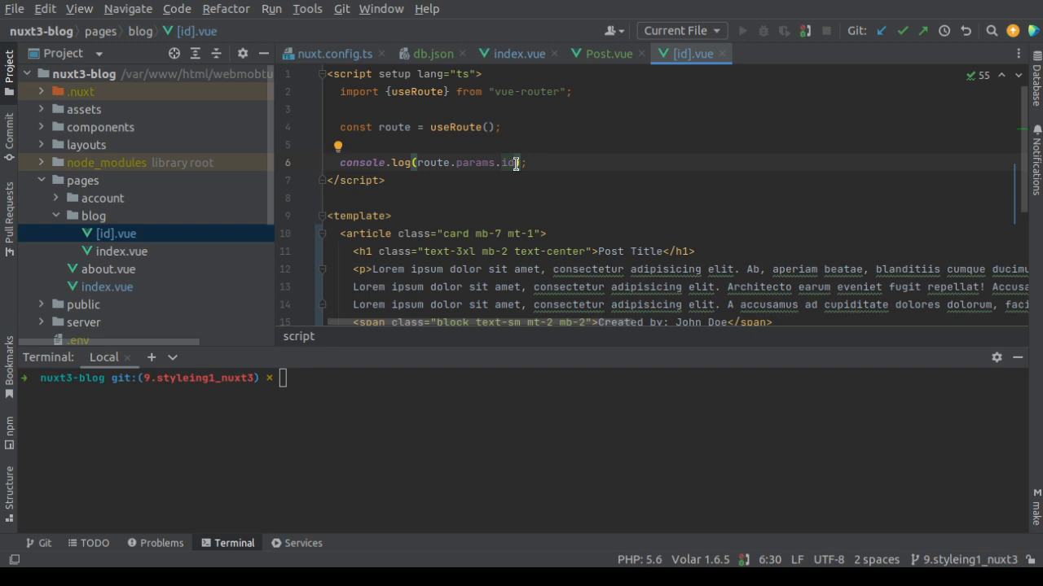
mouse_move(515, 166)
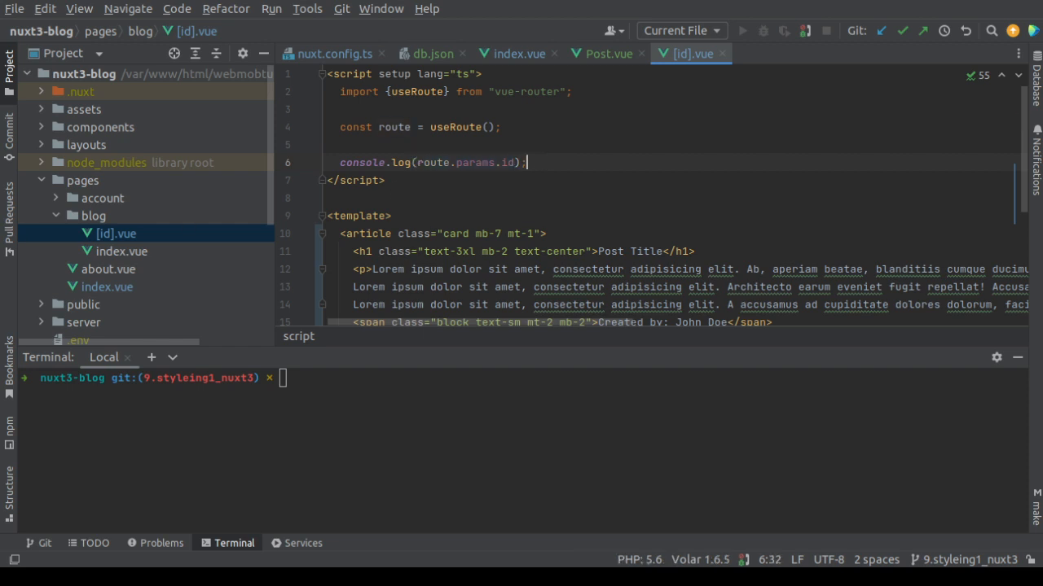
mouse_move(616, 162)
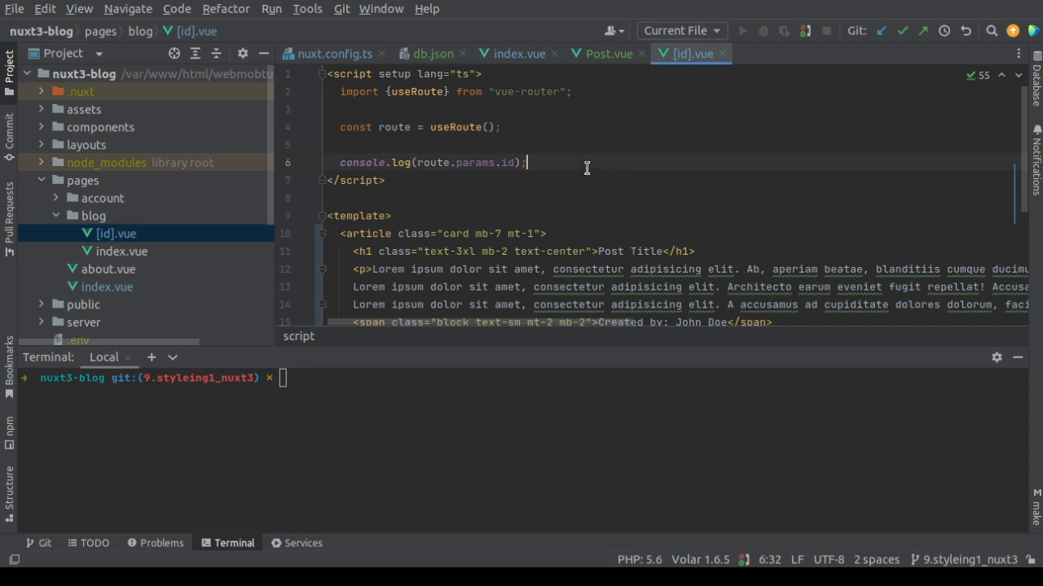
Start `const {} = await useAsyncData('')` under the console.log line, keeping </script> on its own line.
text(const)
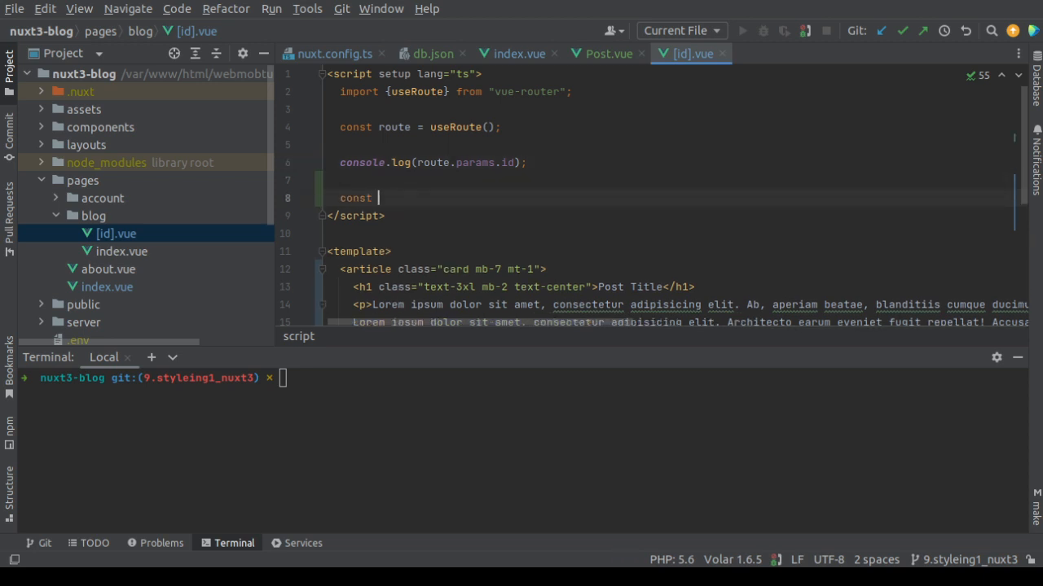
text({} =)
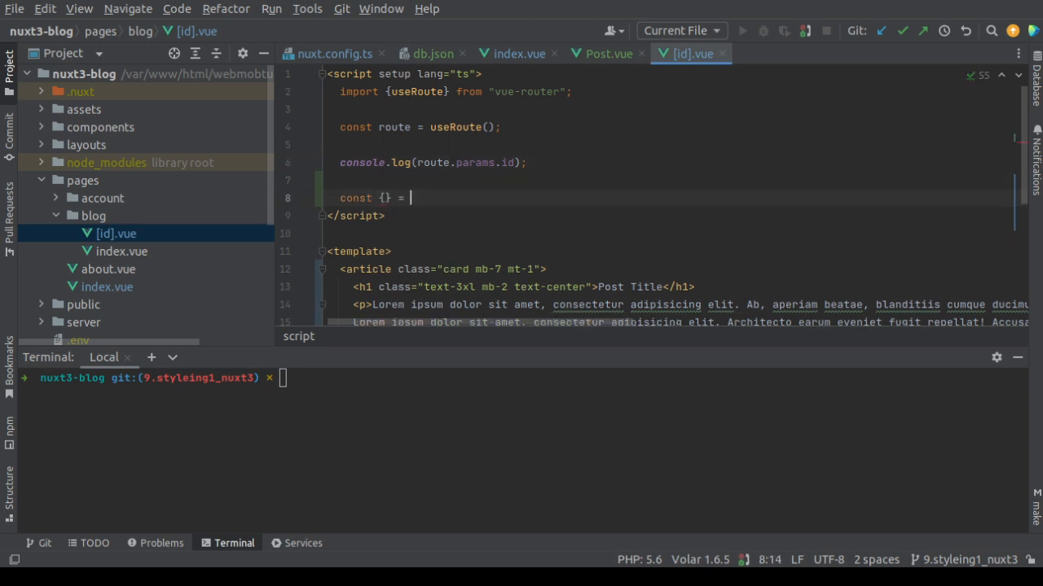
text(await)
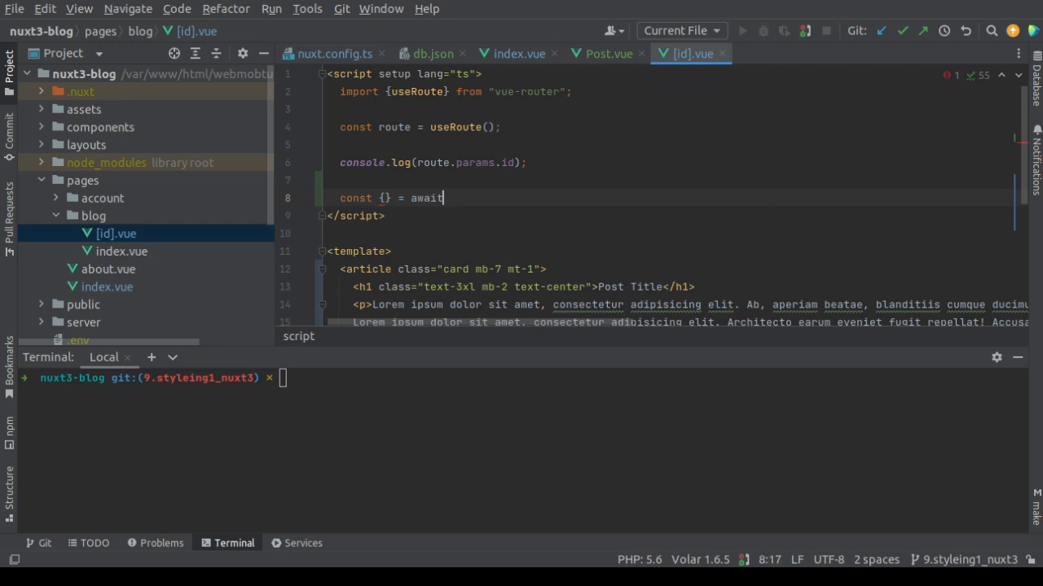
text(use)
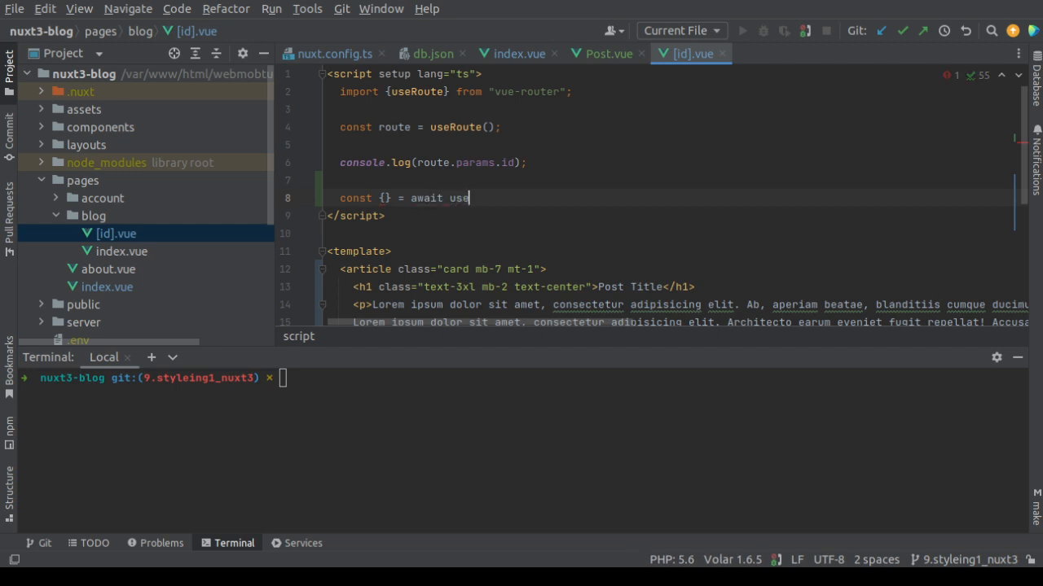
text(AsyncData)
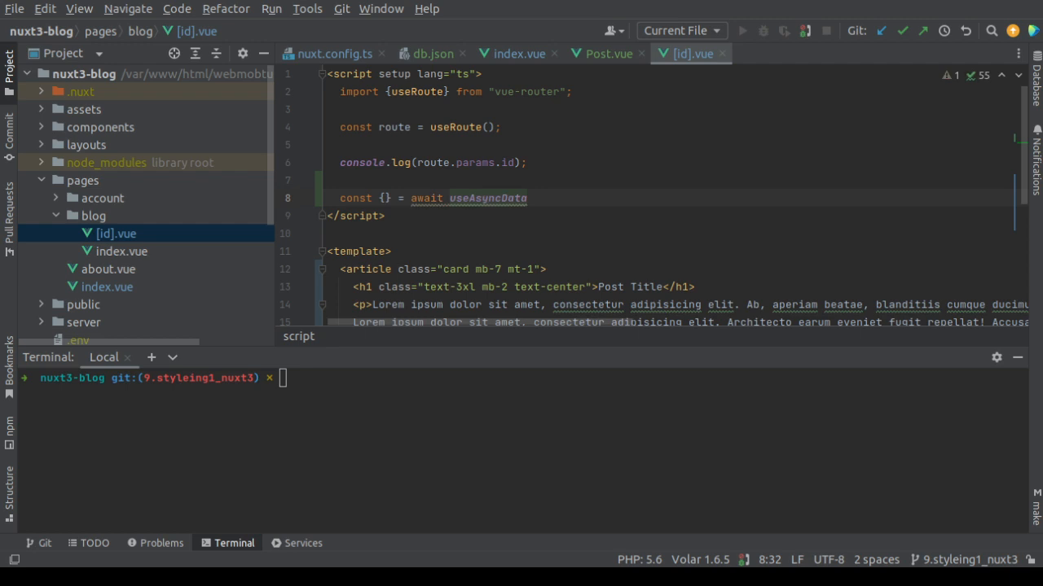
mouse_move(717, 271)
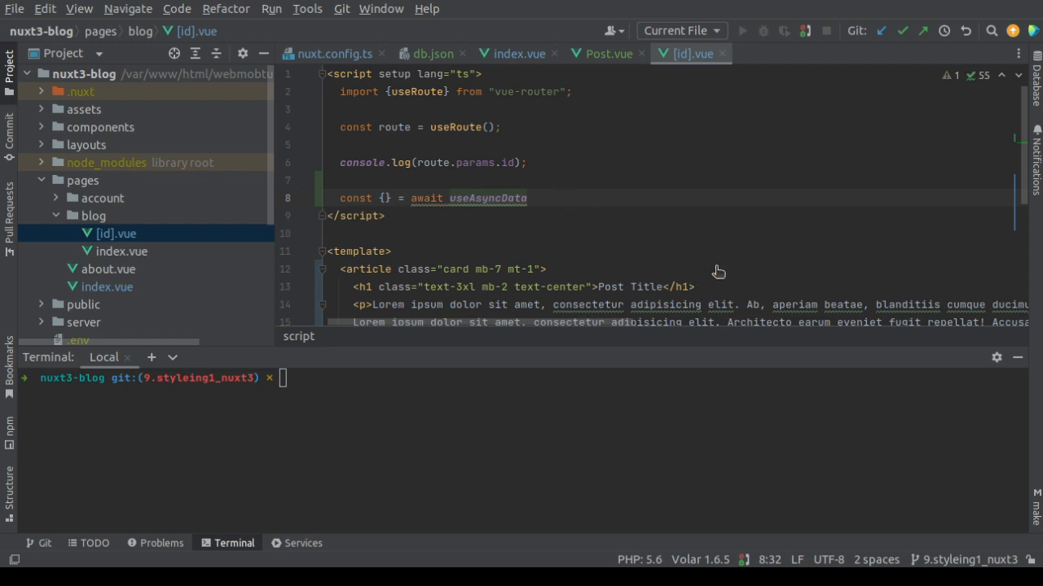
mouse_move(658, 241)
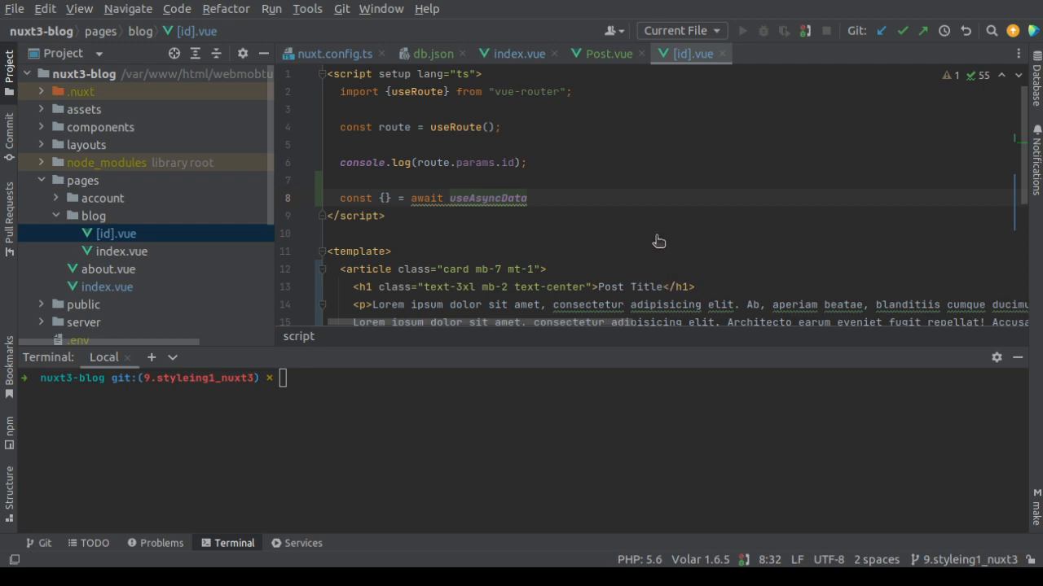
text(())
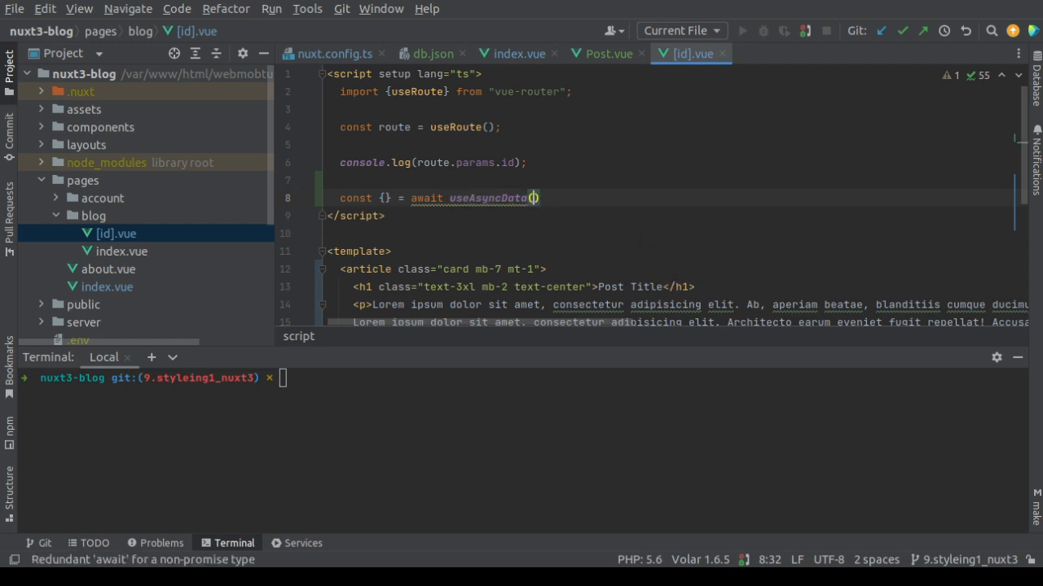
key(Delete)
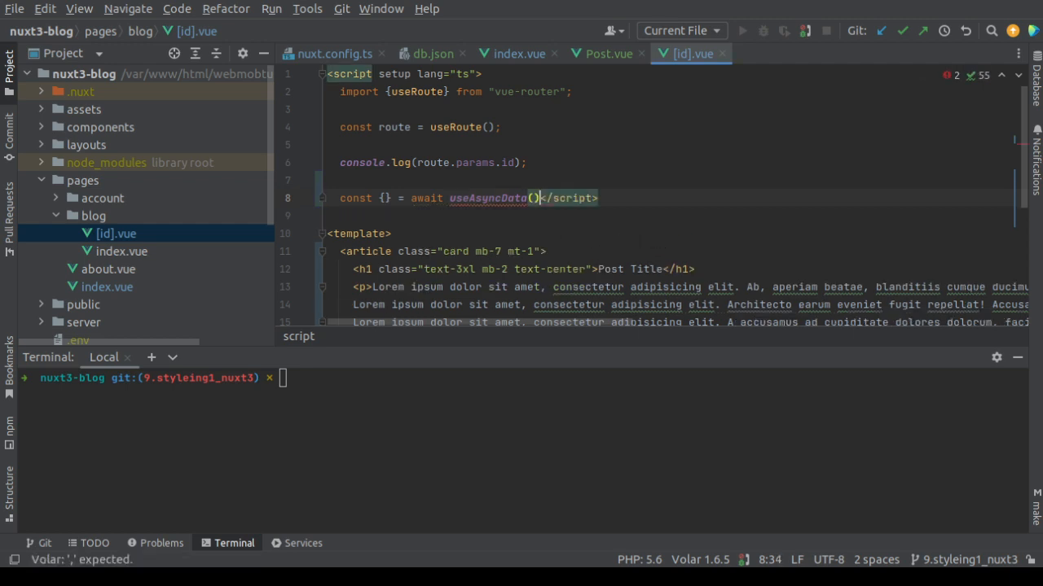
text(;)
key(Enter)
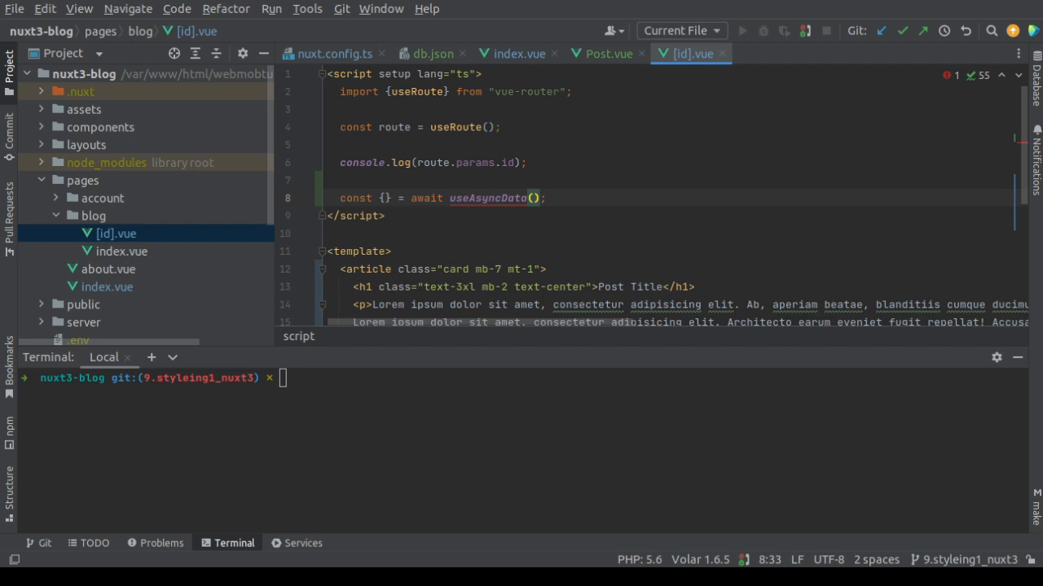
text(')
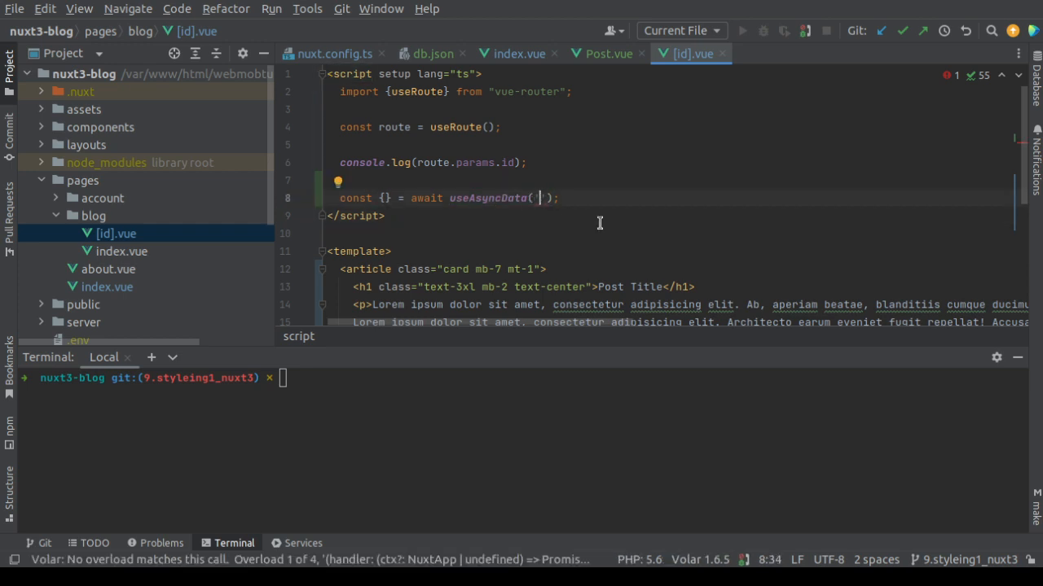
Give useAsyncData a 'posts' key and an arrow callback returning an empty $fetch() call.
text(')
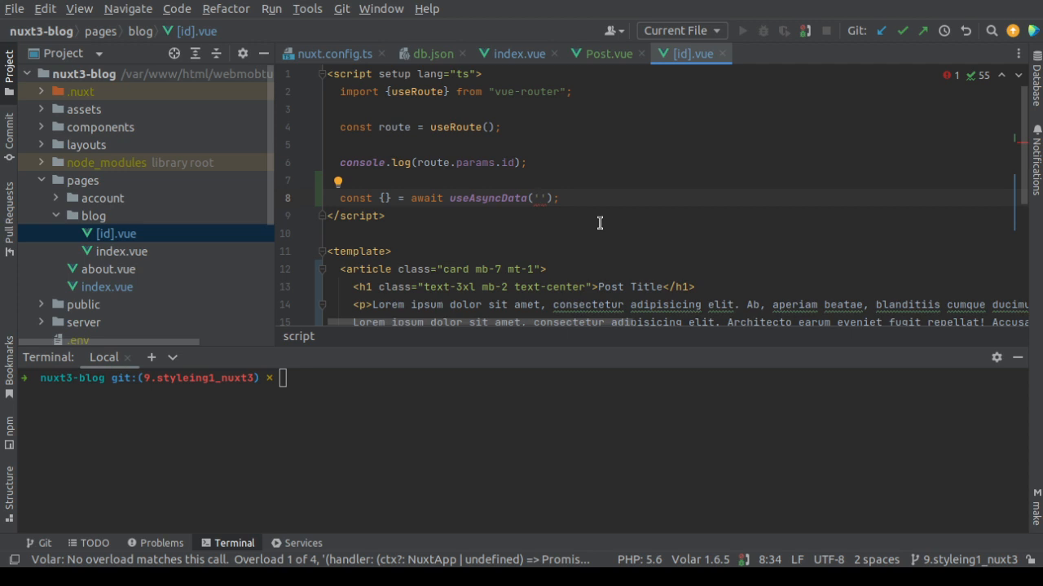
text(posts)
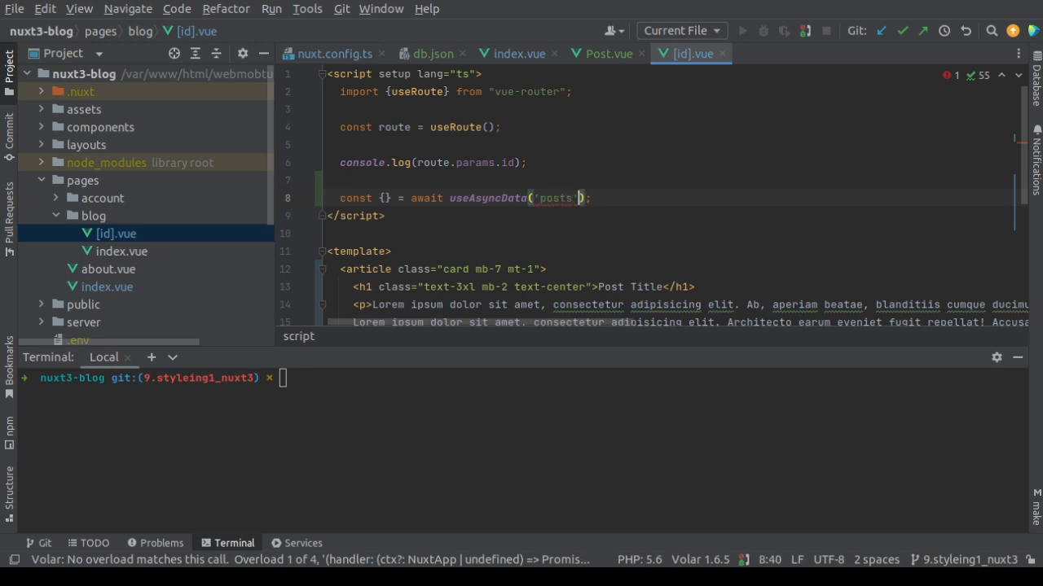
text(, () =>)
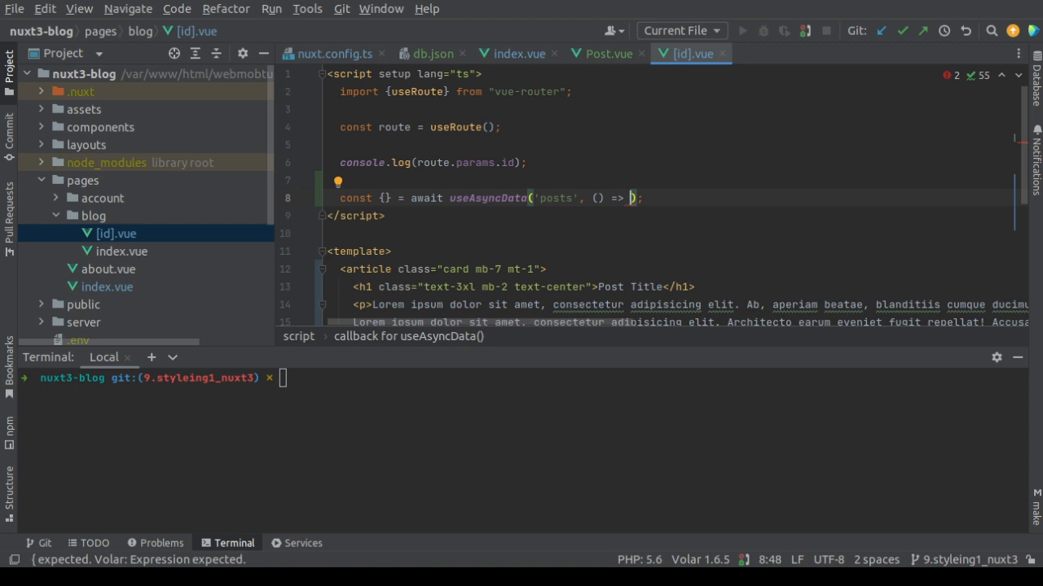
text($fetch()
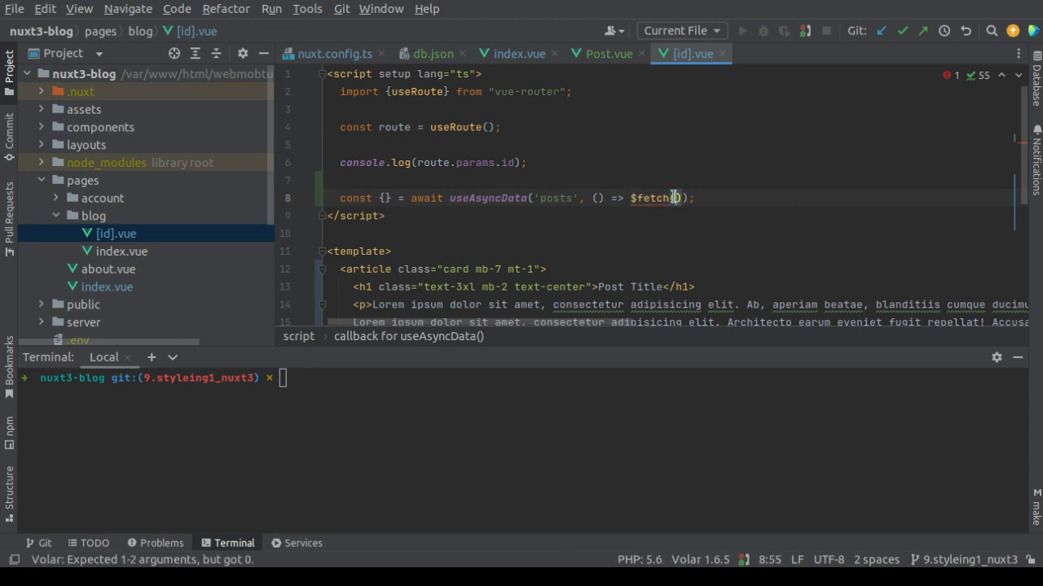
double_click(649, 199)
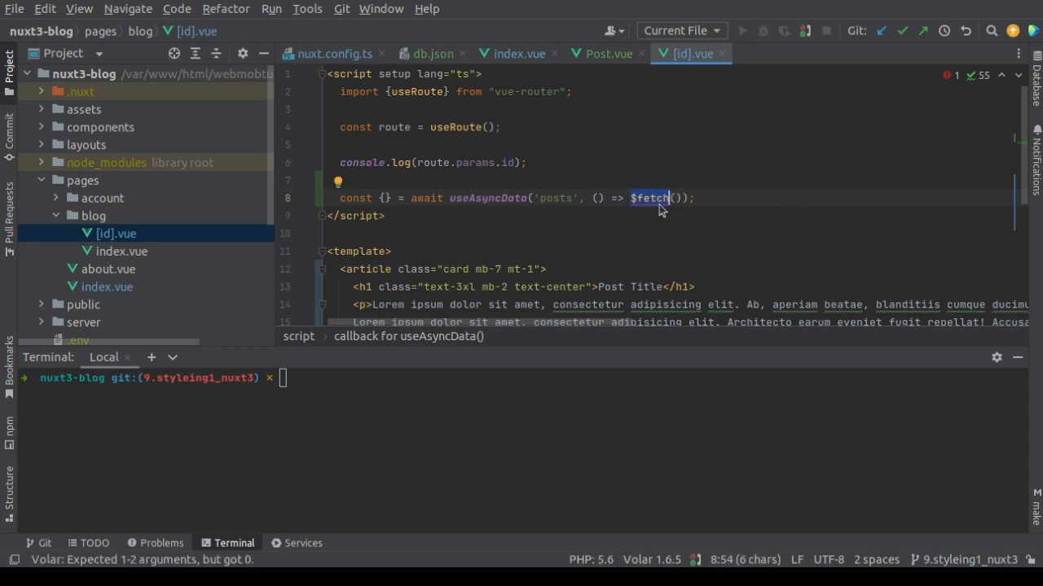
click(664, 198)
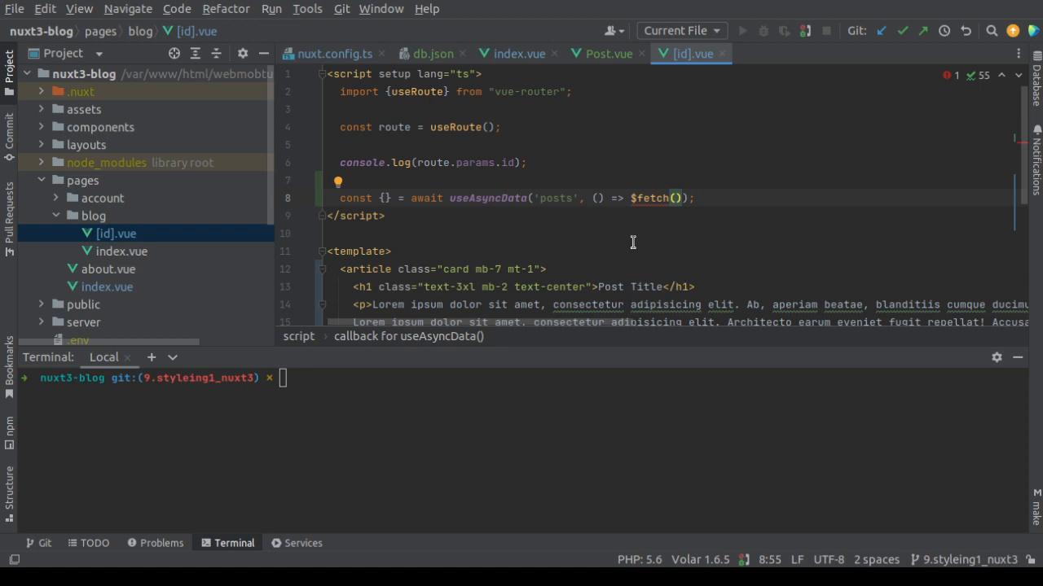
After checking Post.vue and index.vue, add `const config = useRuntimeConfig();` to the [id].vue script.
click(606, 52)
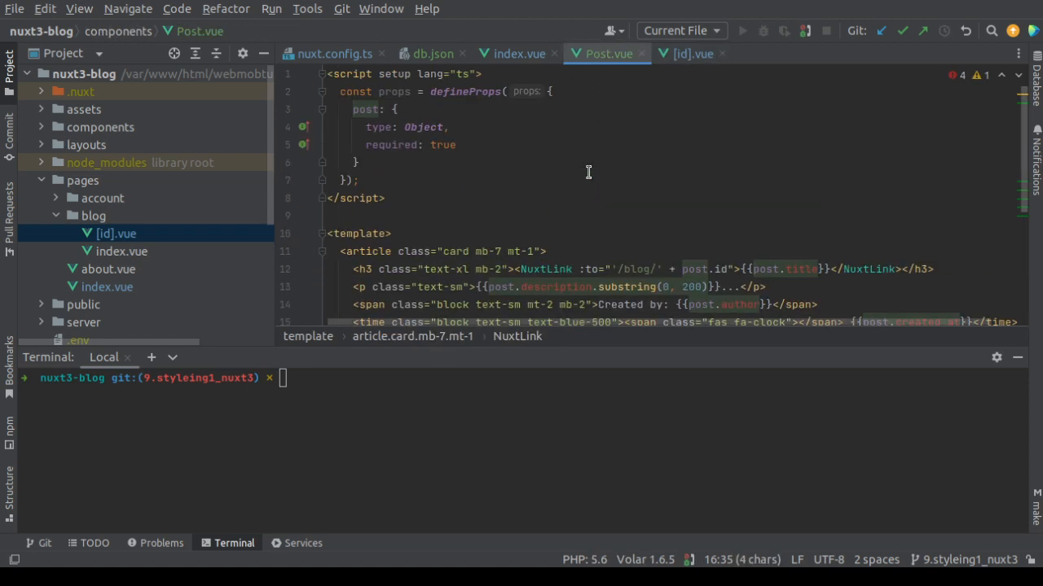
click(518, 52)
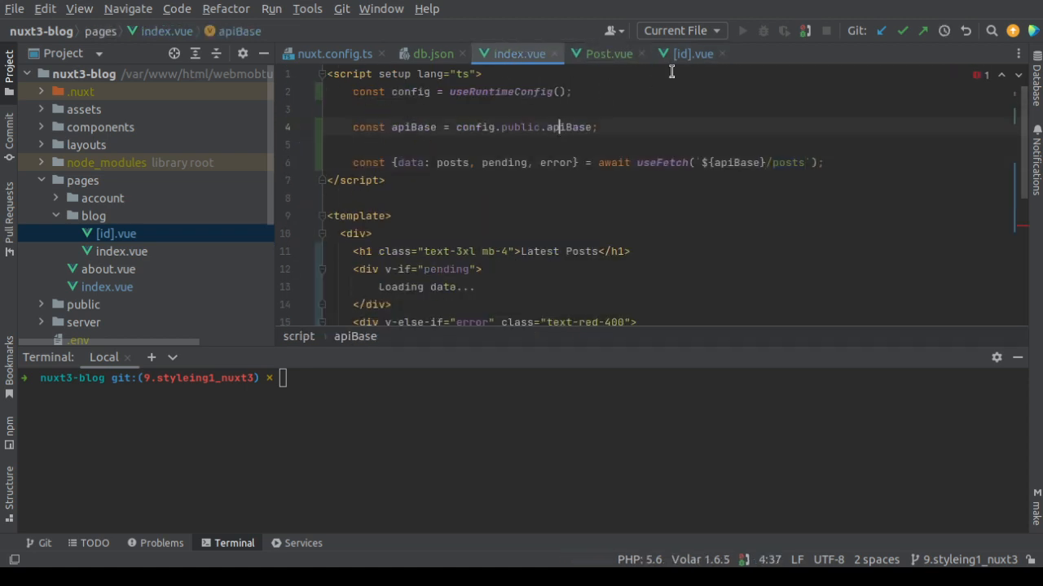
click(688, 54)
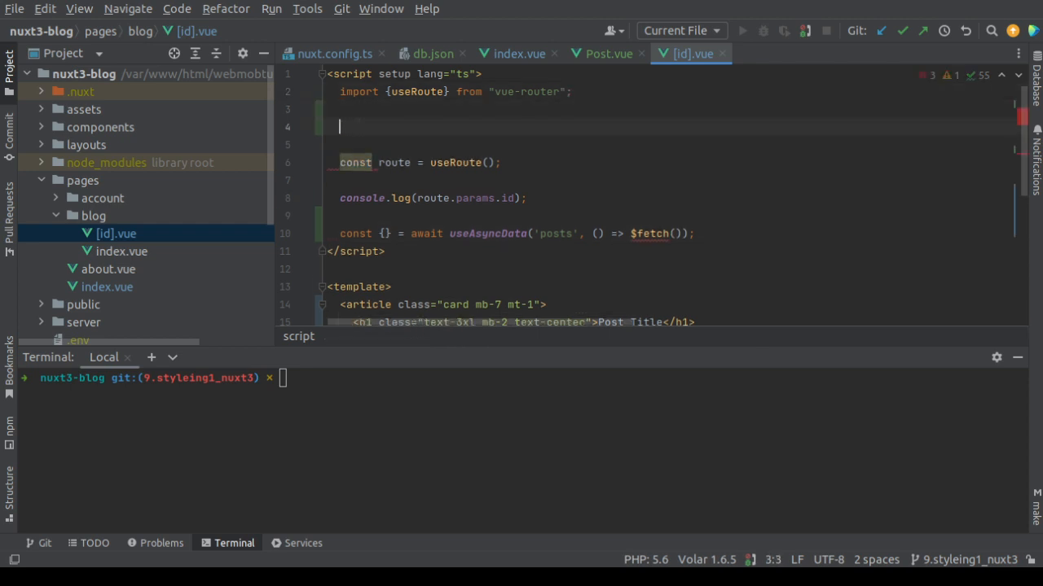
text(const con)
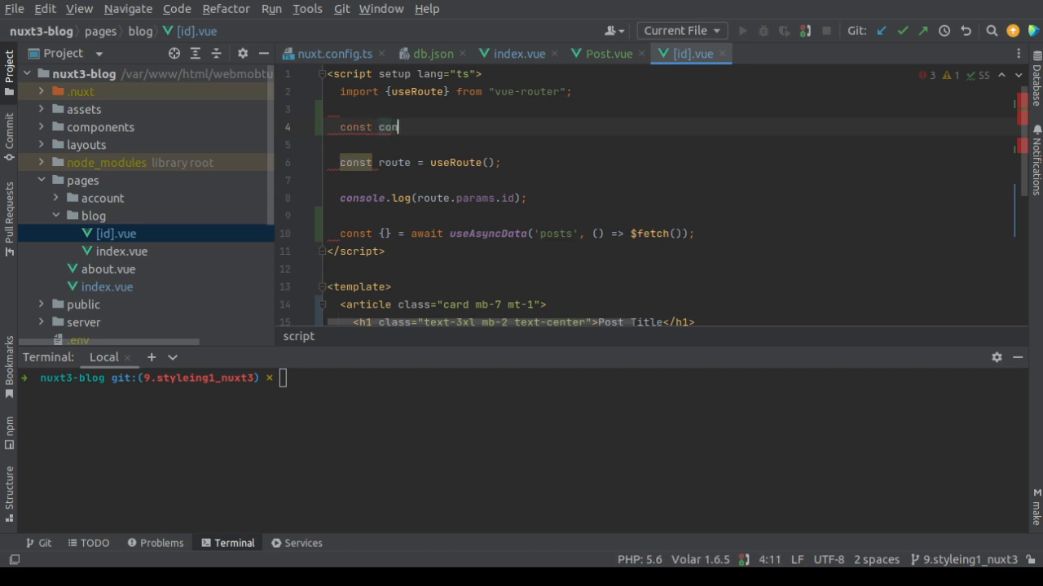
text(fig = use)
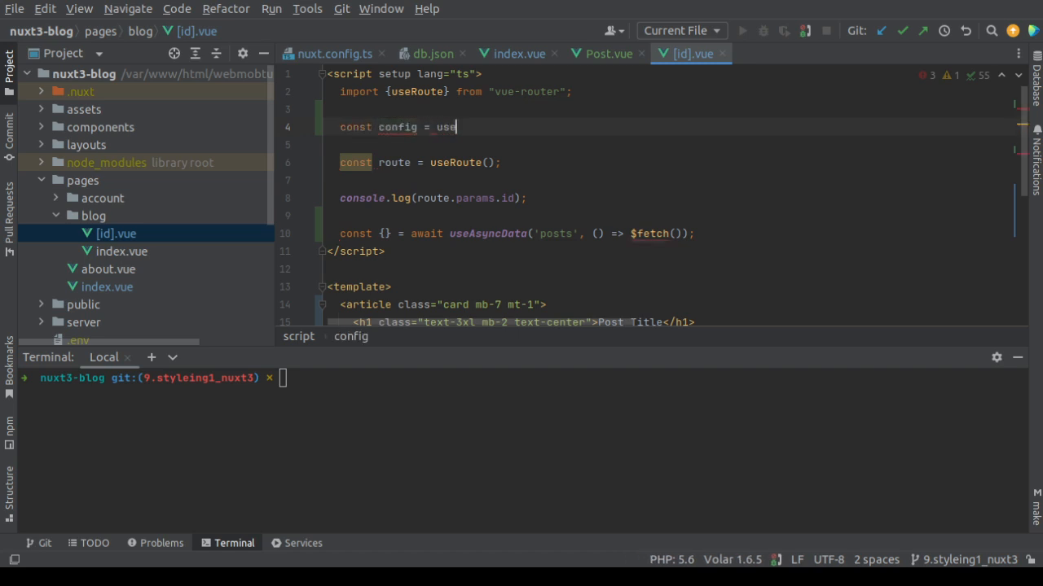
text(RuntimeConfig)
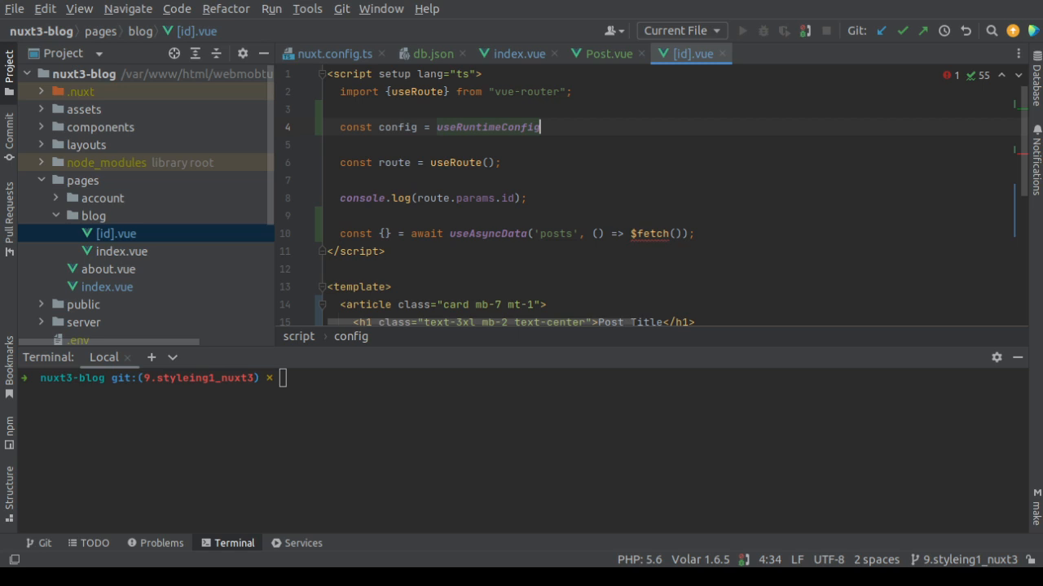
text(();)
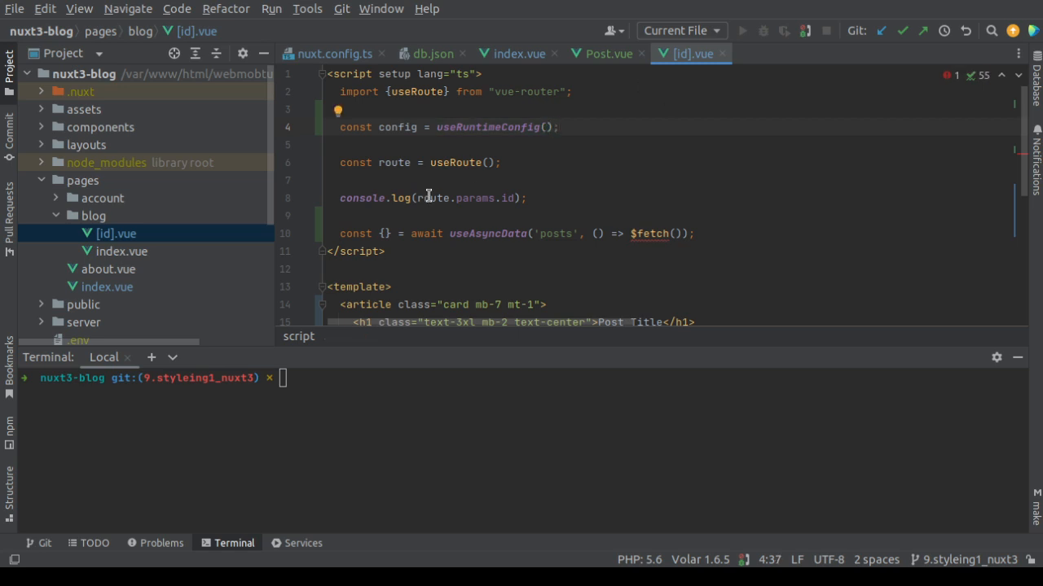
Add `const apiBase = config.public.apiBase;` mirroring how index.vue reads the API base.
click(518, 54)
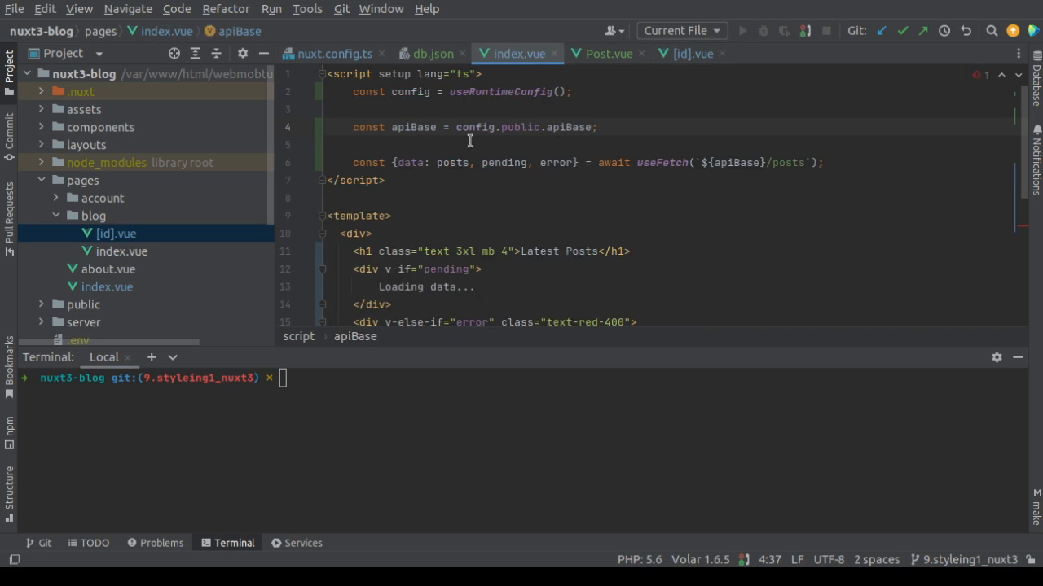
click(694, 52)
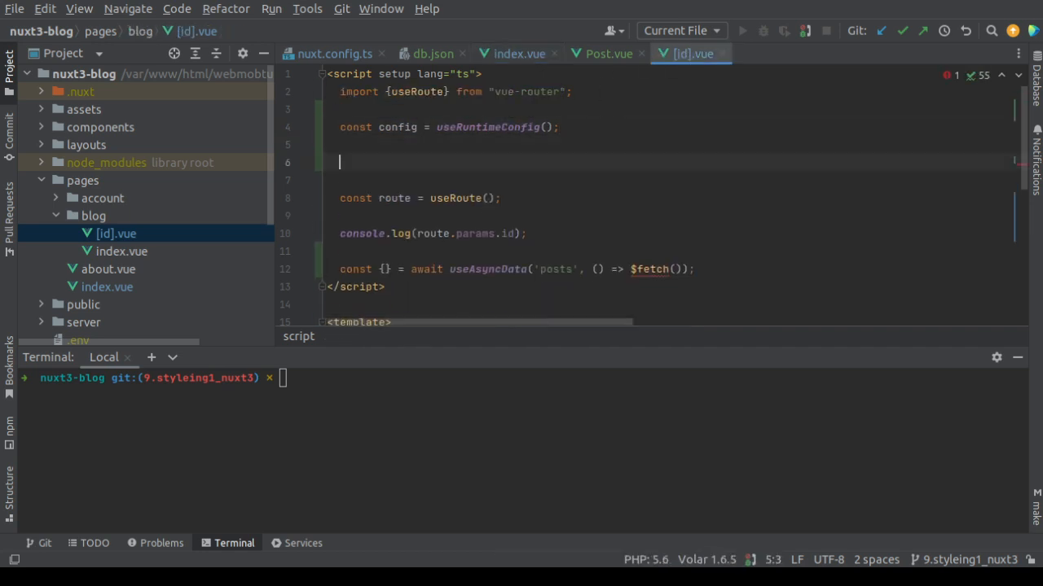
text(const apiBase = config.public.apiBase;)
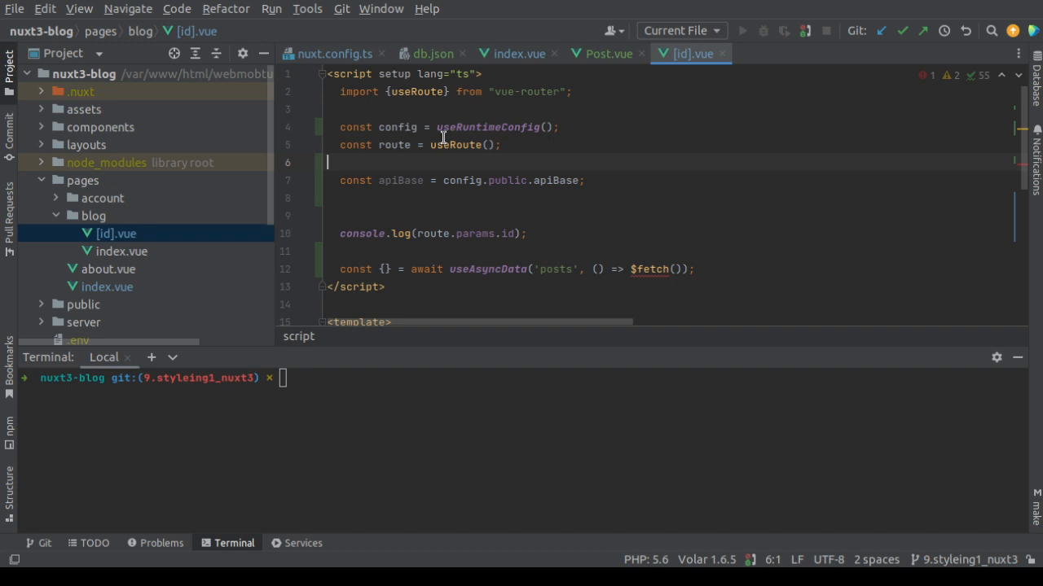
Make $fetch request `${apiBase}/posts/${route.params.id}` and remove the route-id console.log line.
double_click(485, 127)
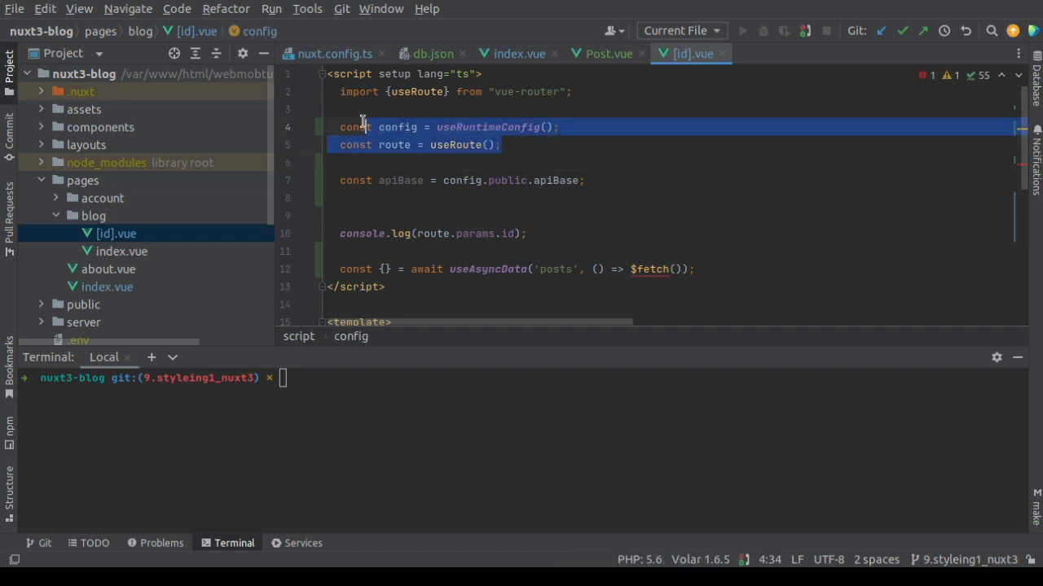
click(430, 205)
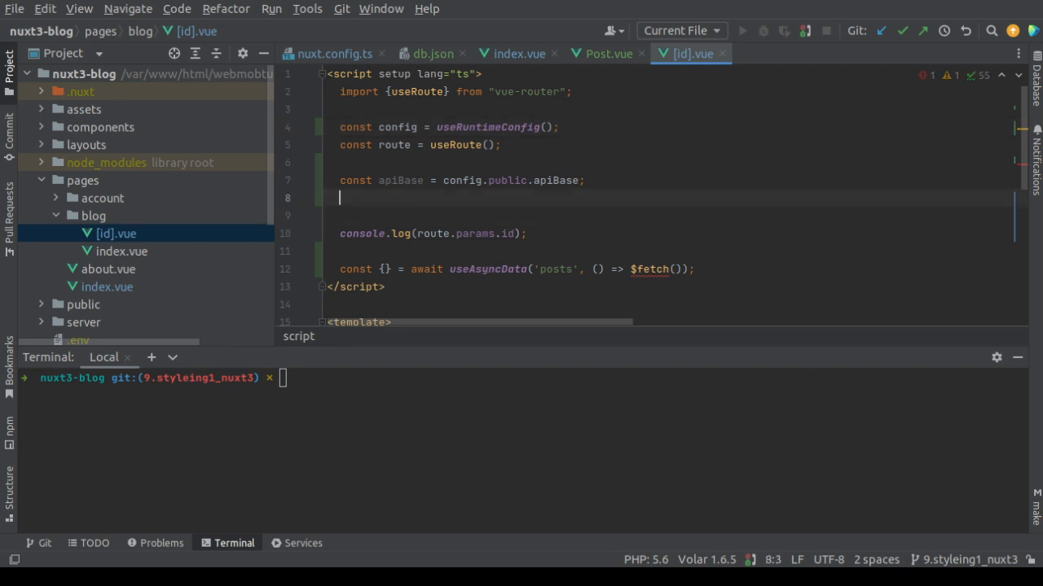
double_click(401, 179)
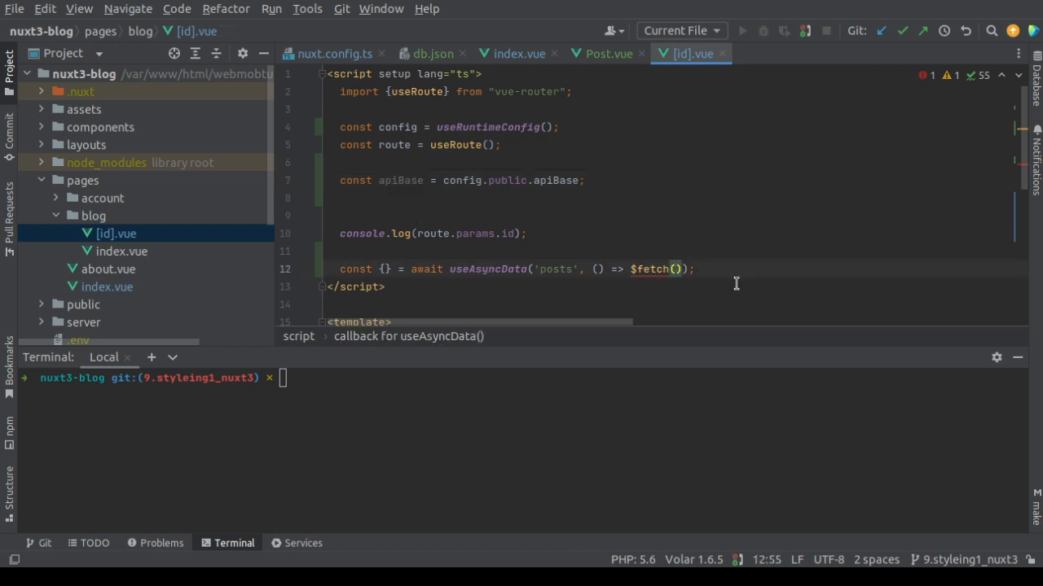
text(request:)
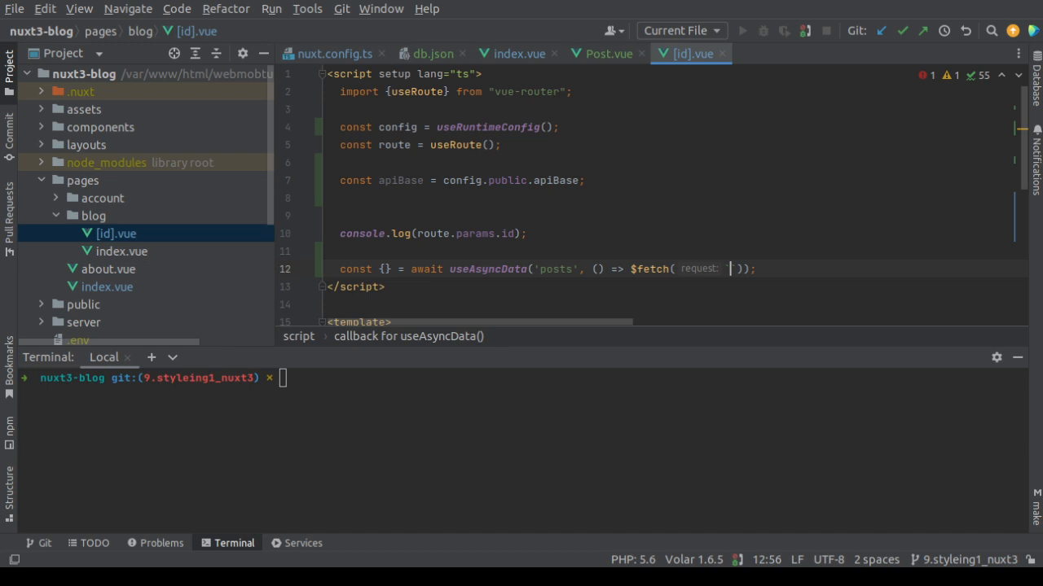
text(``)
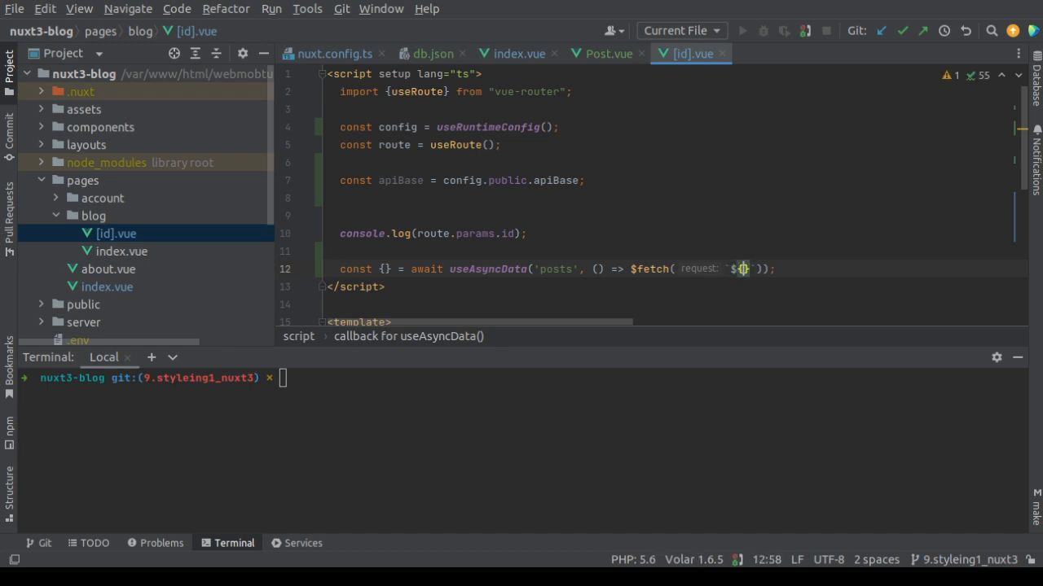
text(apiBase)
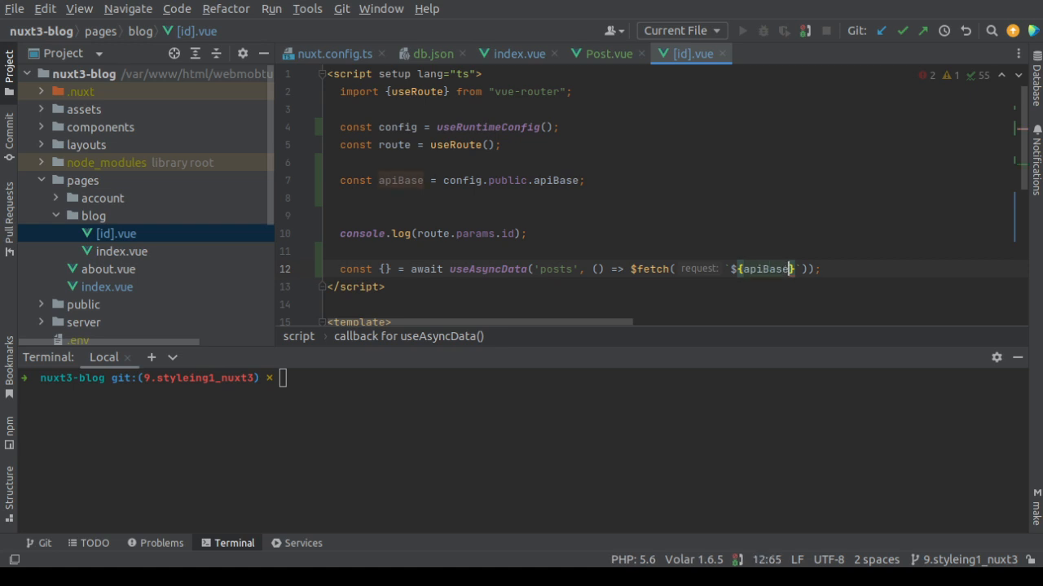
text(/)
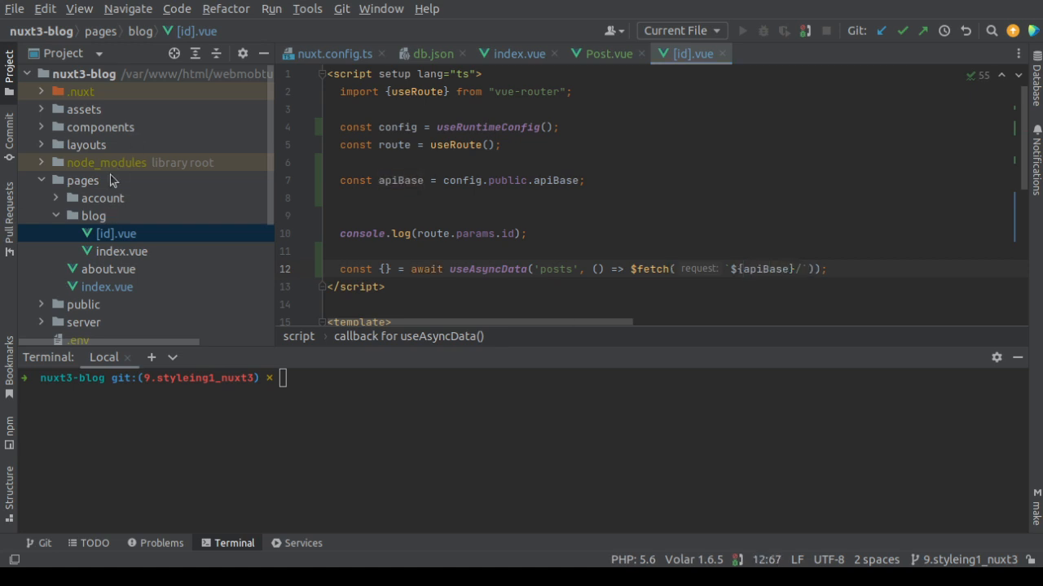
mouse_move(749, 332)
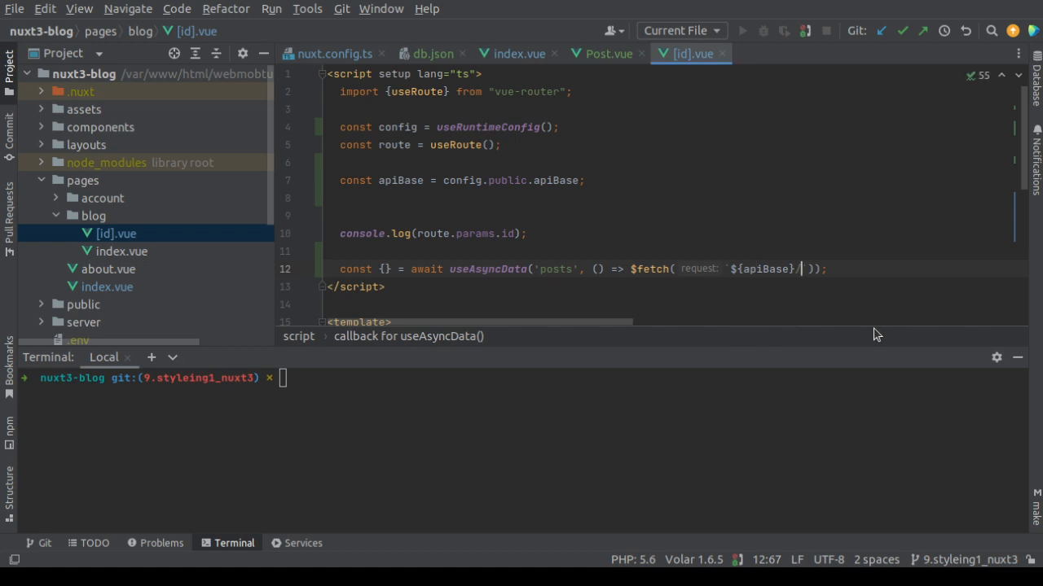
text(posts)
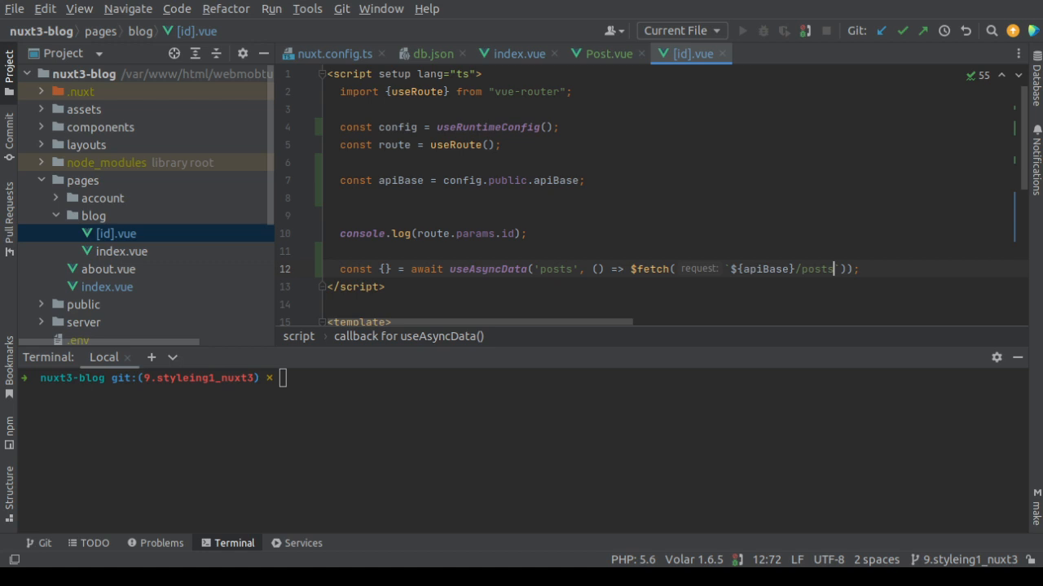
text(/)
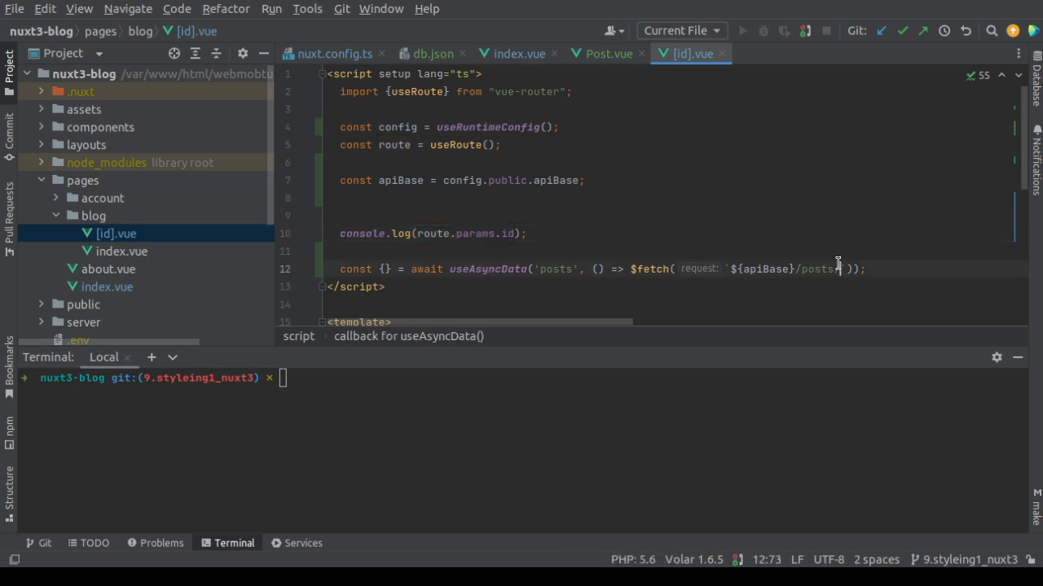
text(${route.params.id})
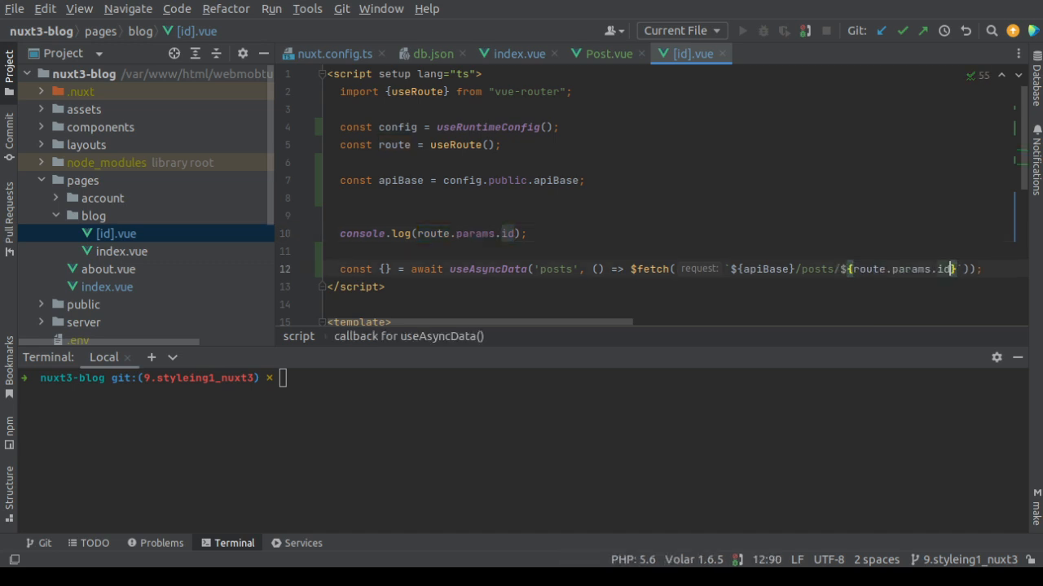
mouse_move(603, 345)
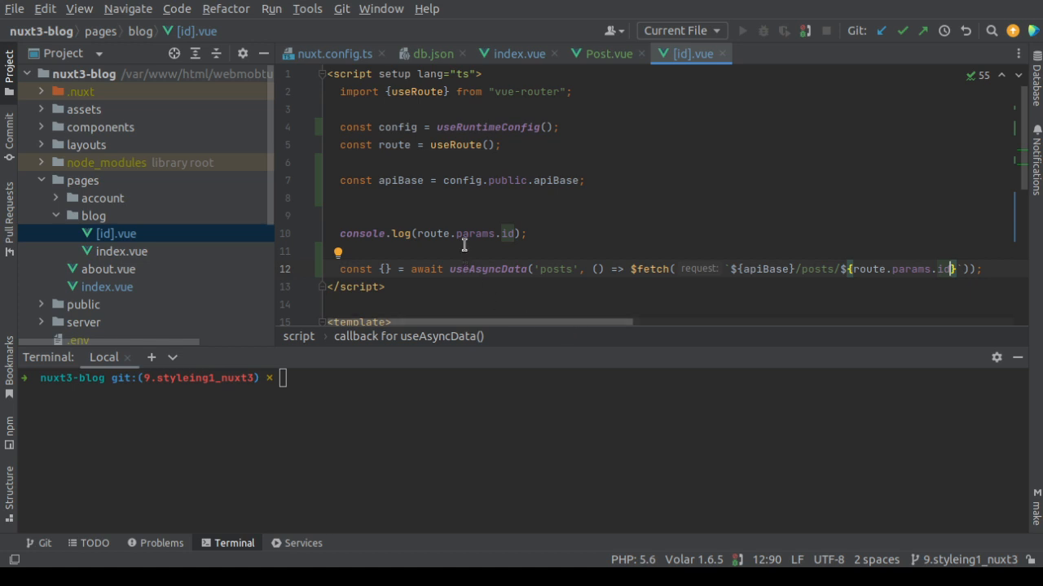
key(Delete)
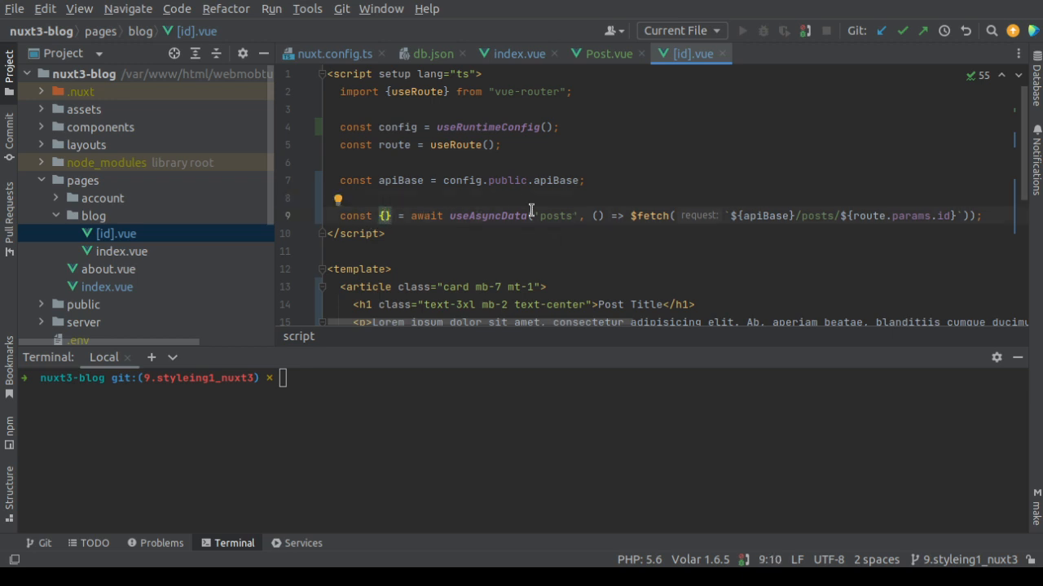
Extend the useAsyncData destructuring after `data: post` with `pending` and `error`.
click(518, 52)
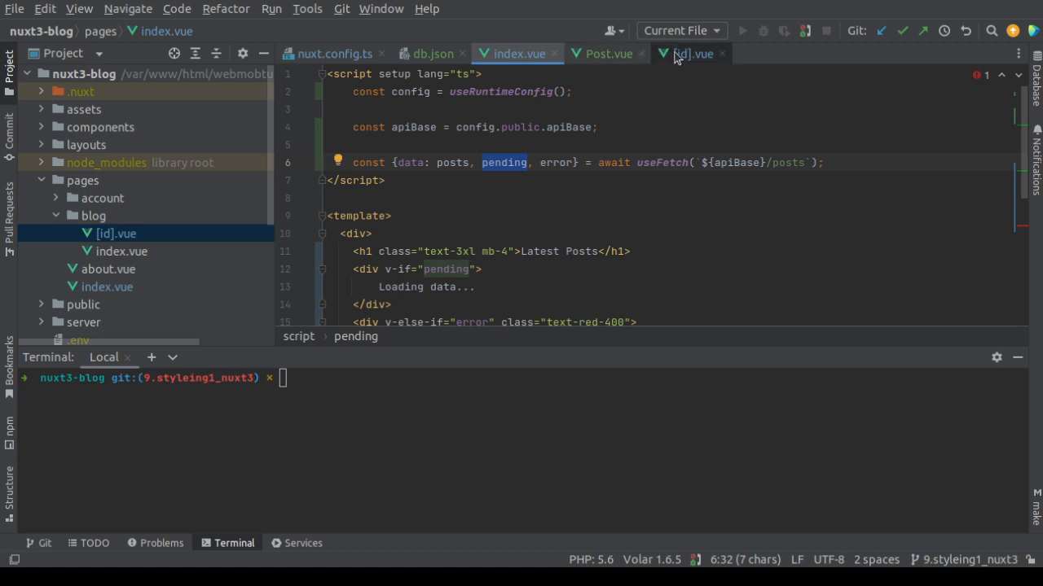
click(694, 54)
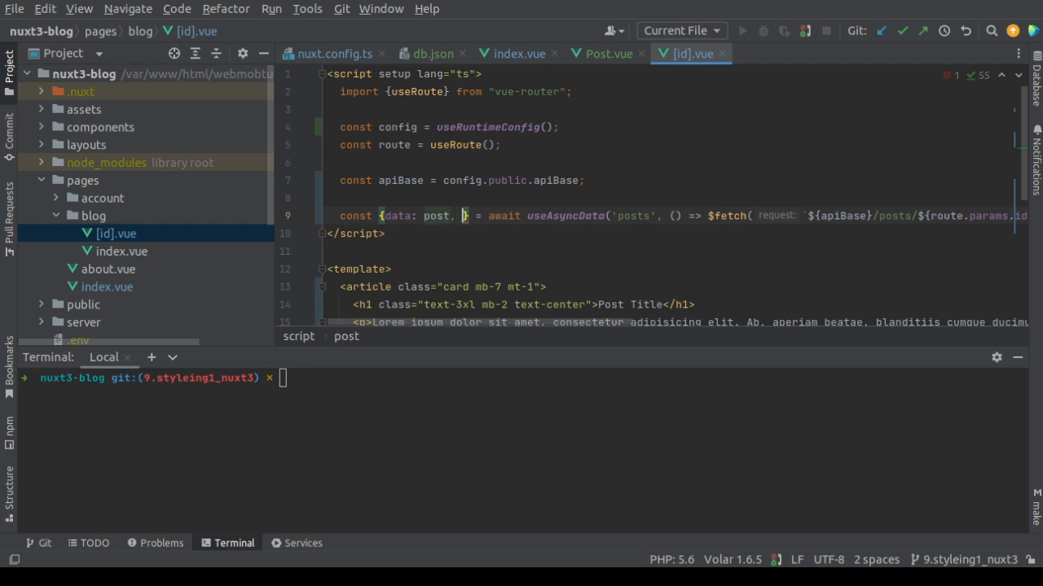
text(pending)
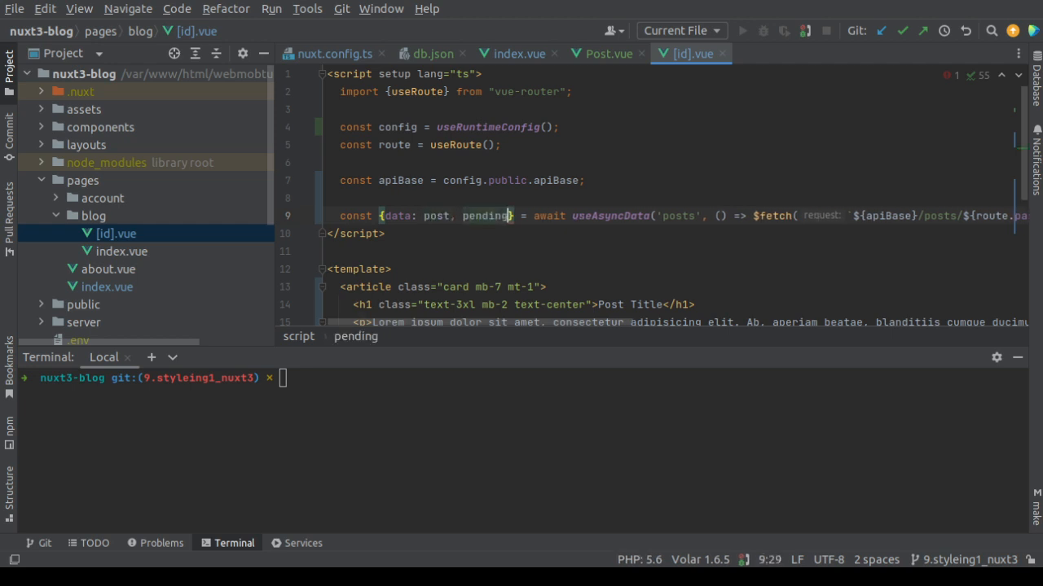
text(, error)
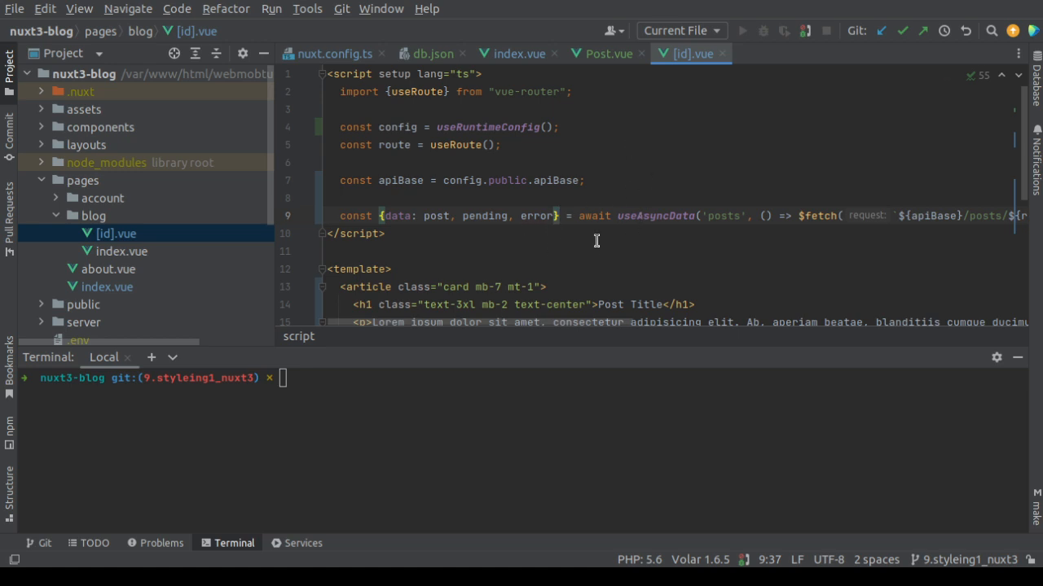
scroll(down, 3)
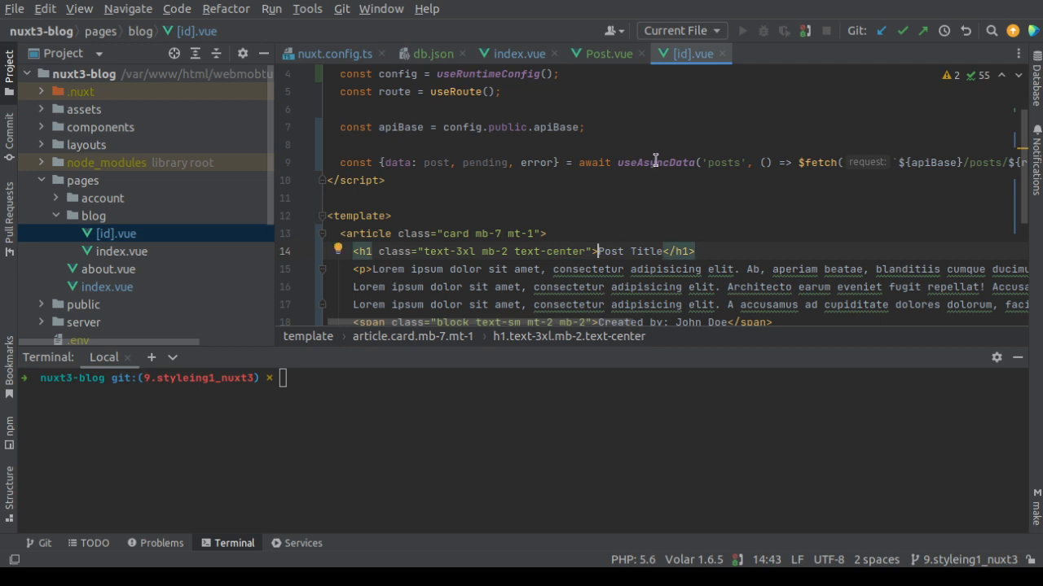
Replace the fixed 'posts' key with the template literal `posts_p${route.params.id}`.
click(740, 162)
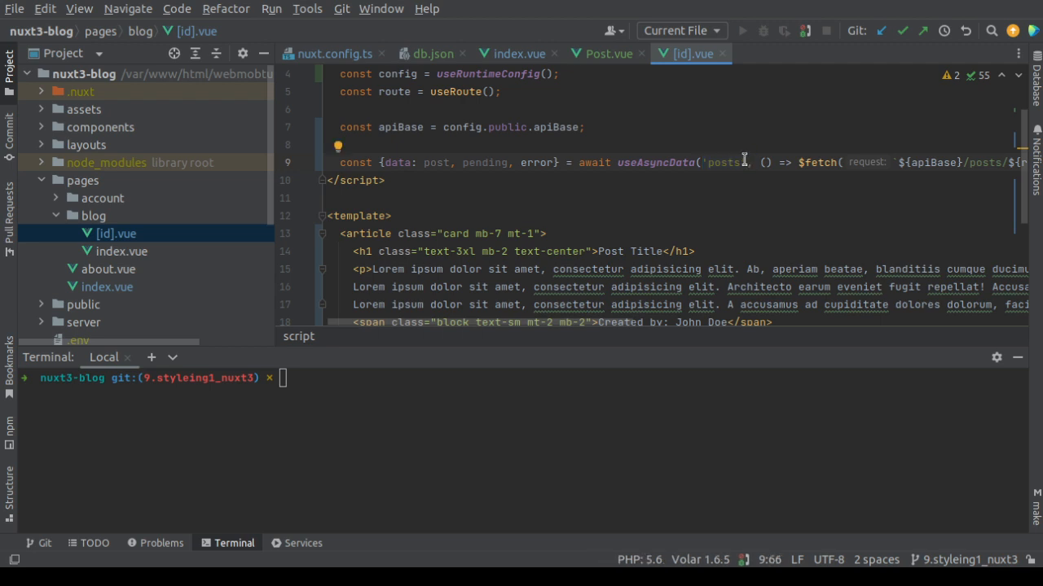
double_click(721, 163)
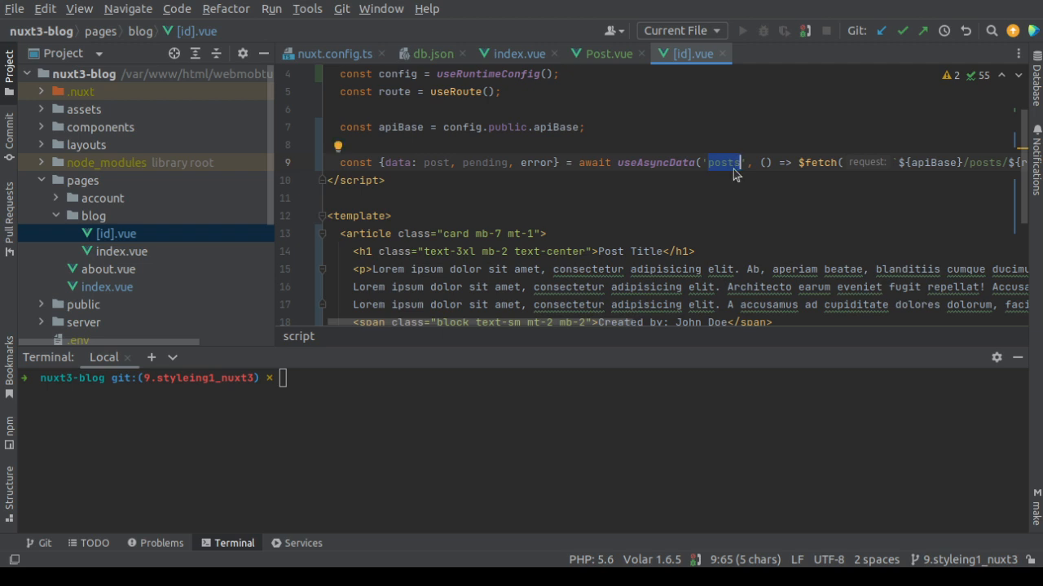
click(713, 162)
text(_p${})
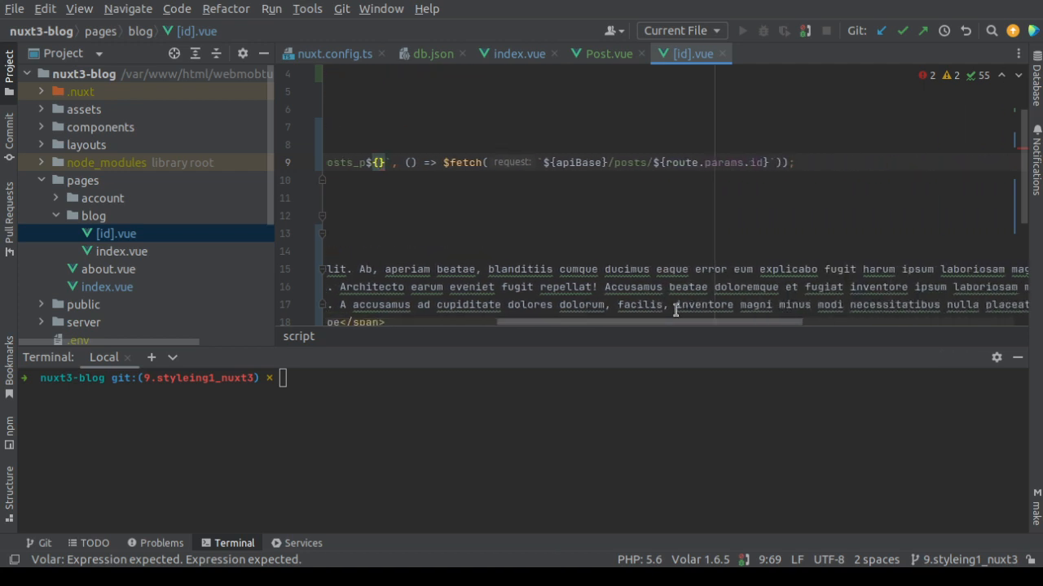
double_click(714, 163)
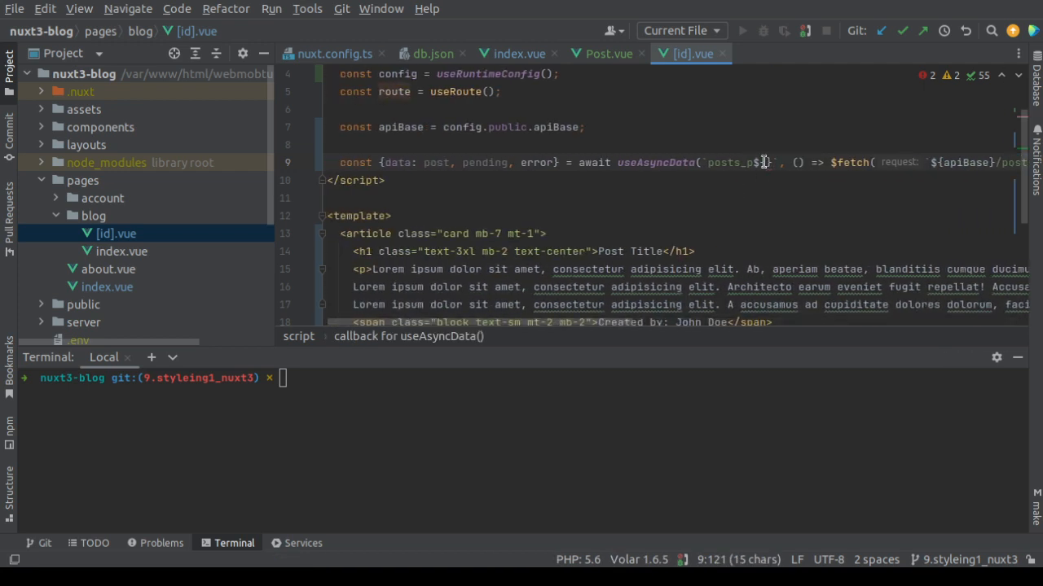
text(route.params.id)
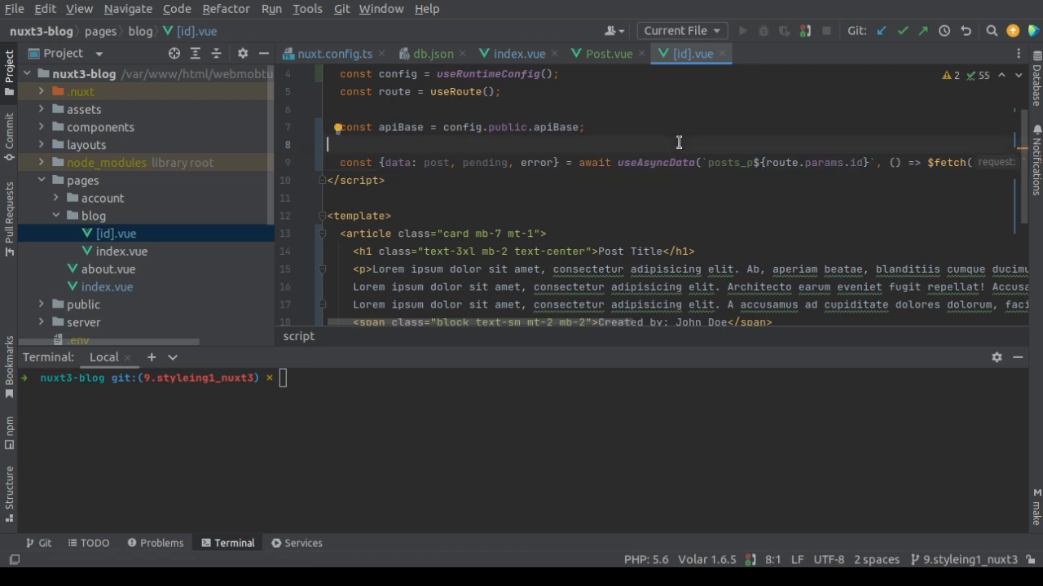
text(//)
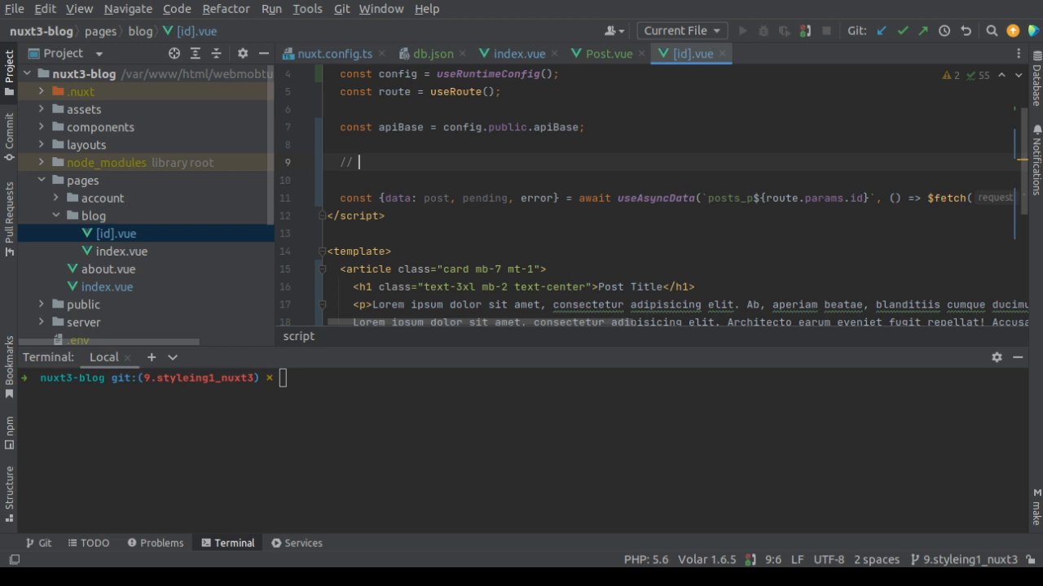
text(id)
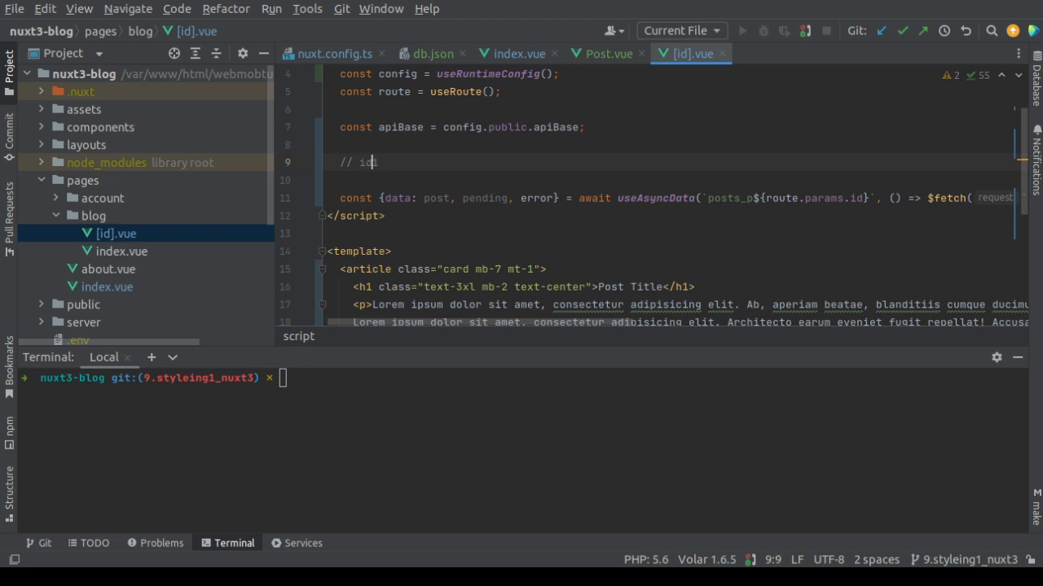
text(=1 =>)
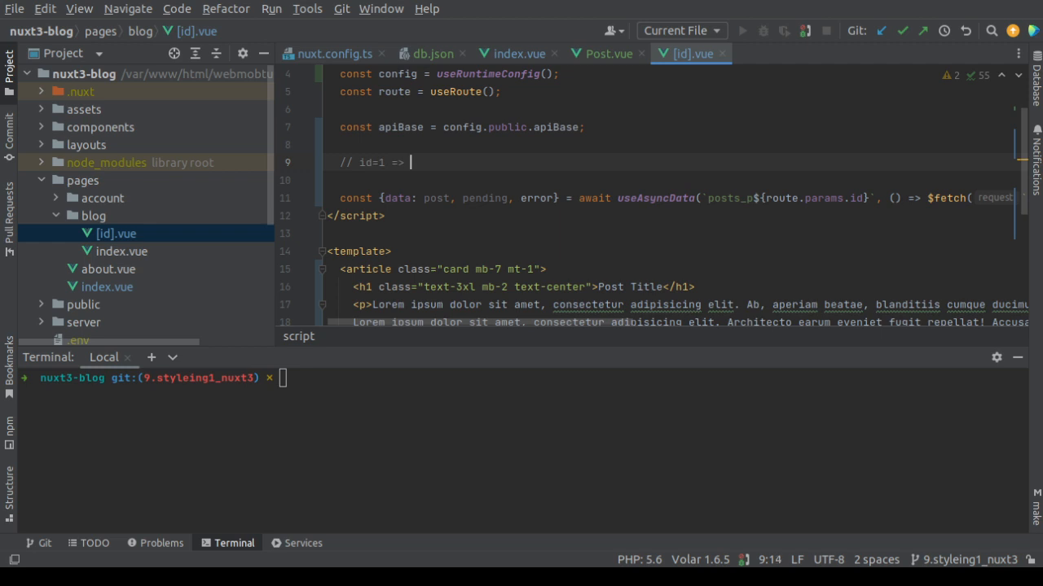
text(posts)
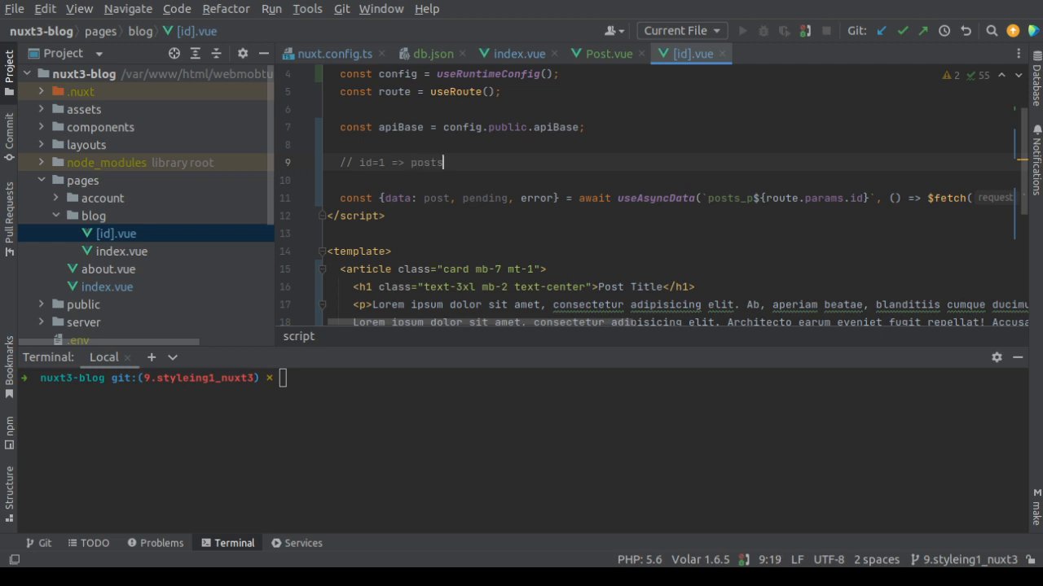
text(_p1)
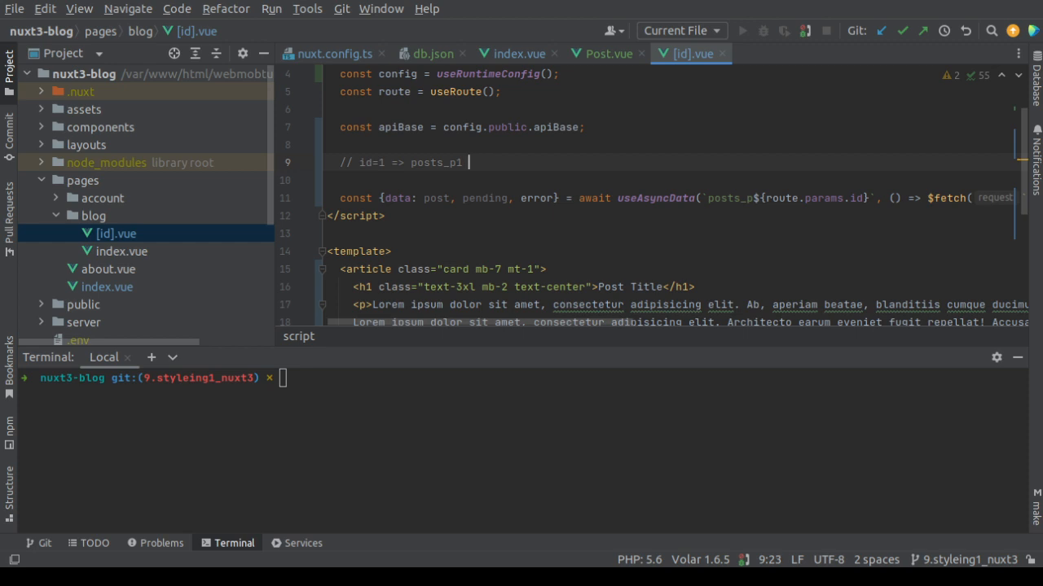
text(, id=2)
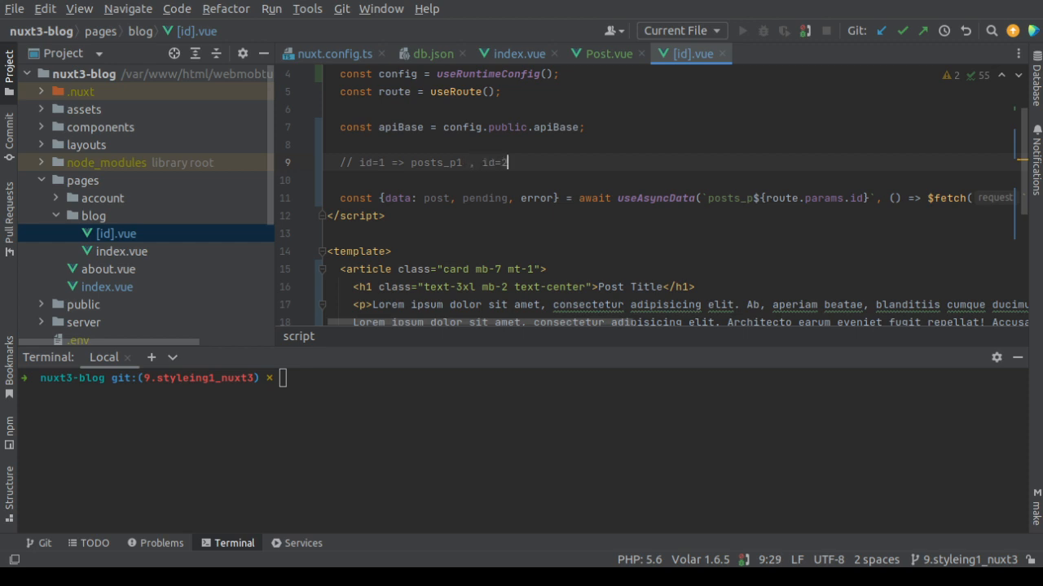
text(=>)
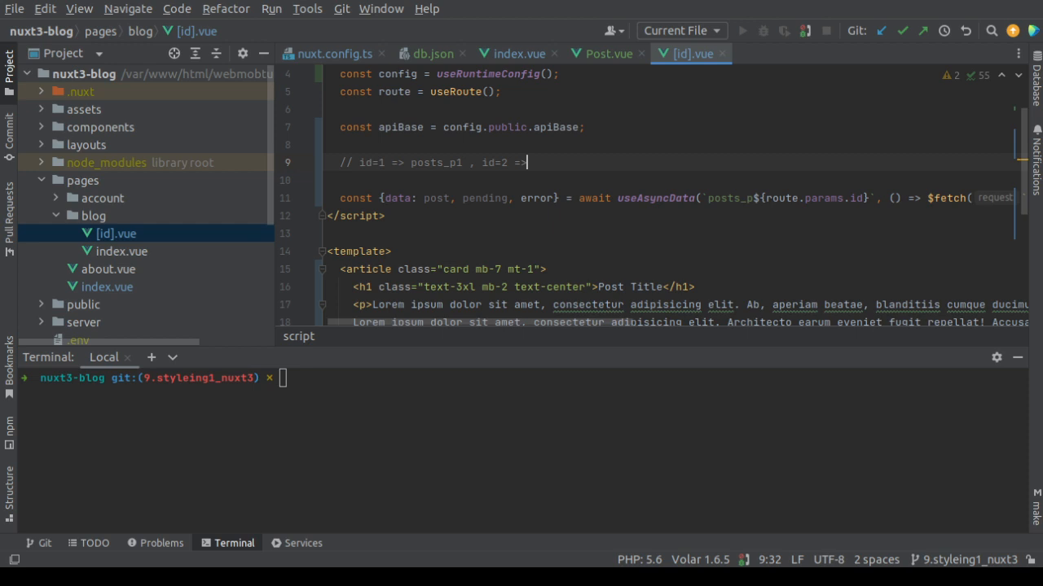
text(posts_p2)
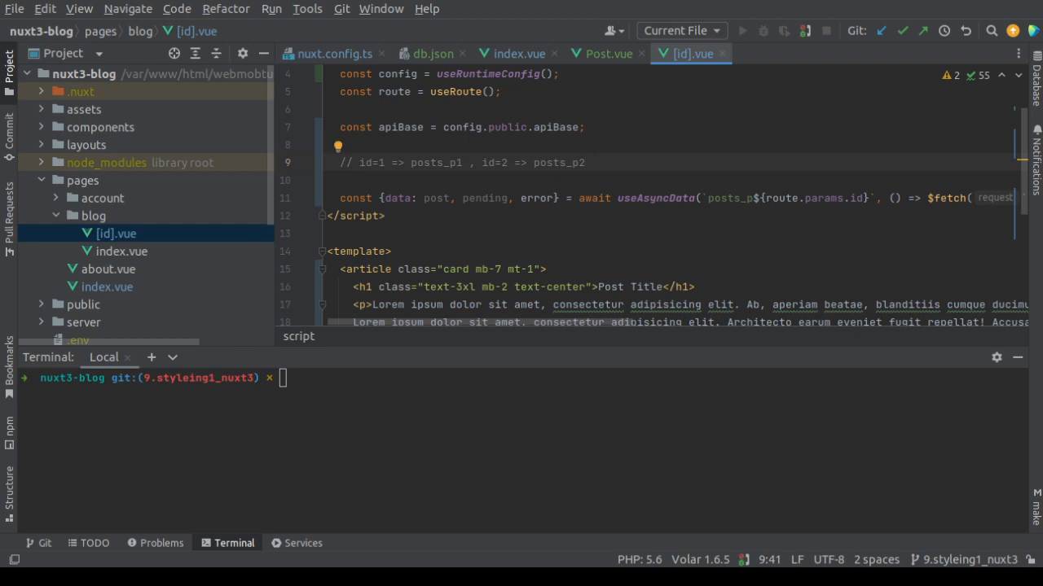
click(702, 199)
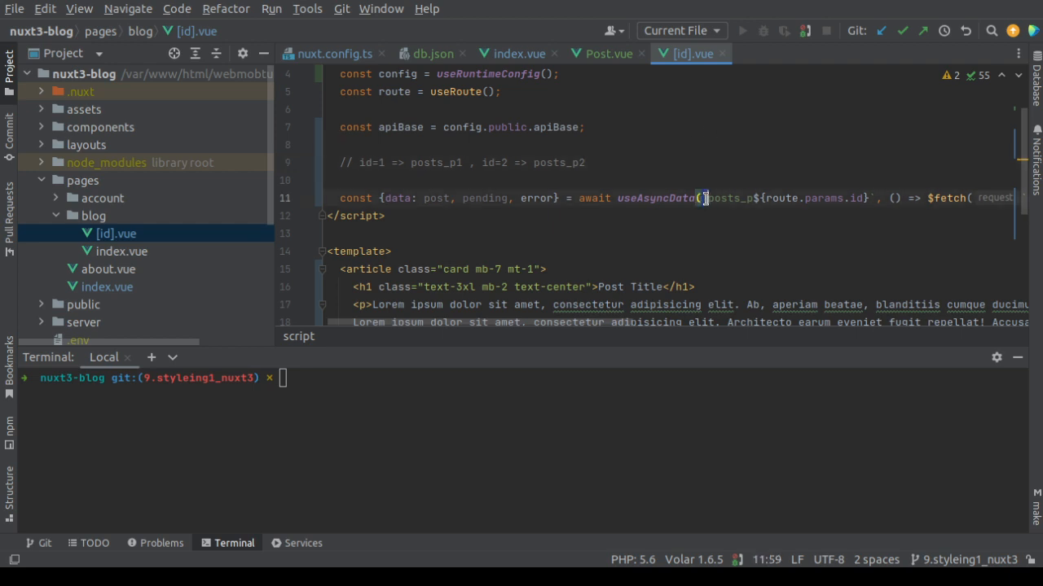
drag(703, 197, 870, 197)
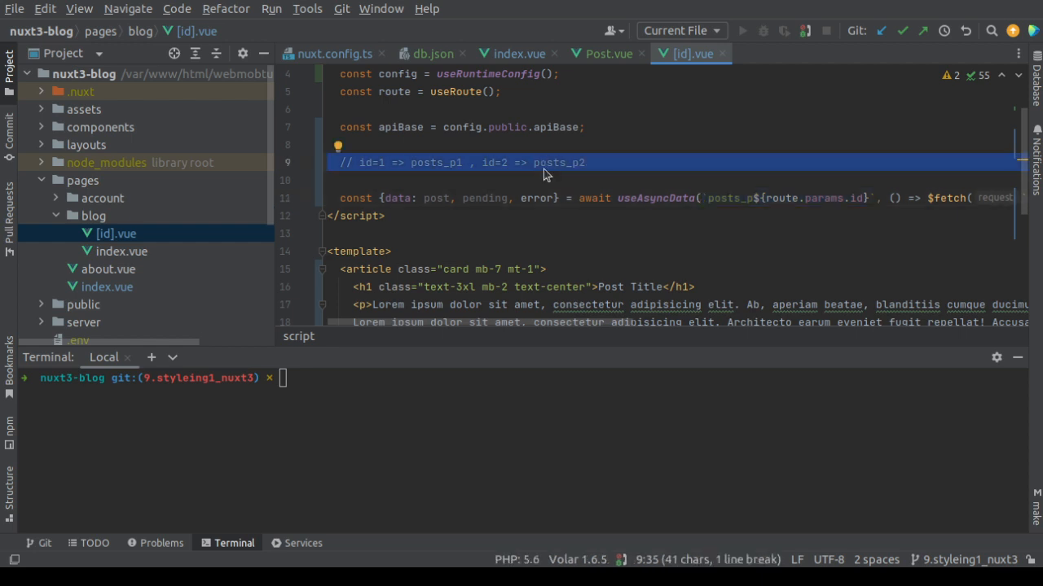
key(Delete)
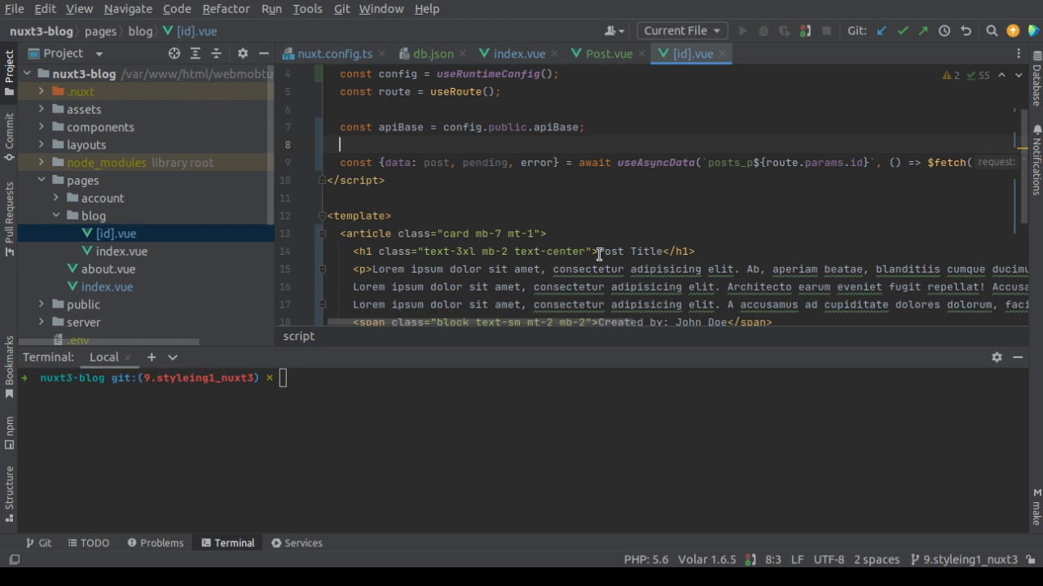
Bind the heading to {{post.title}} and the body text to {{post.description}}.
double_click(632, 251)
text({{)
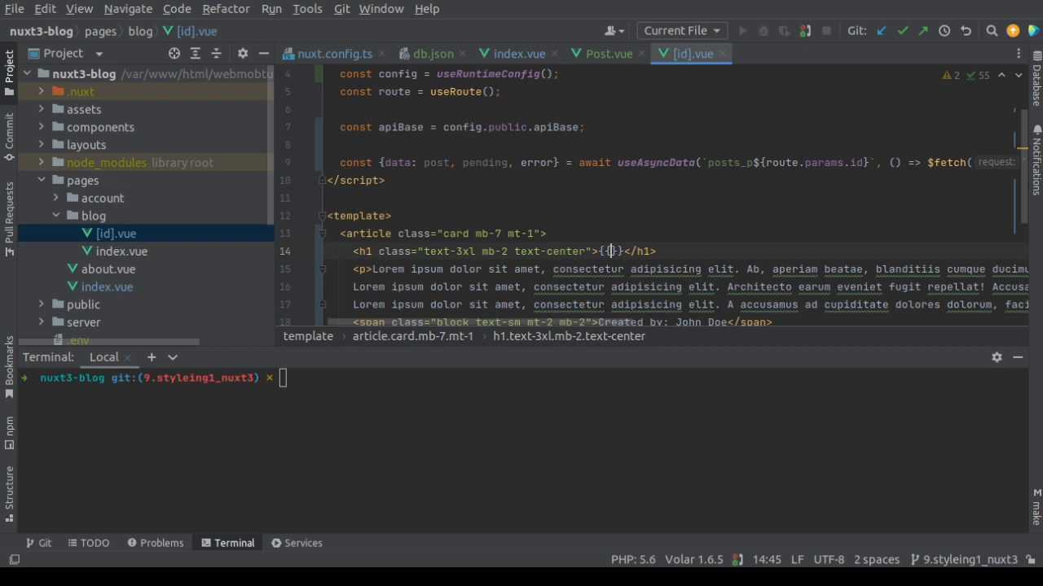
text(post.ti)
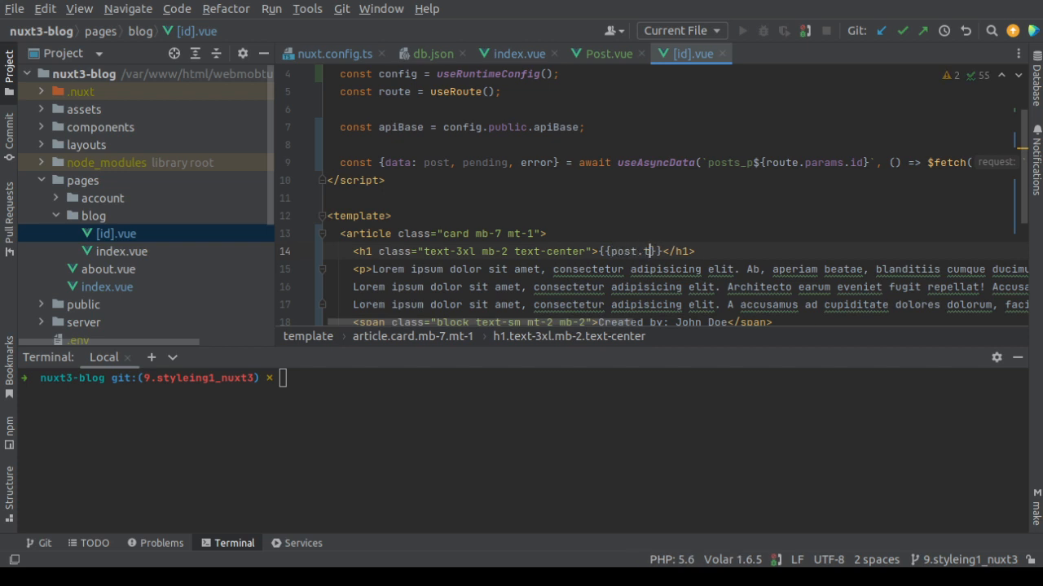
text(itle)
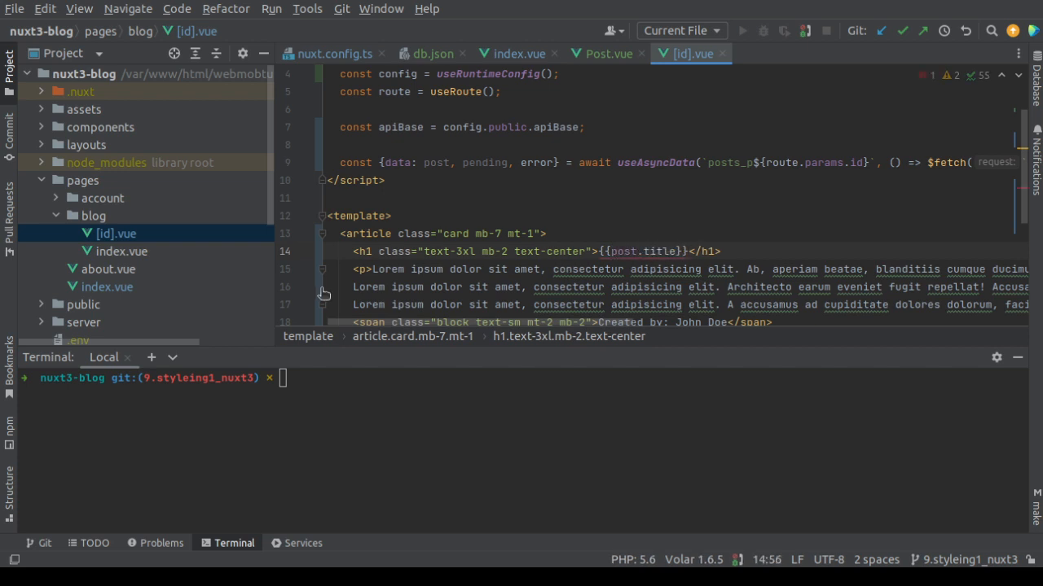
scroll(down, 3)
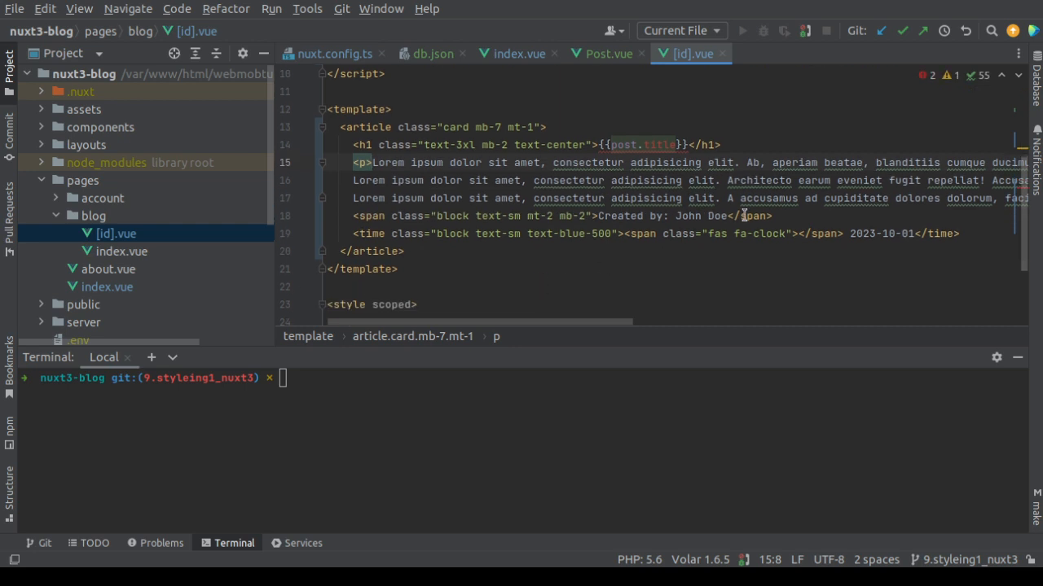
scroll(right, 3)
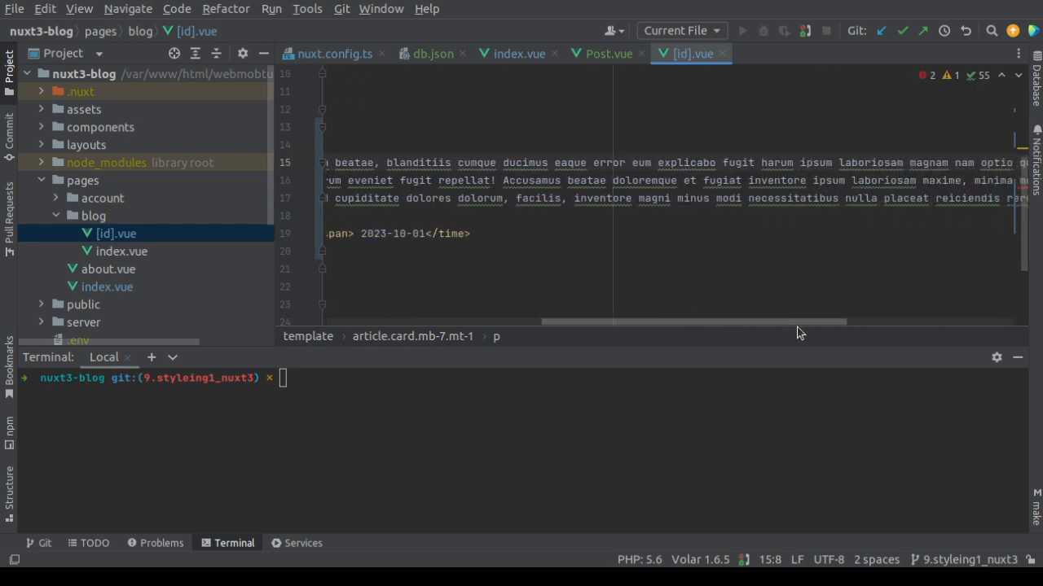
scroll(right, 3)
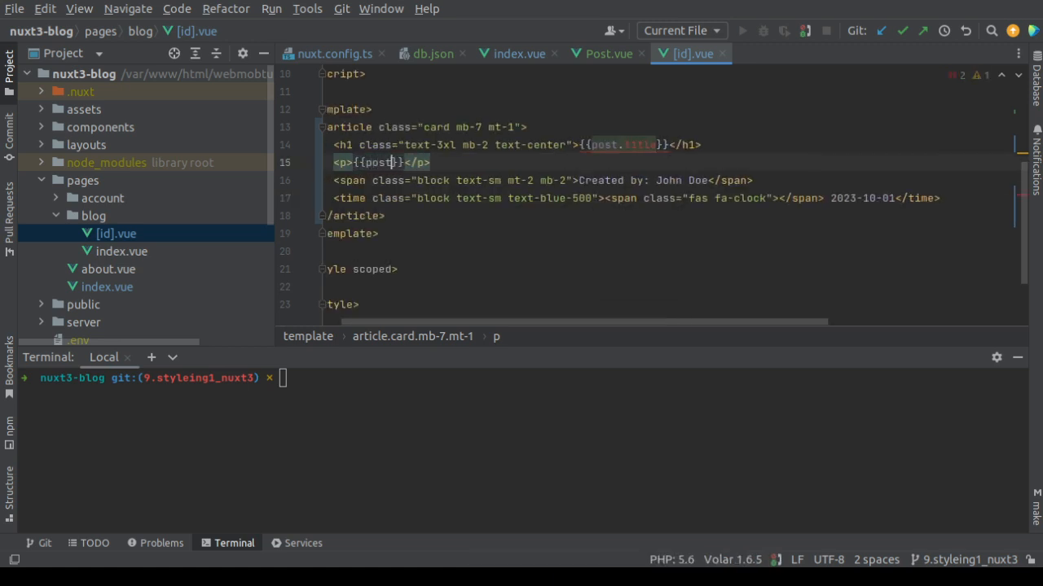
text(.description)
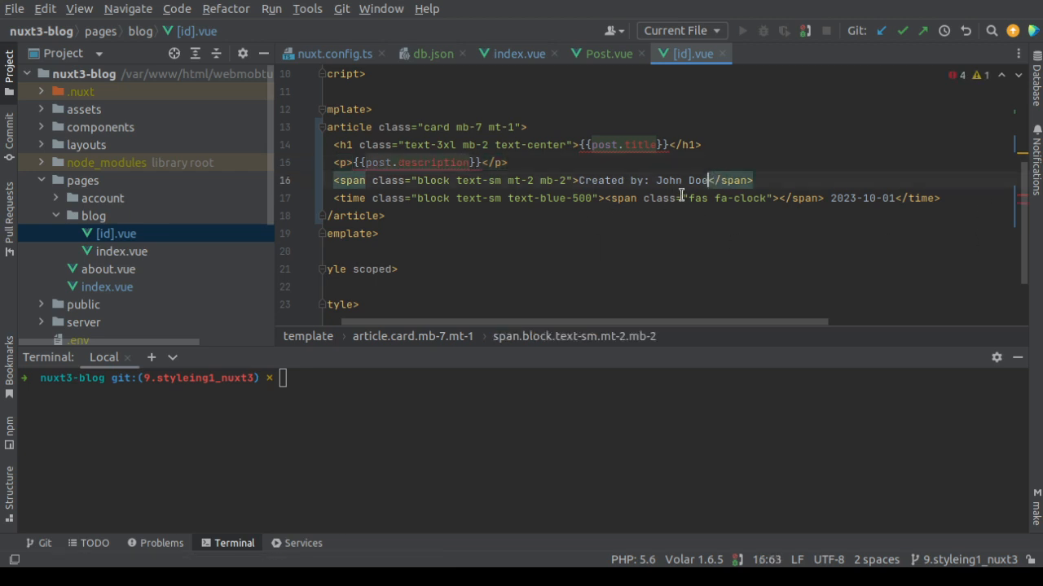
Replace John Doe with {{post.author}} and the hardcoded date with {{post.created_at}}.
key(BackSpace)
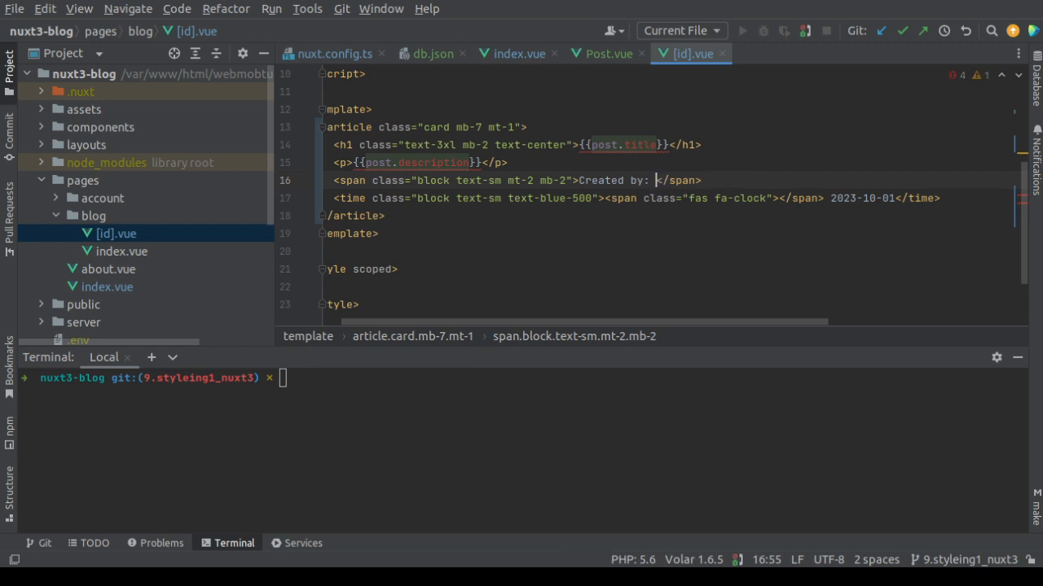
text({{post}})
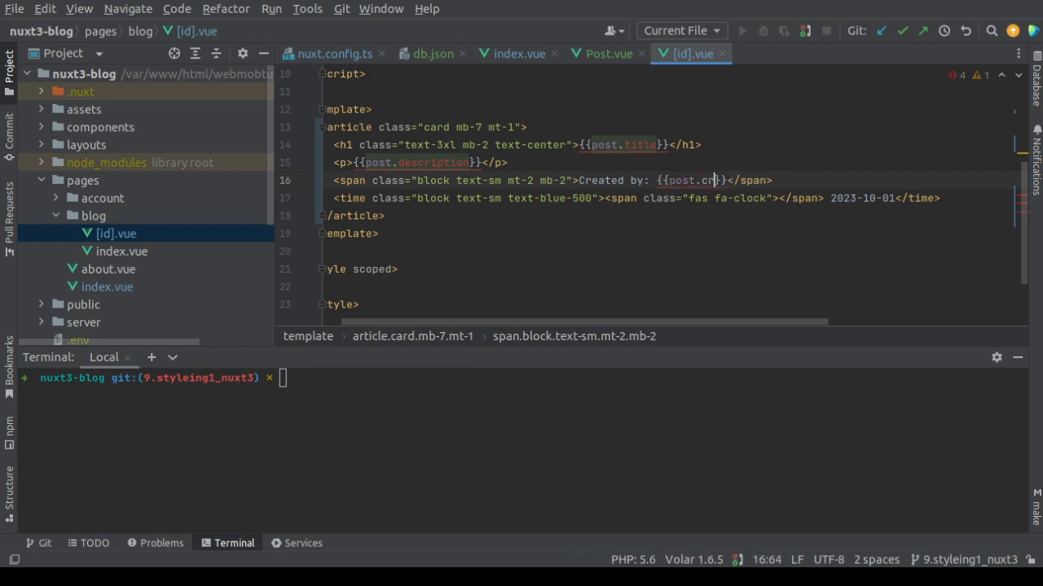
text(author)
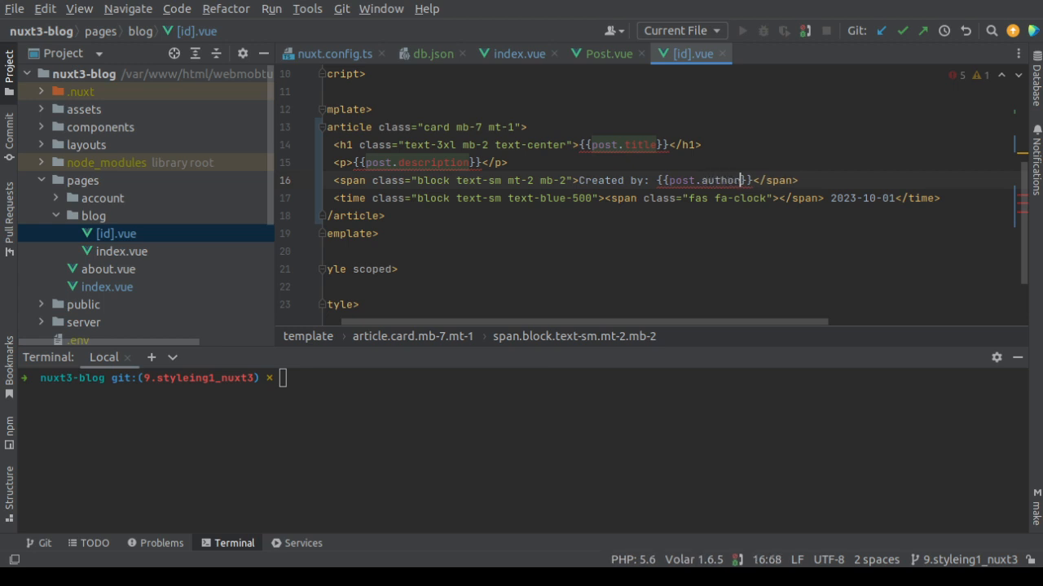
click(829, 198)
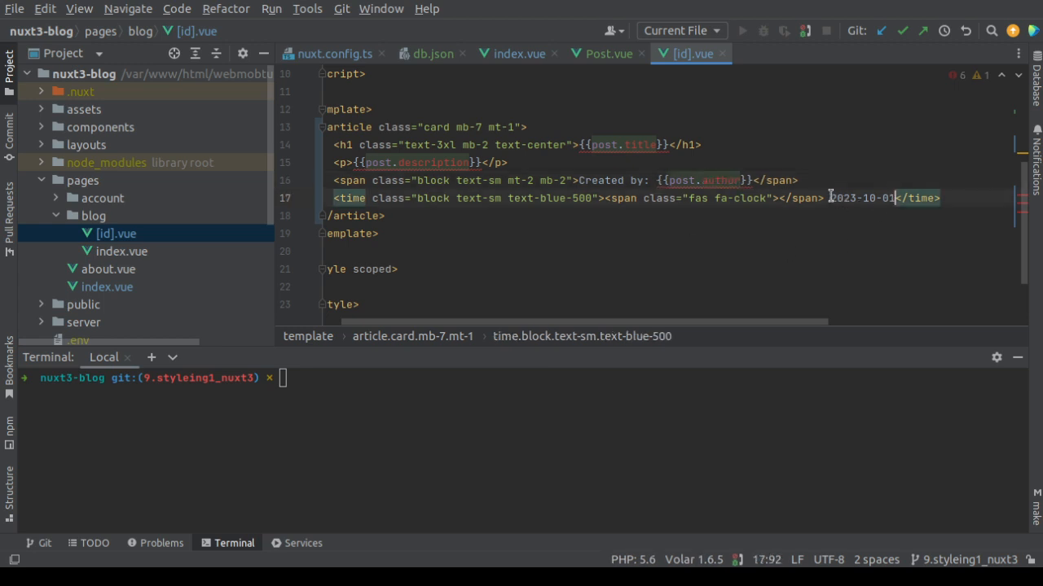
text({{}})
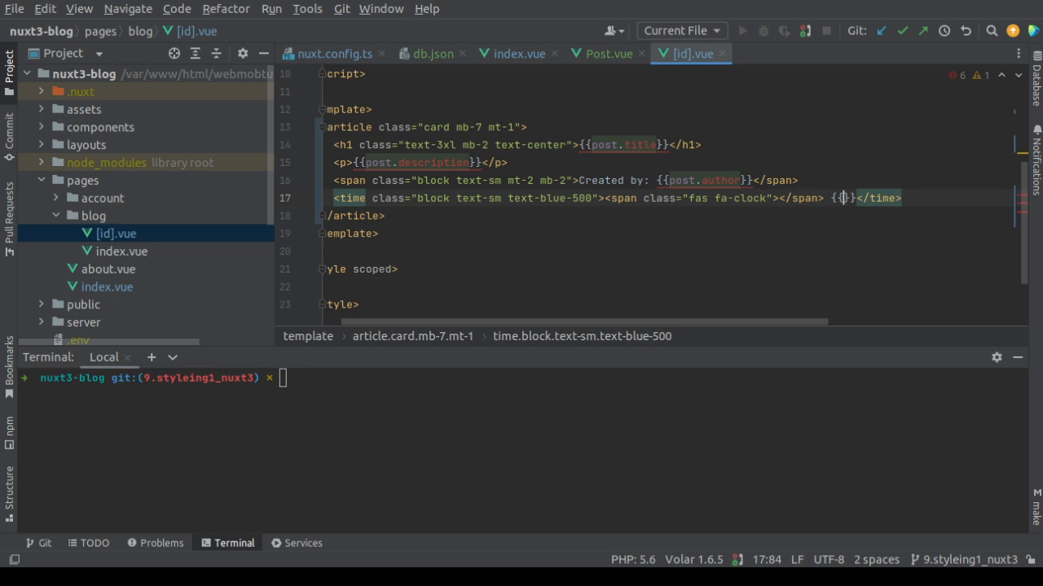
text(post.cr)
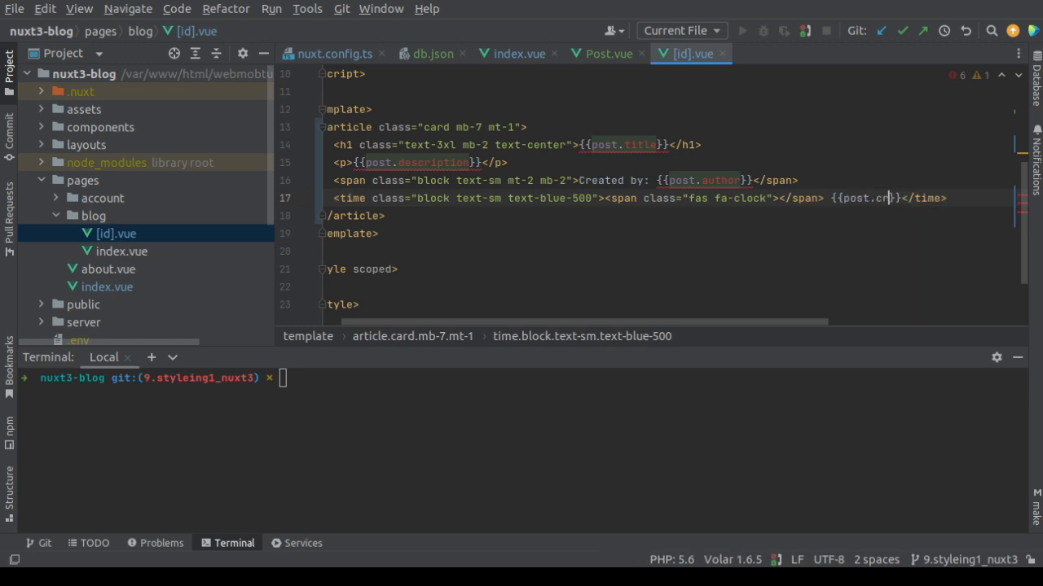
text(eated_at)
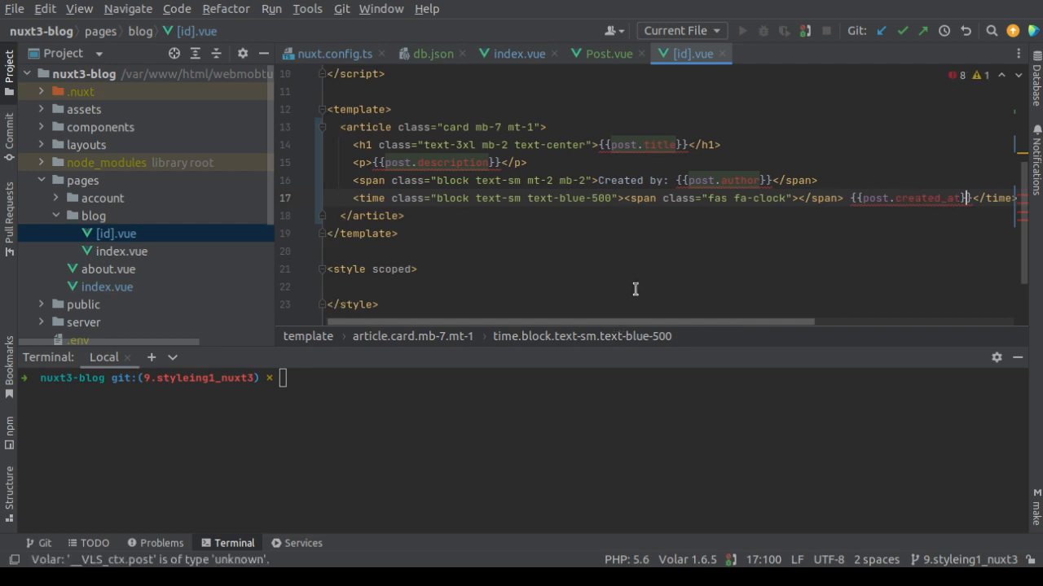
scroll(up, 3)
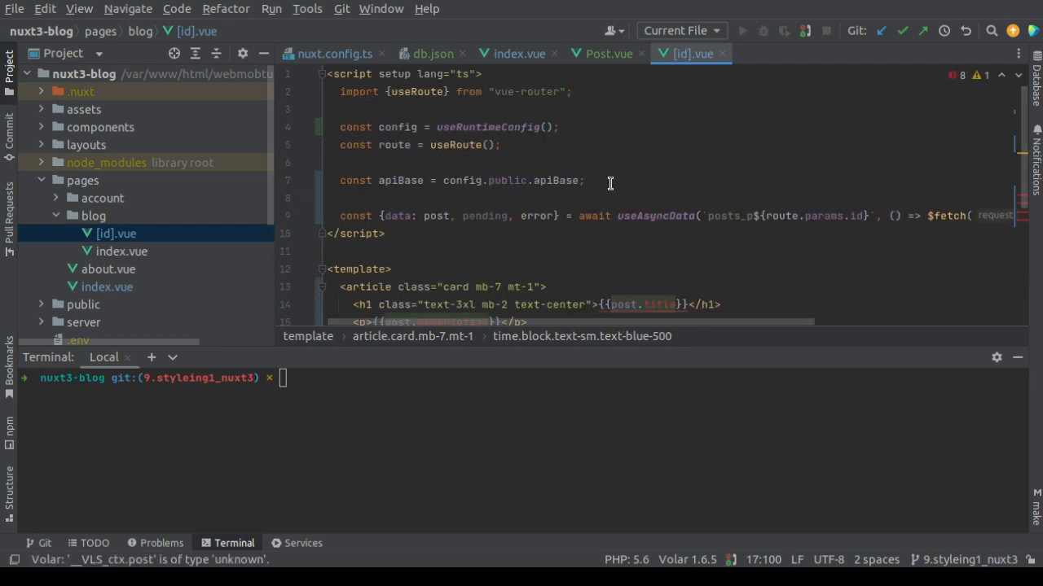
click(327, 199)
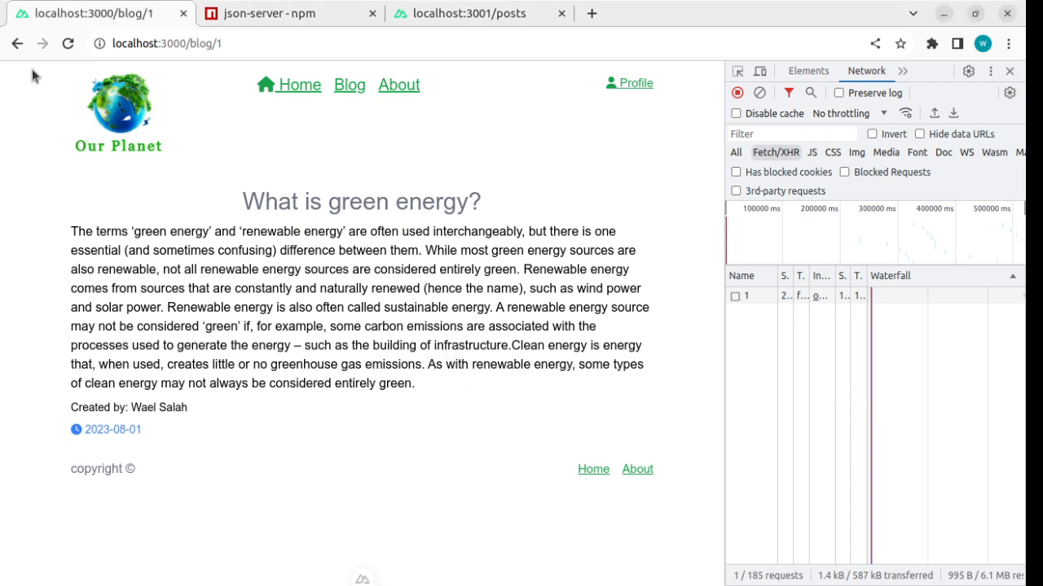
From the home list open the 'What is green energy?' post and inspect its post 1 network response.
click(298, 85)
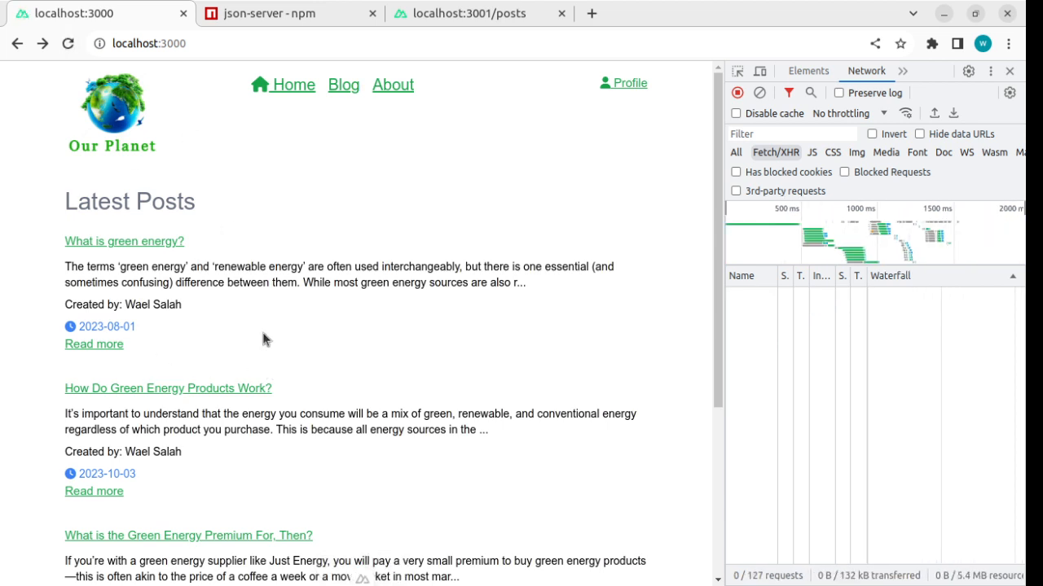
click(124, 241)
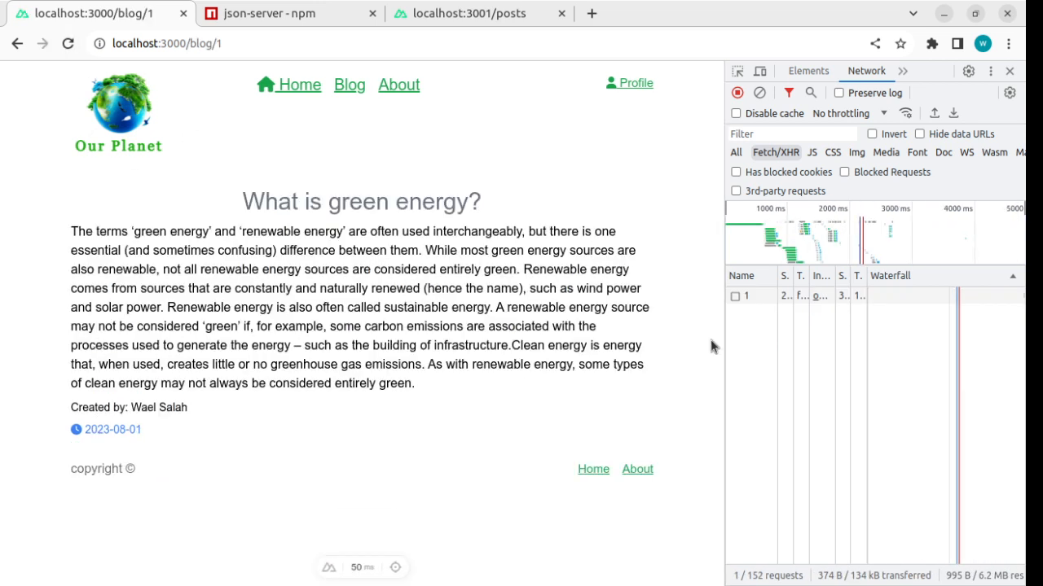
click(747, 295)
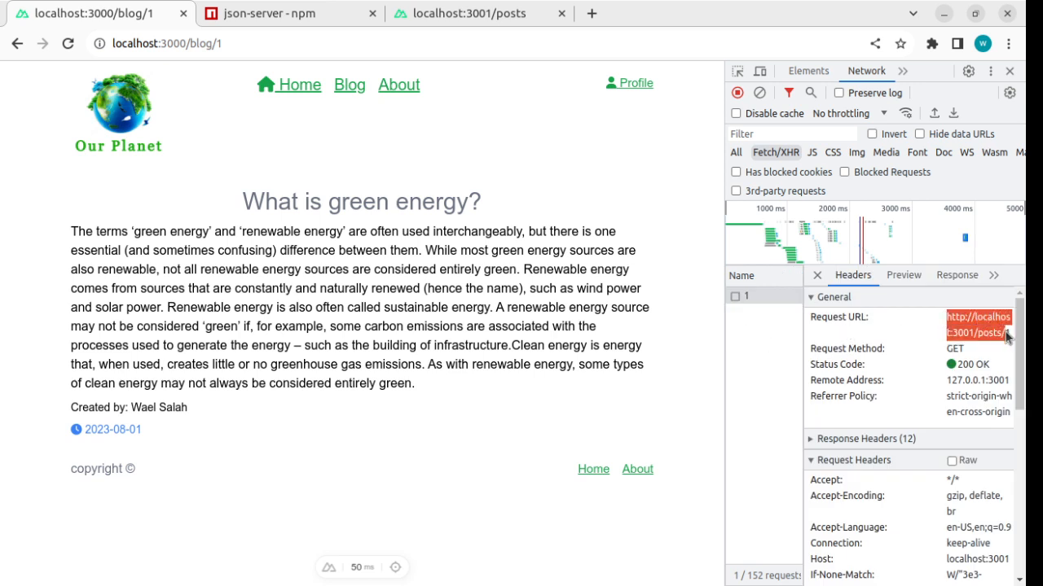
click(956, 274)
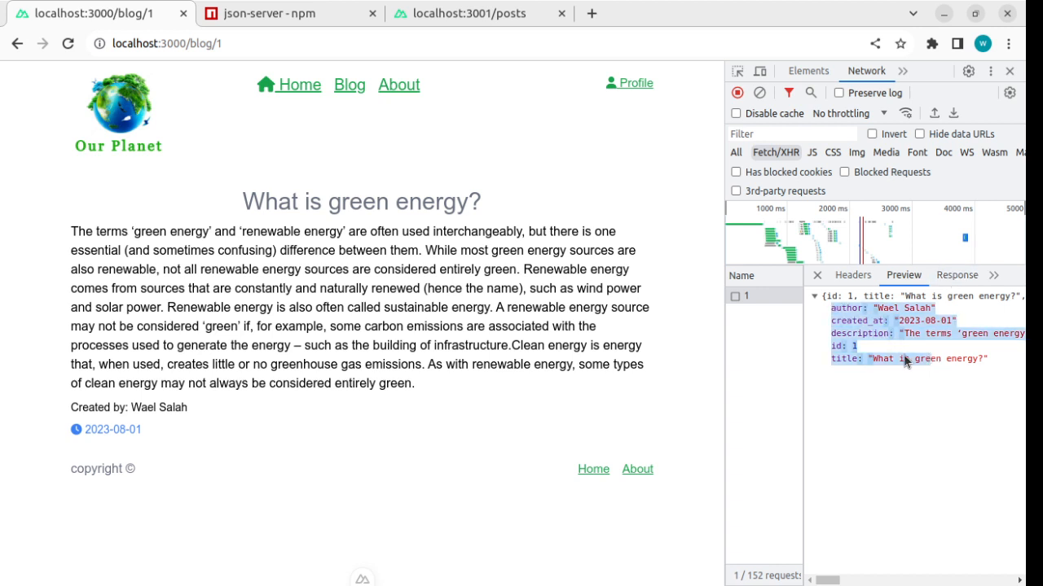
mouse_move(137, 448)
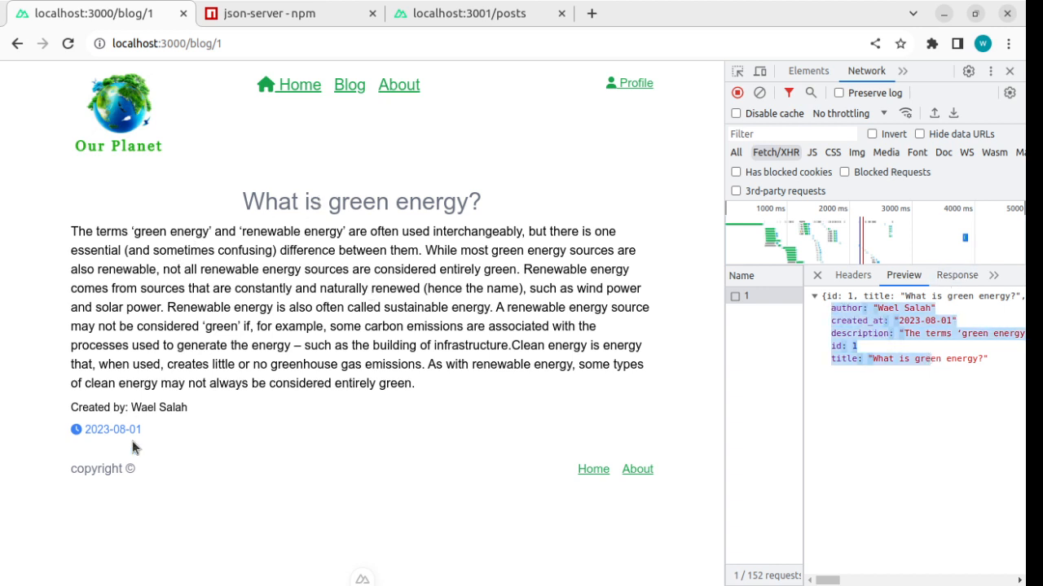
mouse_move(292, 264)
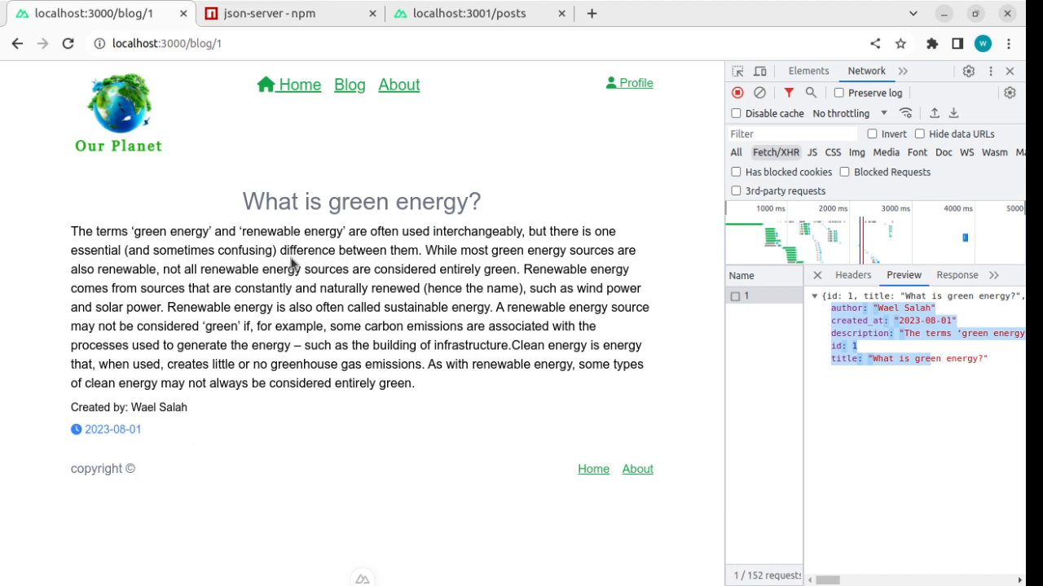
Open 'How Do Green Energy Products Work?', inspect post 2's response, reload it, and return to Latest Posts.
click(282, 84)
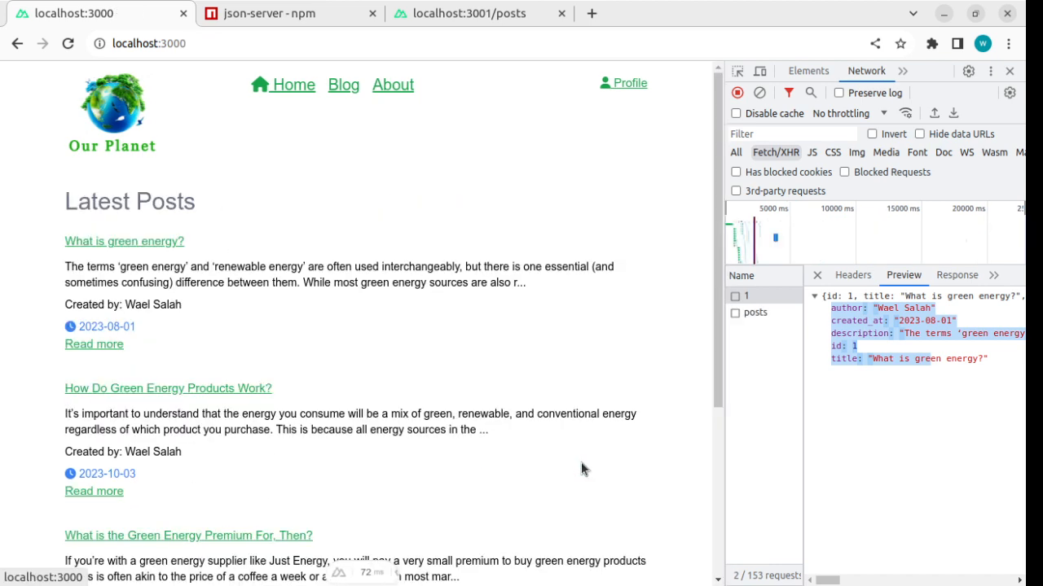
click(167, 388)
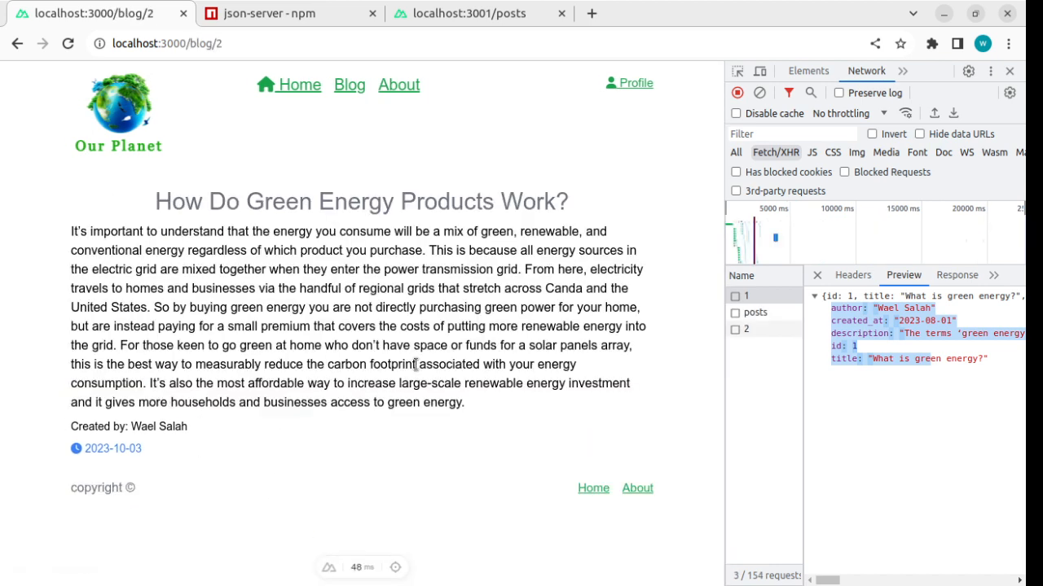
click(746, 329)
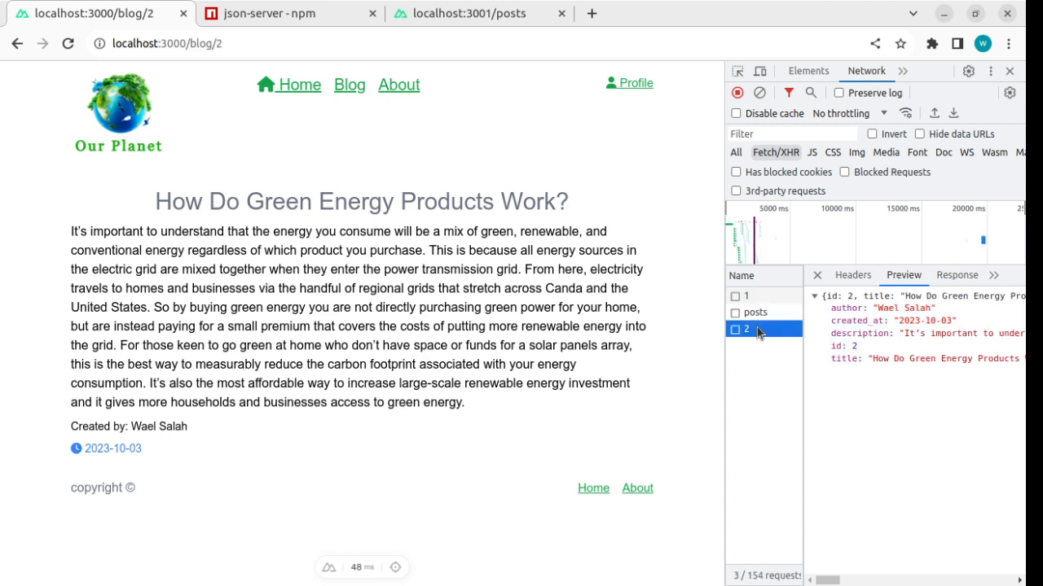
mouse_move(574, 472)
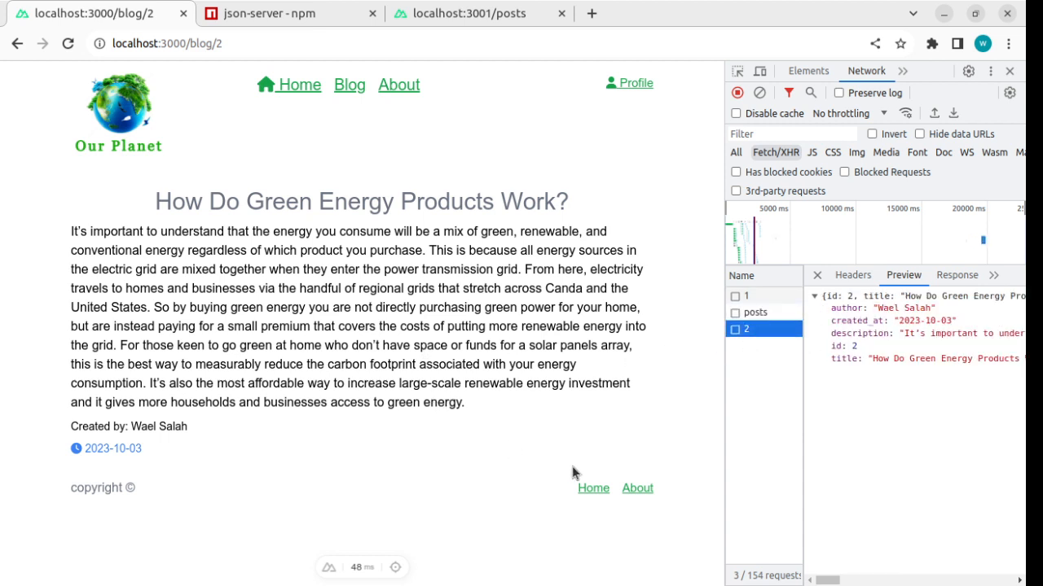
mouse_move(388, 349)
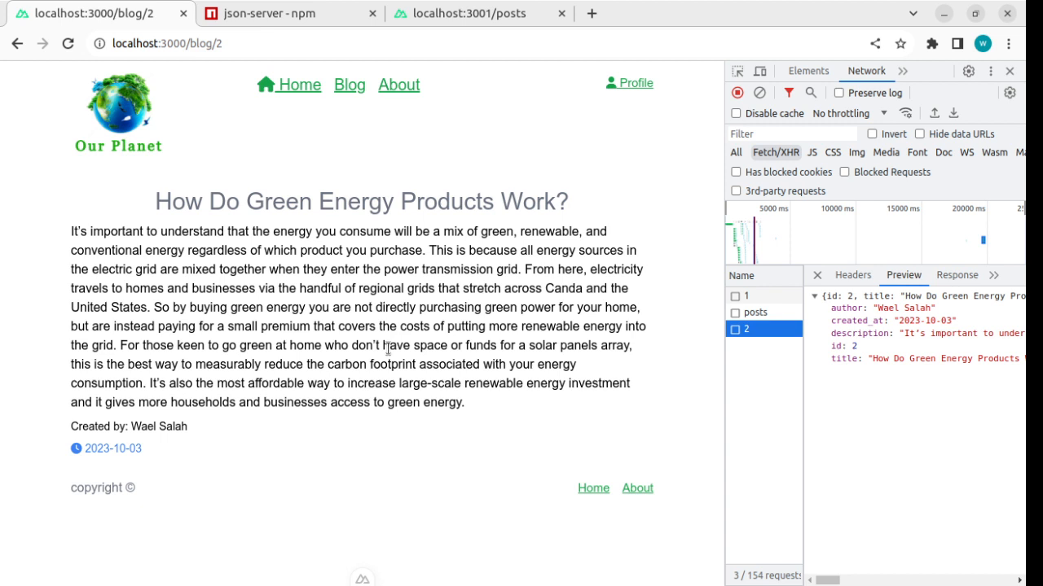
mouse_move(357, 365)
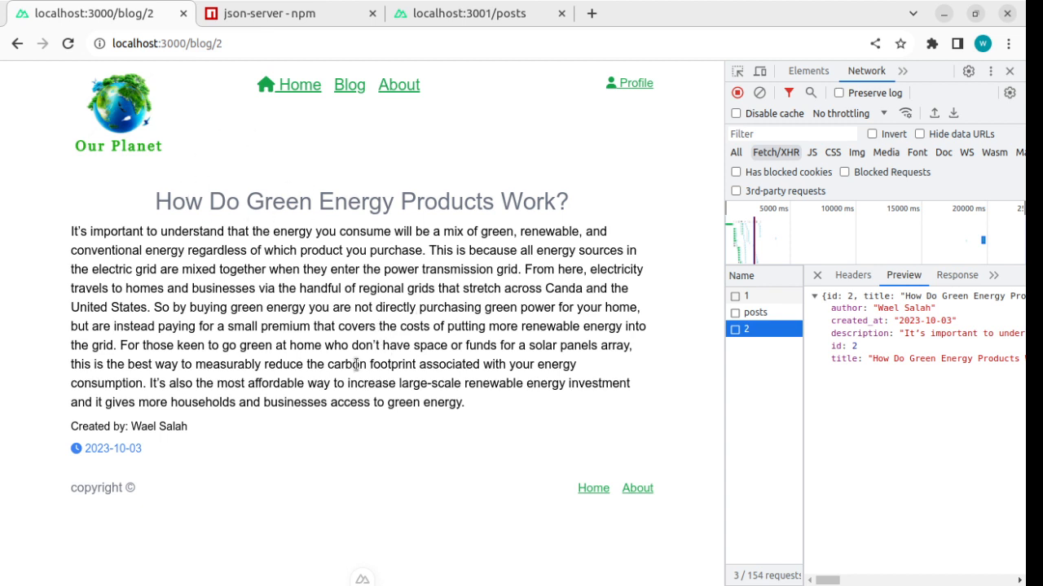
mouse_move(684, 328)
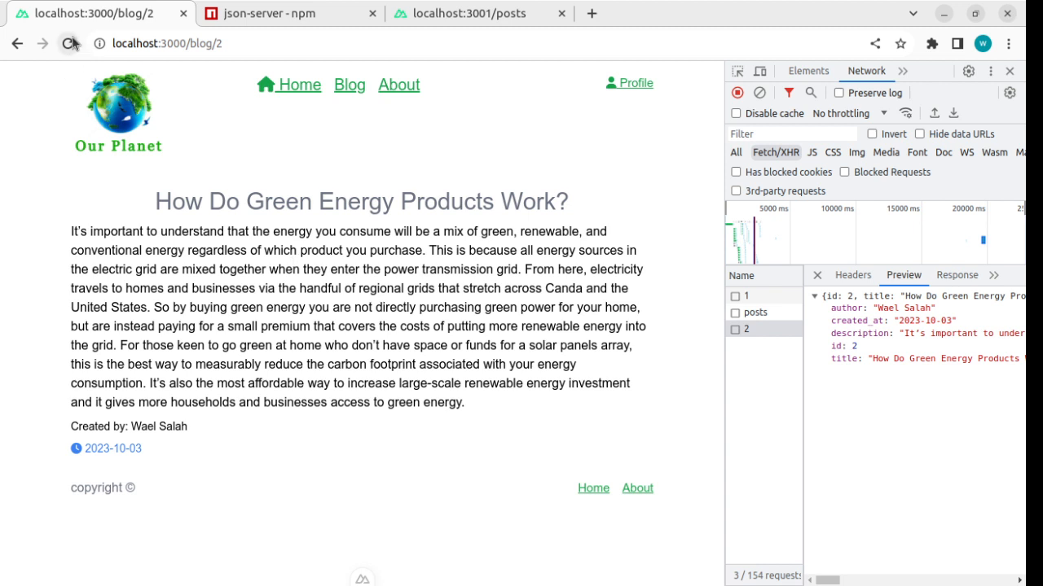
click(69, 43)
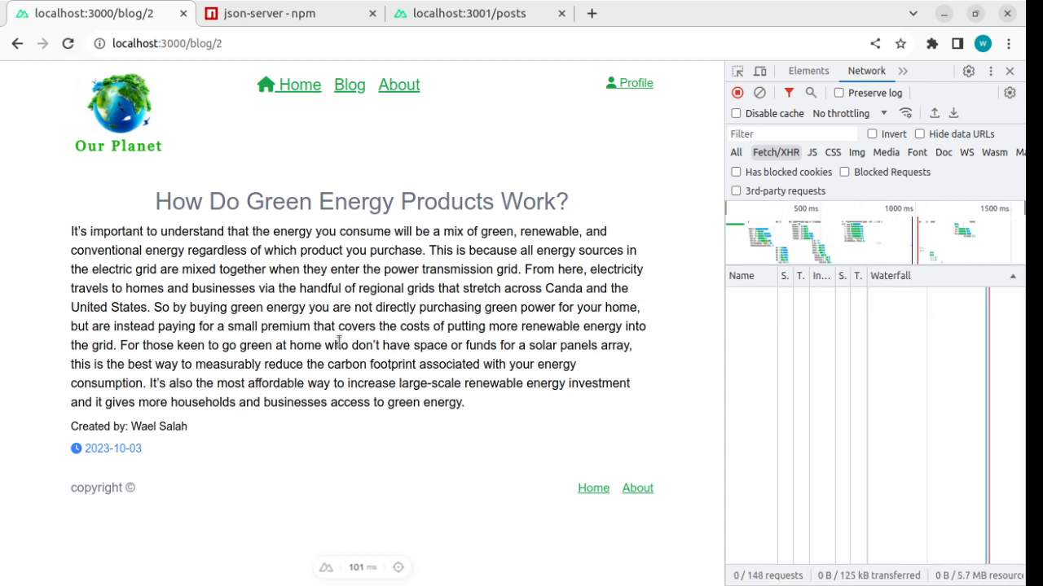
mouse_move(531, 490)
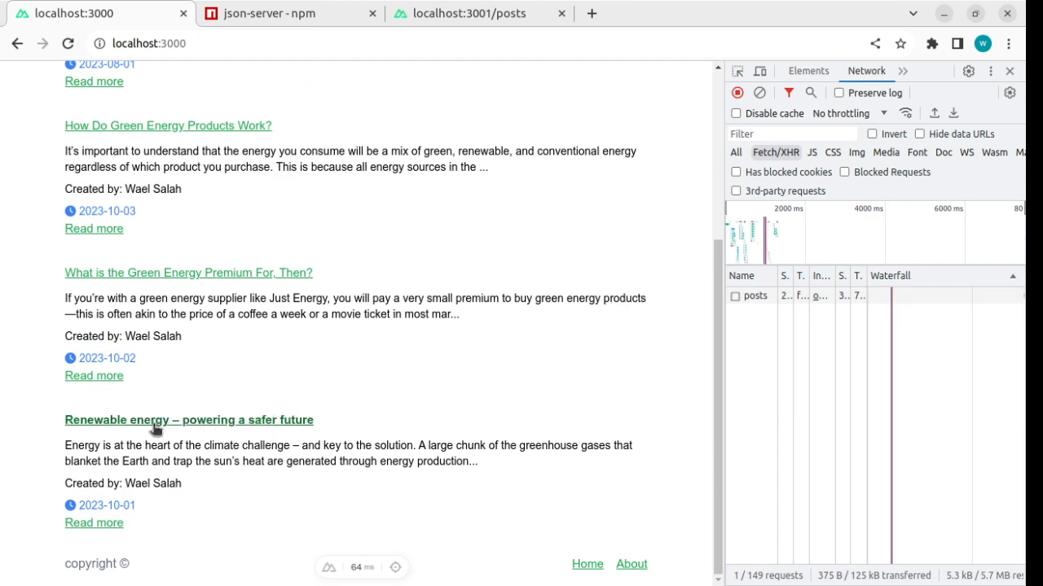
click(189, 420)
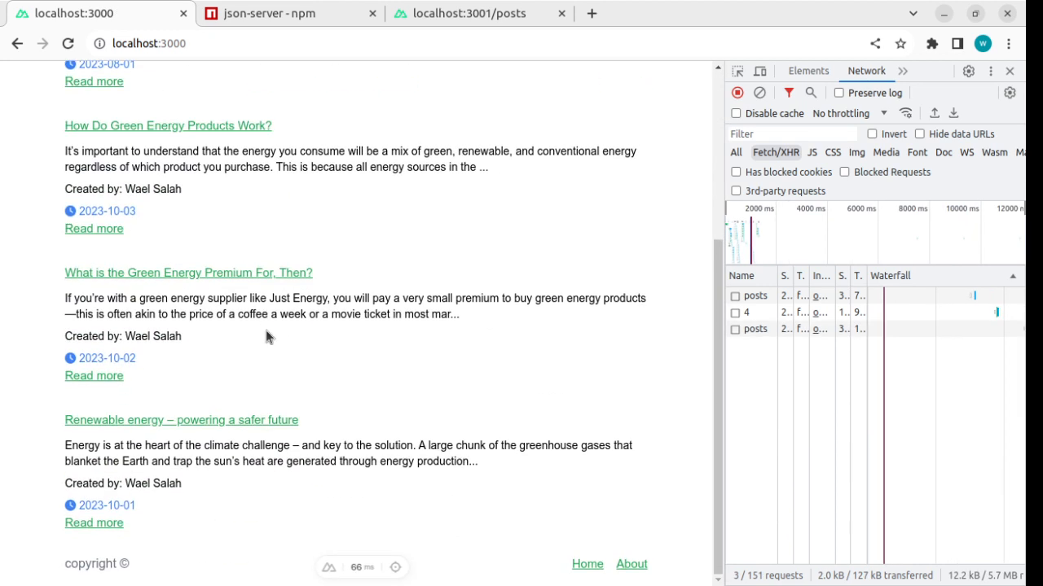
scroll(up, 3)
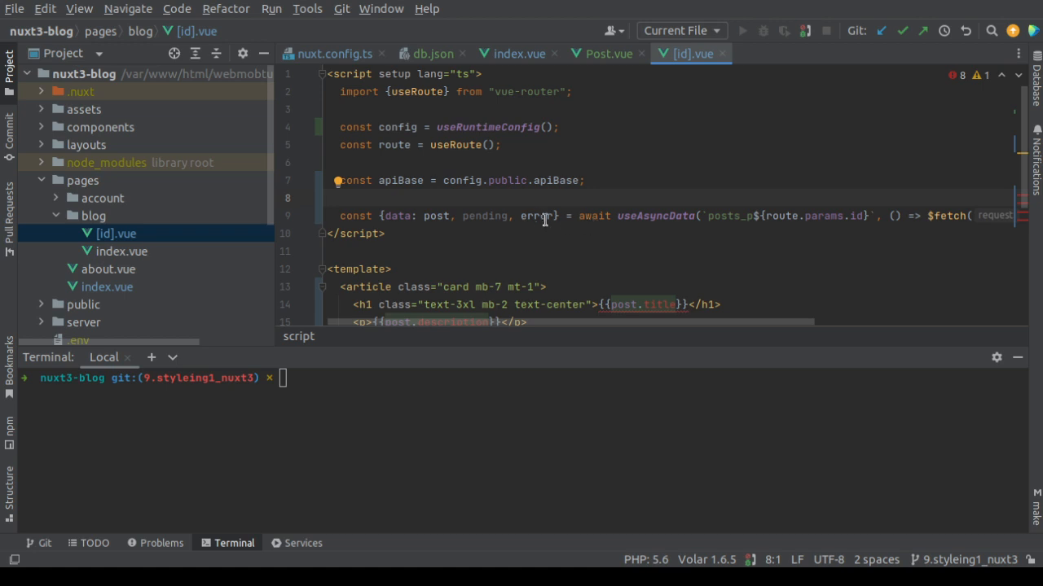
scroll(down, 3)
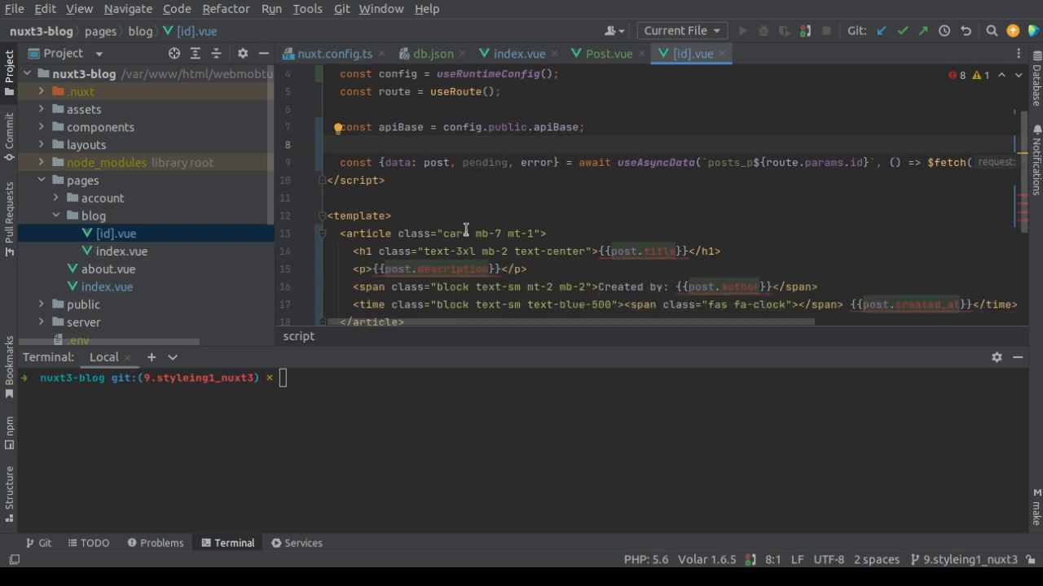
click(518, 54)
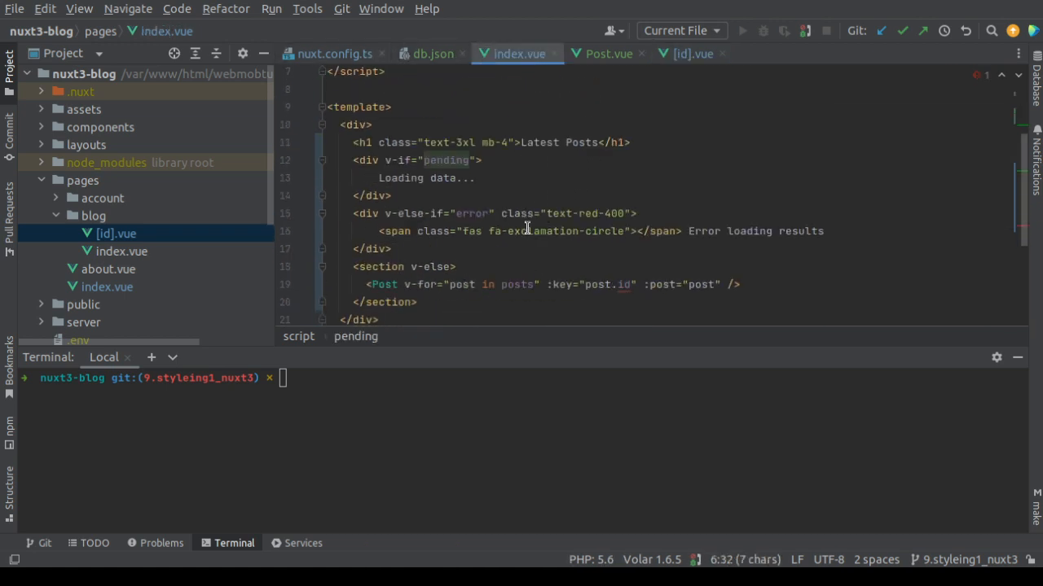
click(693, 54)
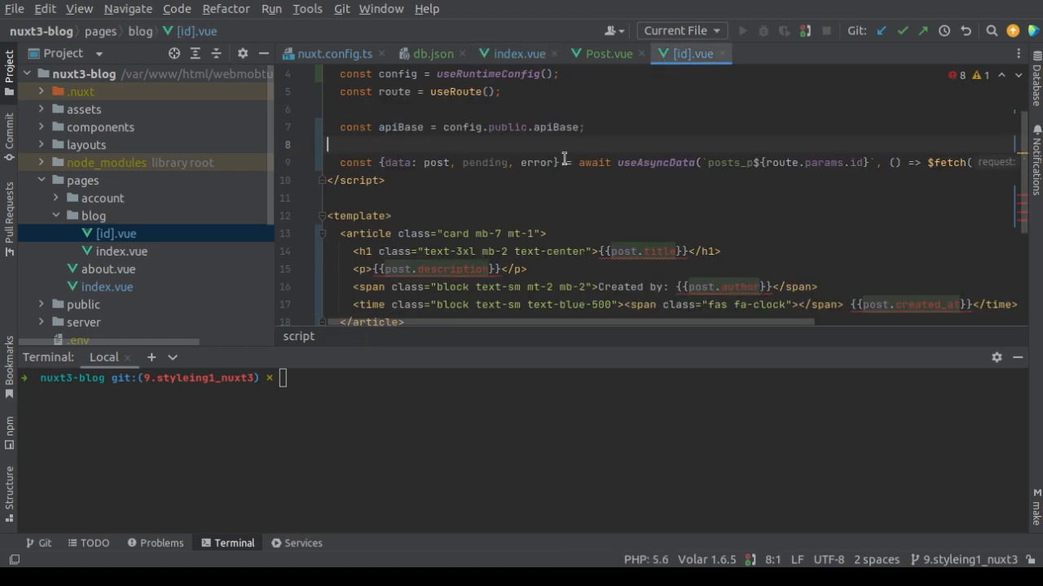
scroll(down, 3)
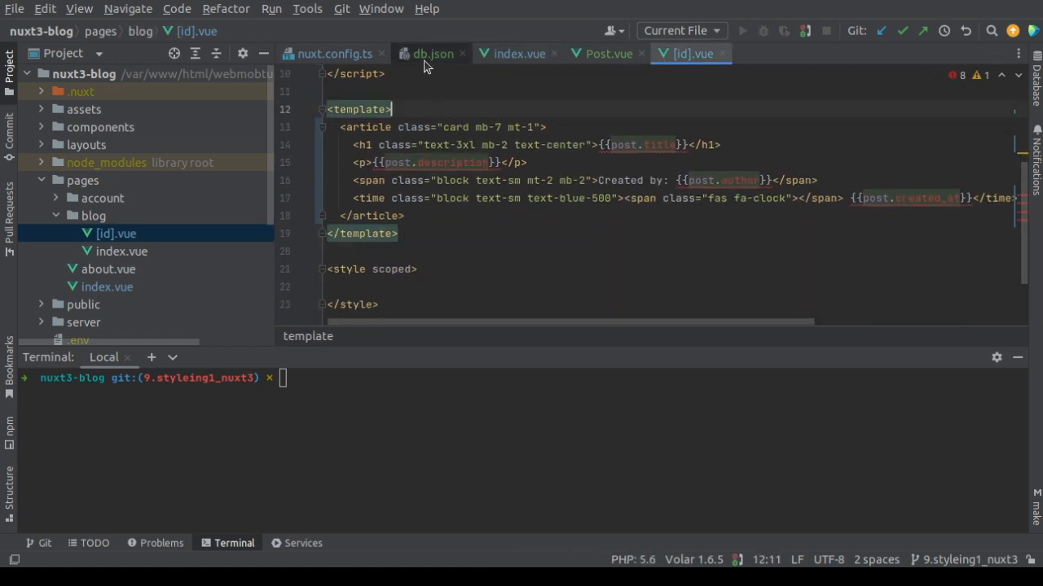
click(518, 52)
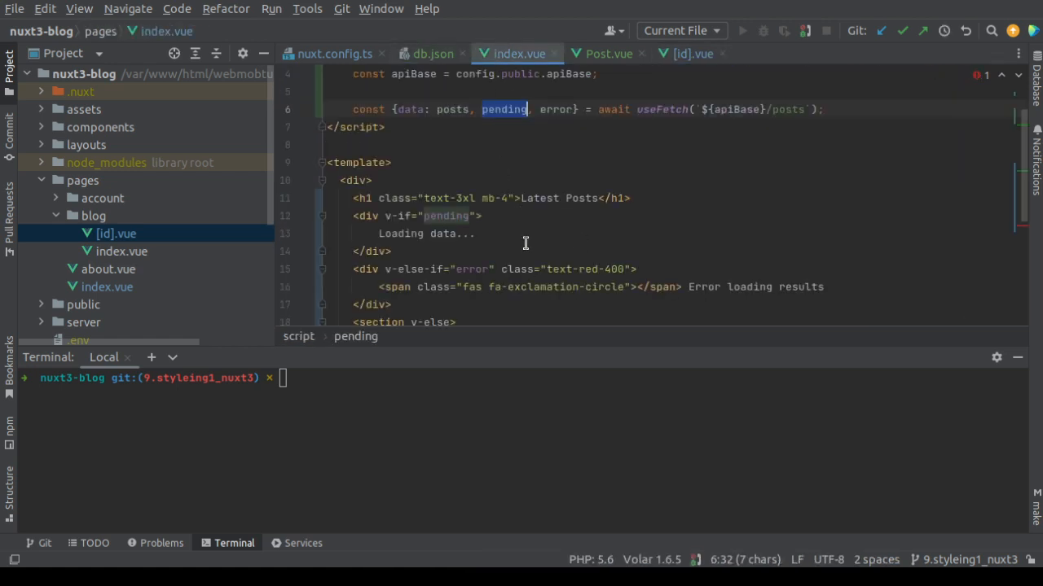
scroll(down, 3)
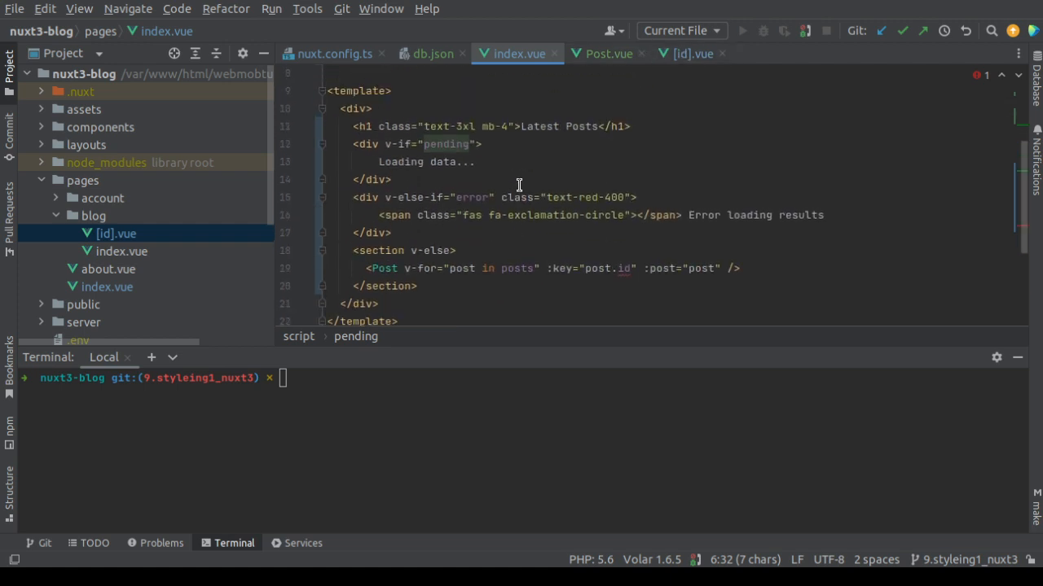
click(690, 54)
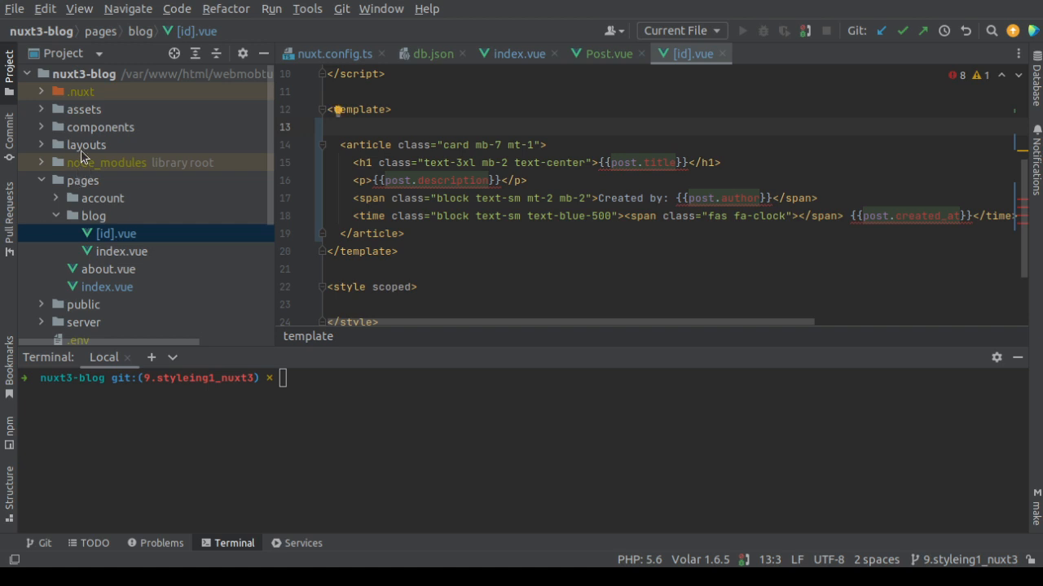
mouse_move(642, 312)
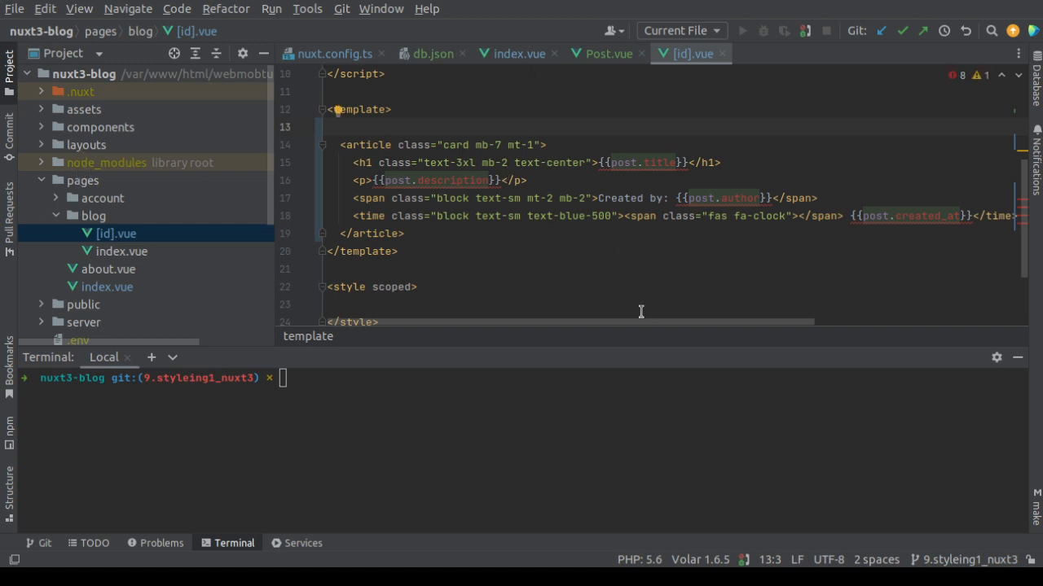
mouse_move(499, 255)
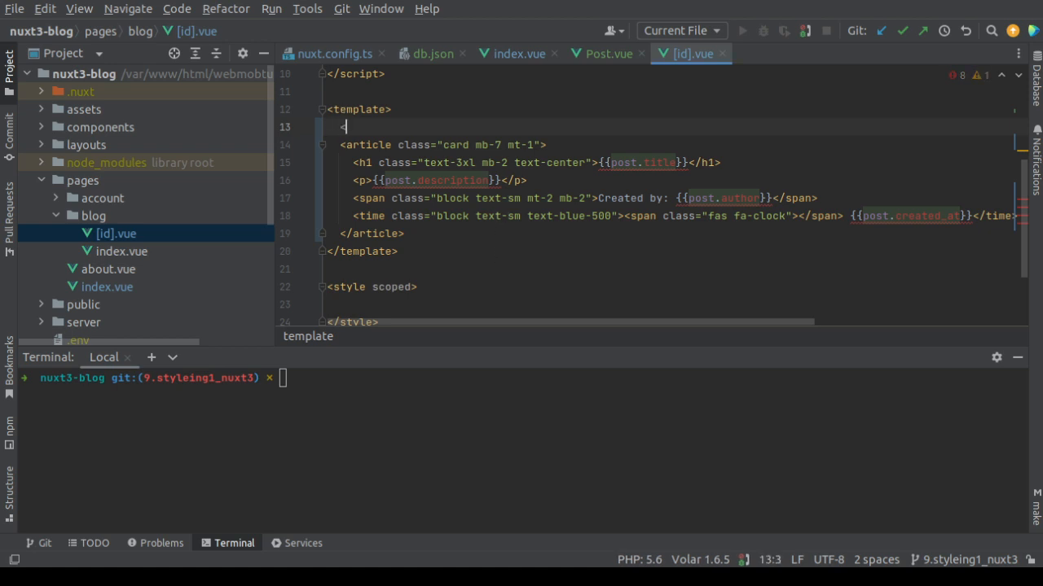
Add `<div v-if="pending">Loading post...</div>` at the top of the template.
text(<div>)
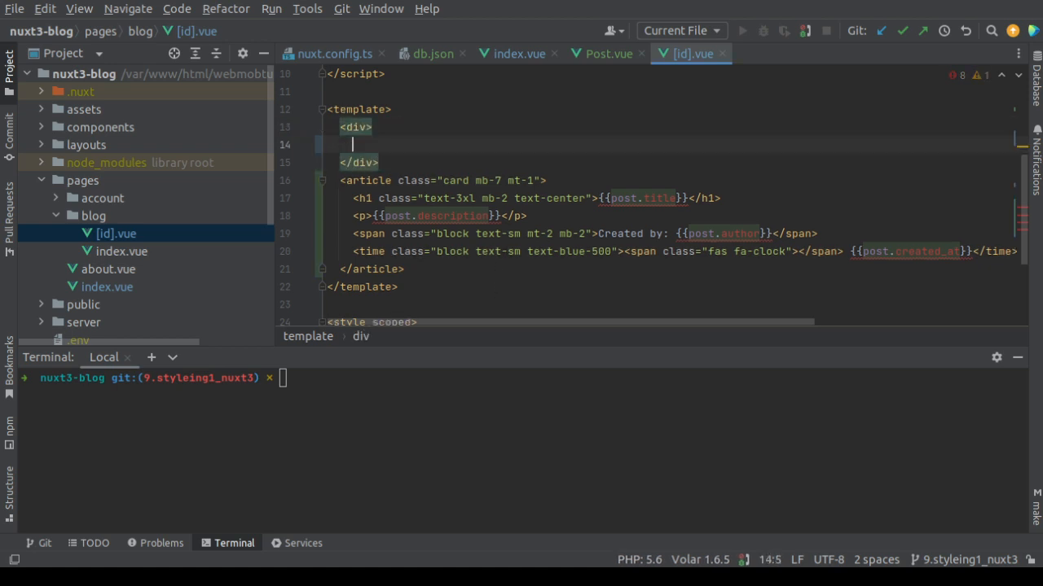
text(v-if="e)
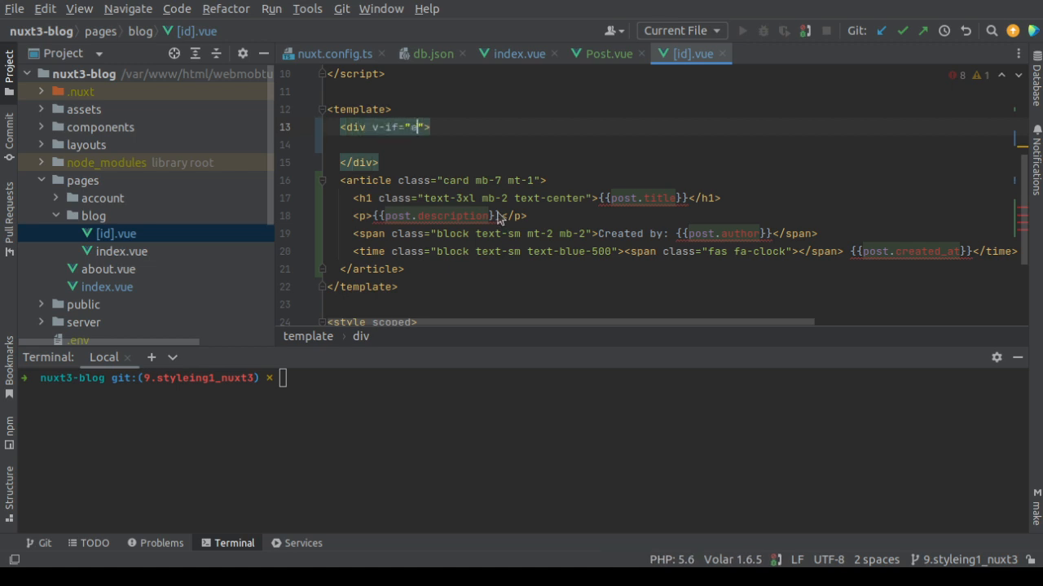
text(pending)
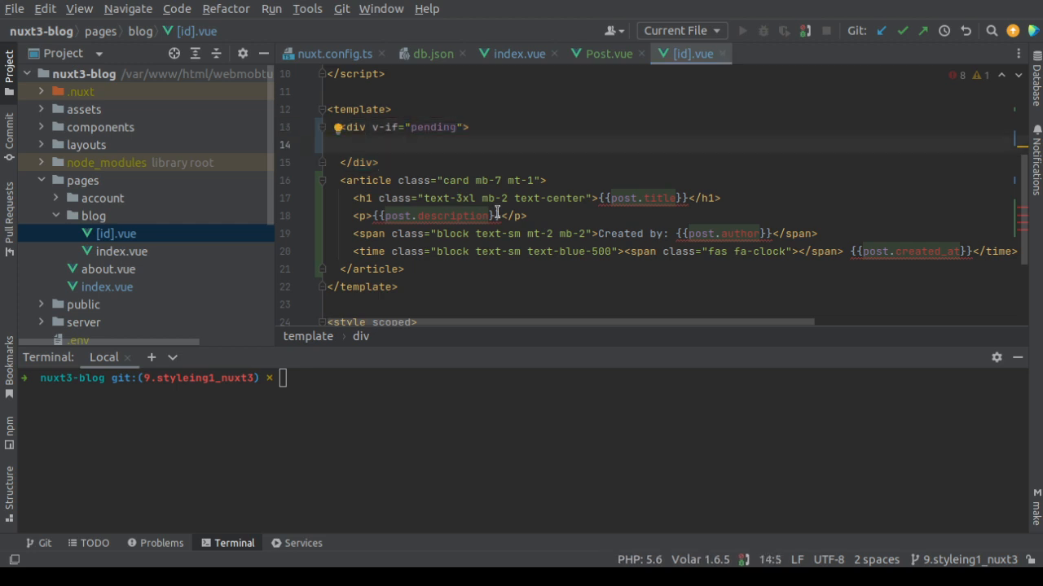
text(l)
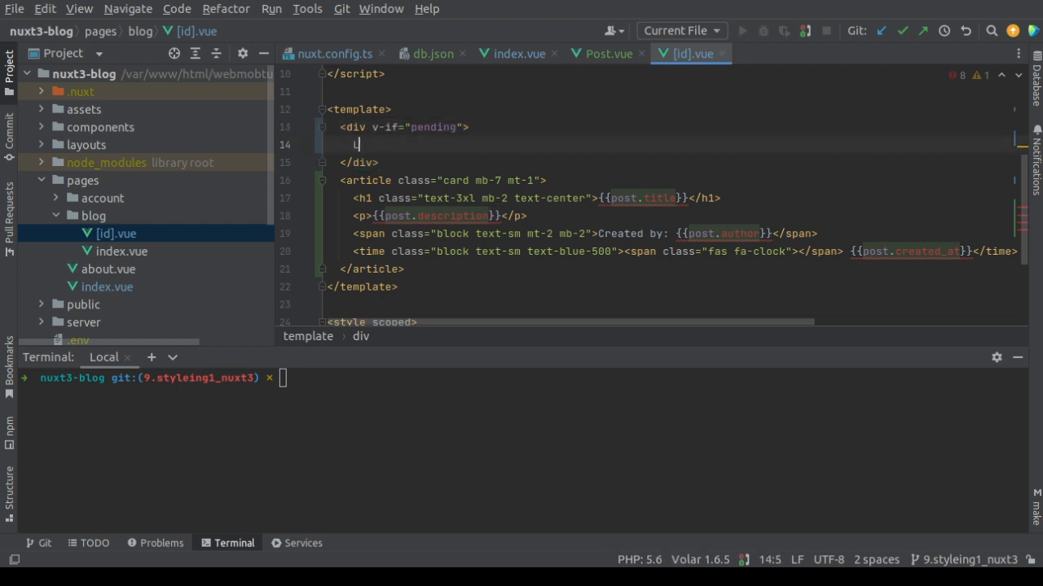
text(Loading)
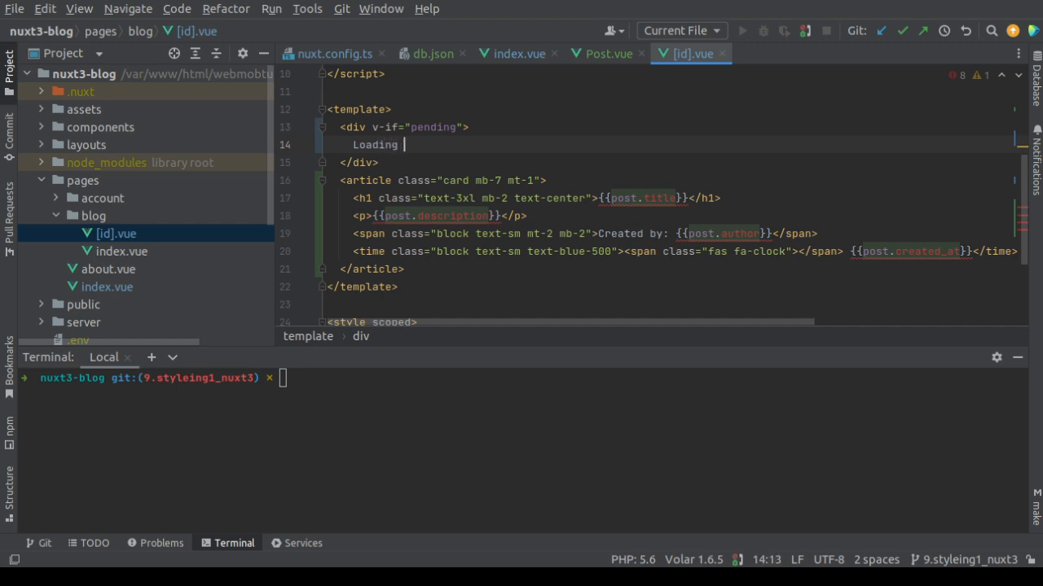
text(post...)
text(<div></div>)
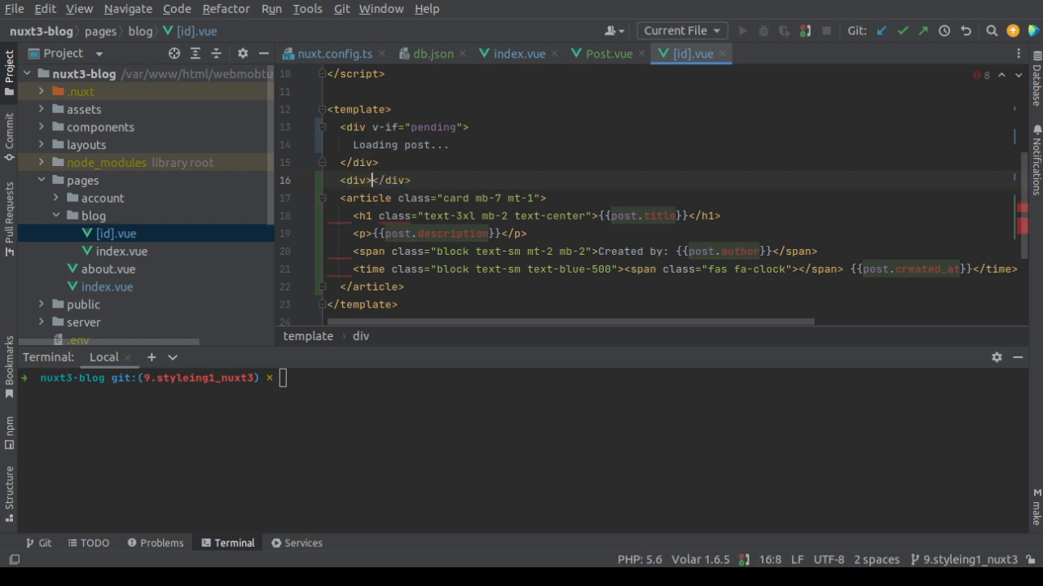
key(Enter)
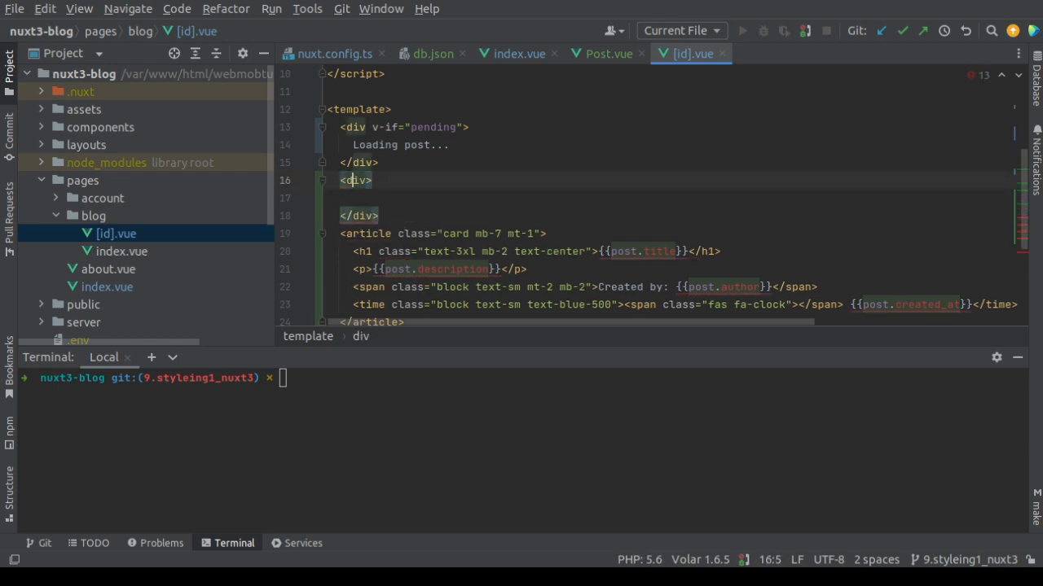
Paste index.vue's v-else-if error div and make the post article the v-else fallback.
click(518, 52)
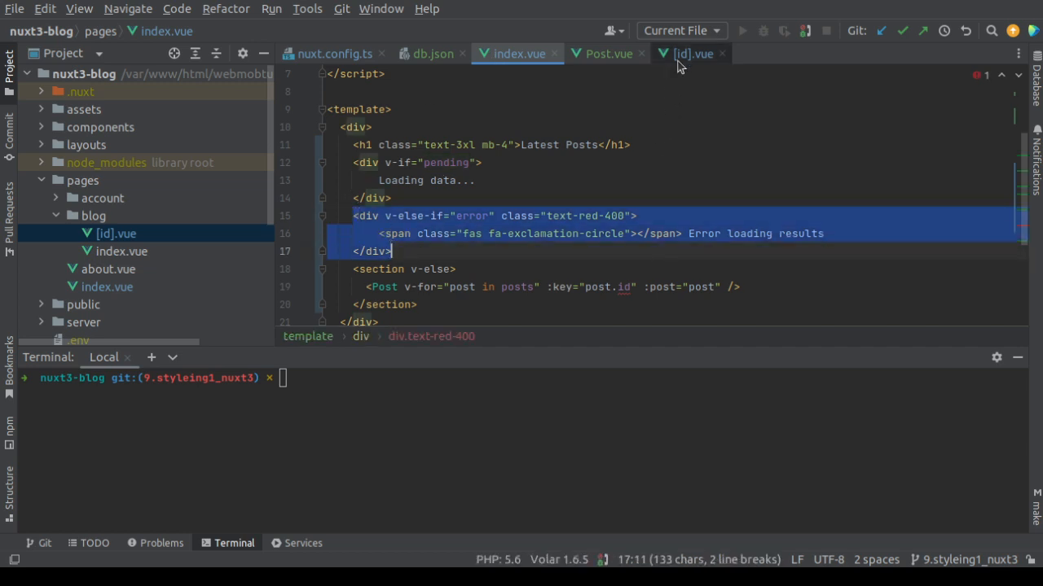
click(692, 53)
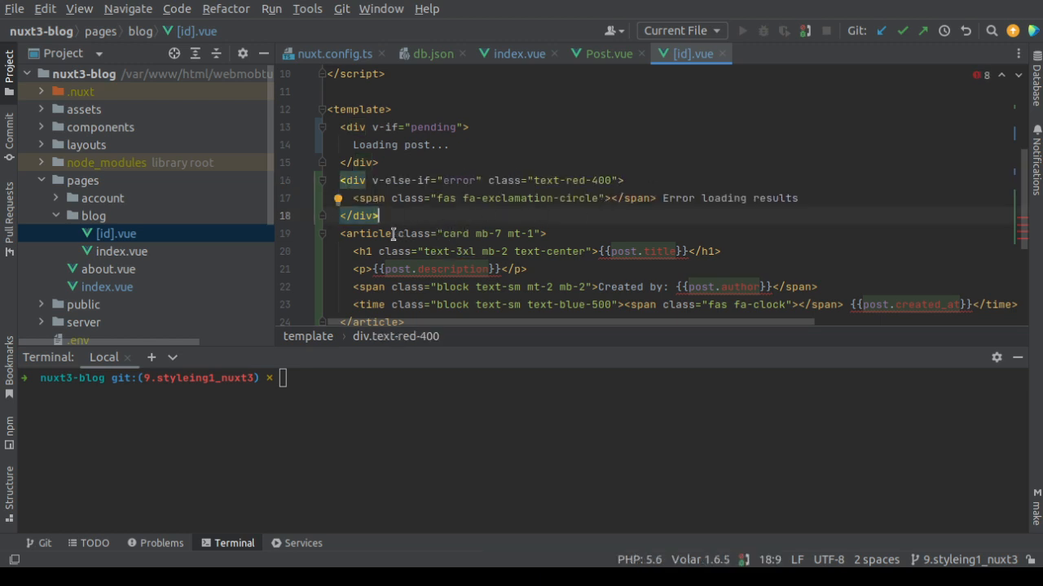
click(536, 233)
text( v-)
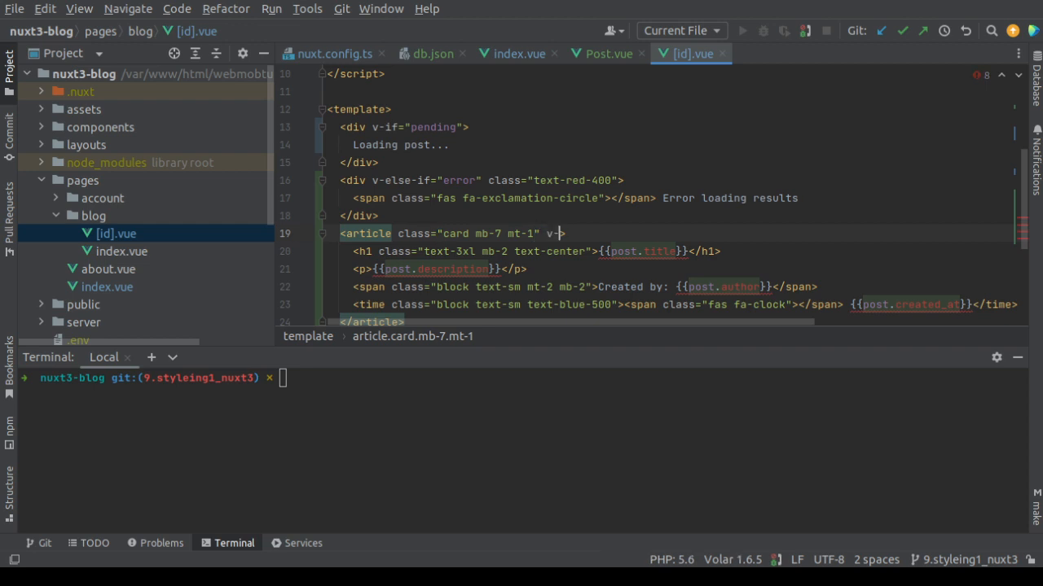
text(else>)
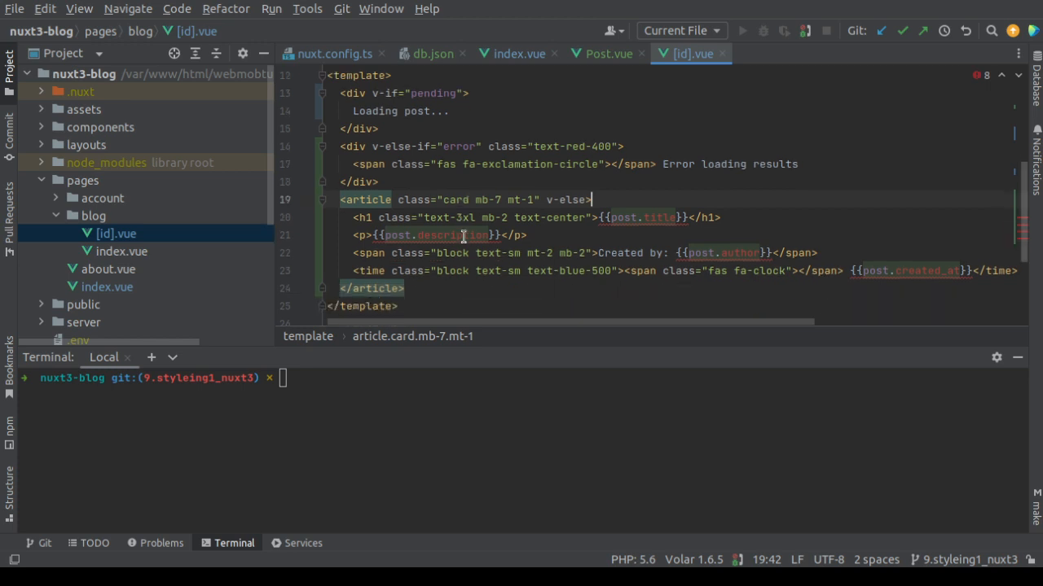
scroll(down, 3)
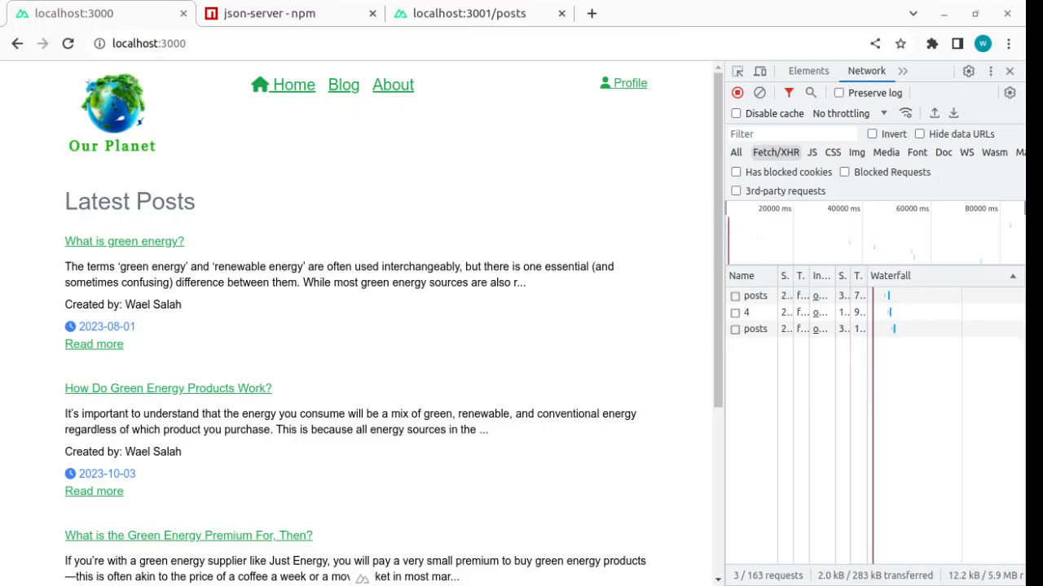
Reload localhost:3000 and view the 'What is green energy?' post.
click(68, 43)
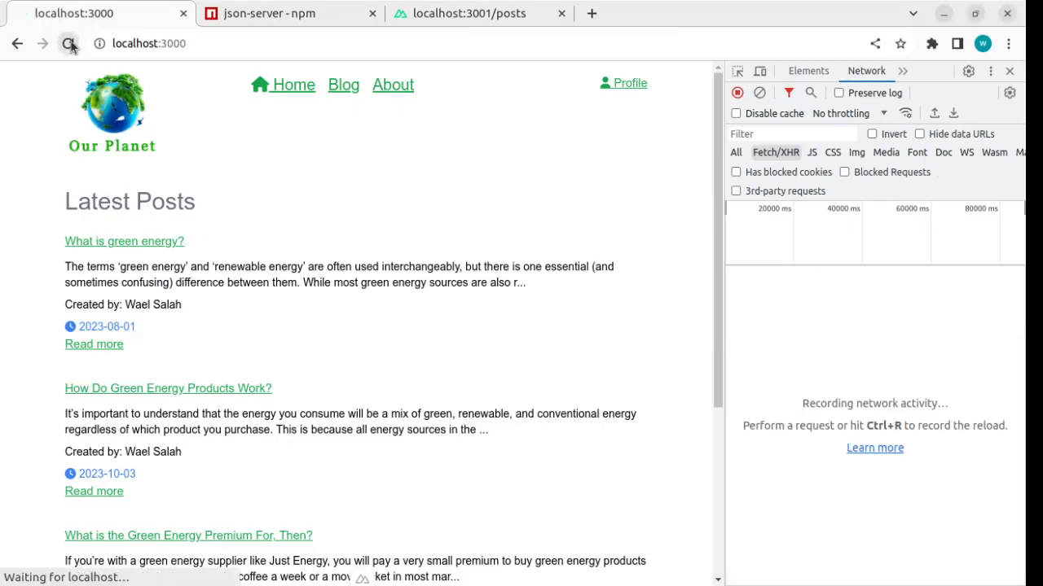
click(69, 43)
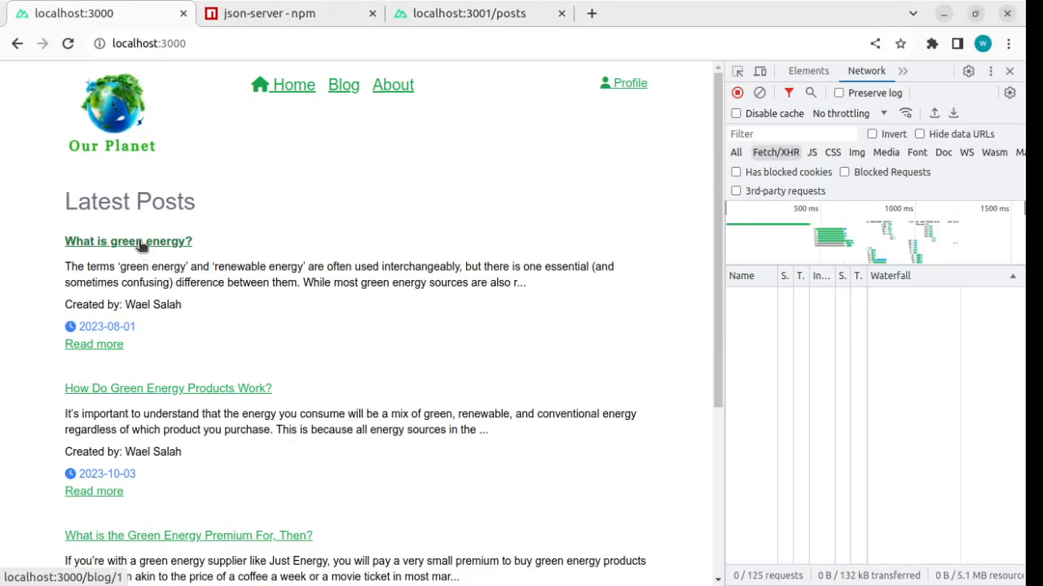
click(127, 241)
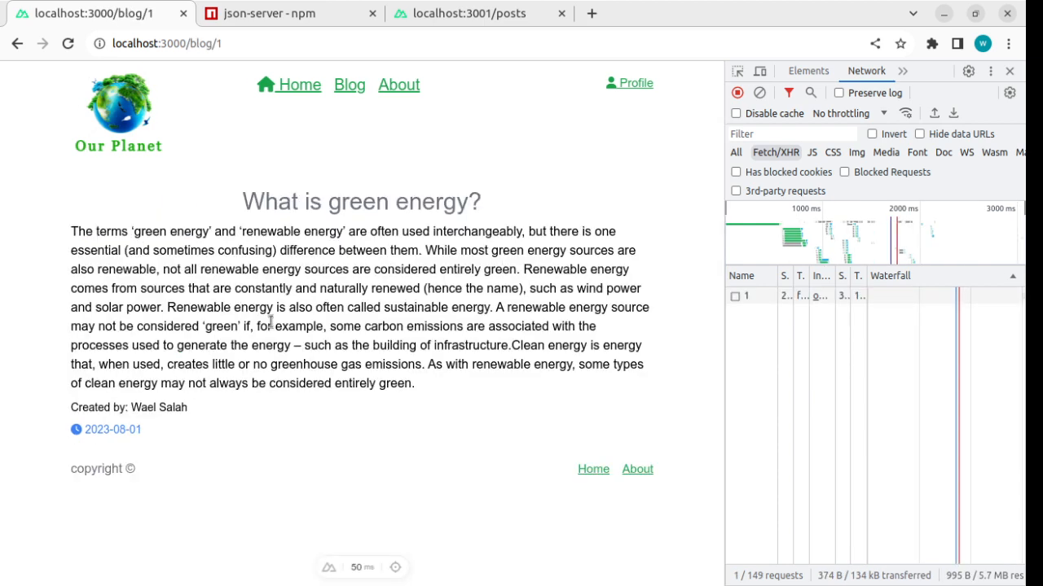
Return to Latest Posts and view the 'What is the Green Energy Premium For, Then?' post.
click(292, 85)
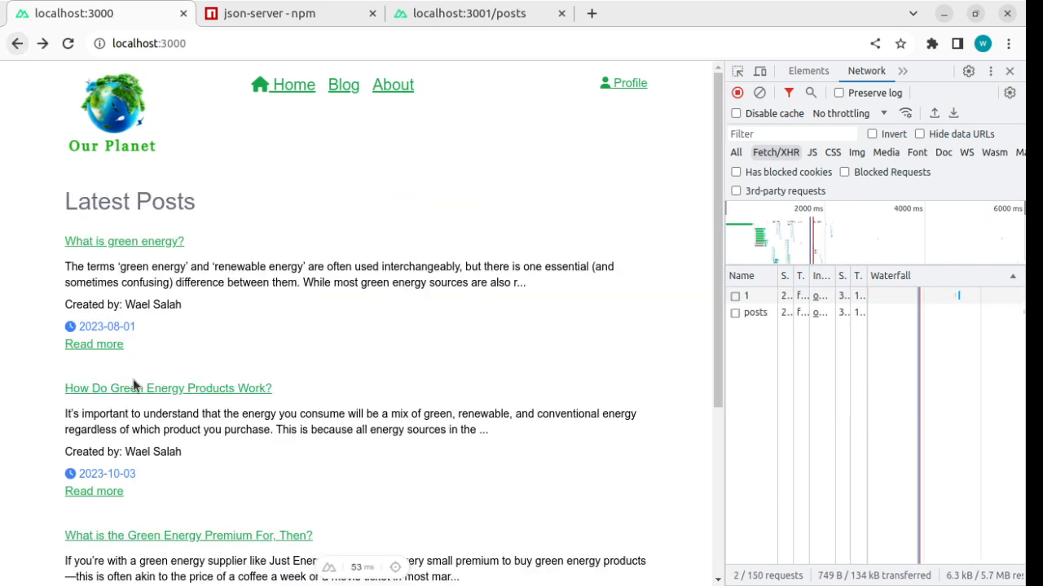
click(189, 534)
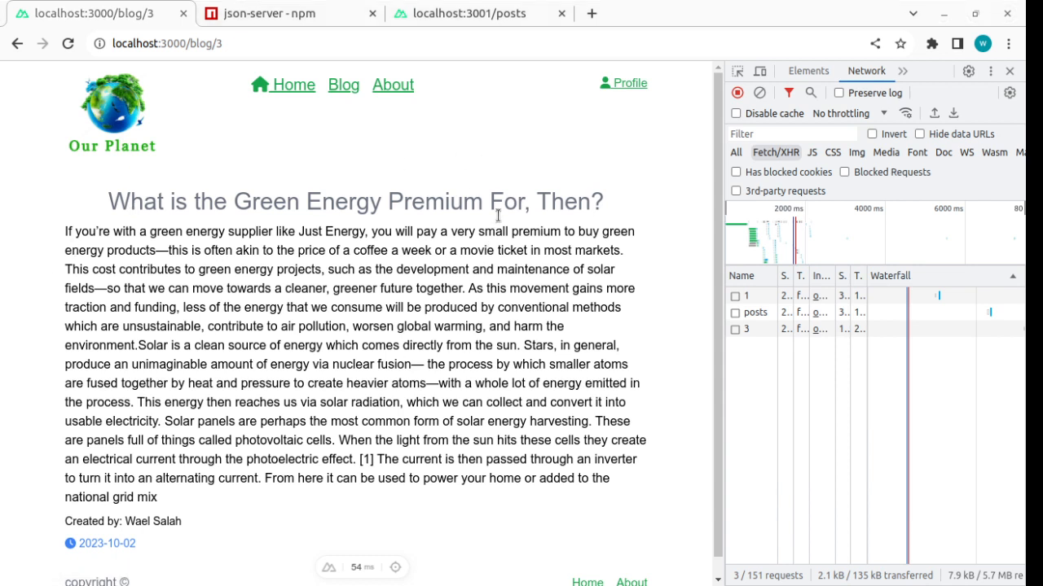
mouse_move(559, 209)
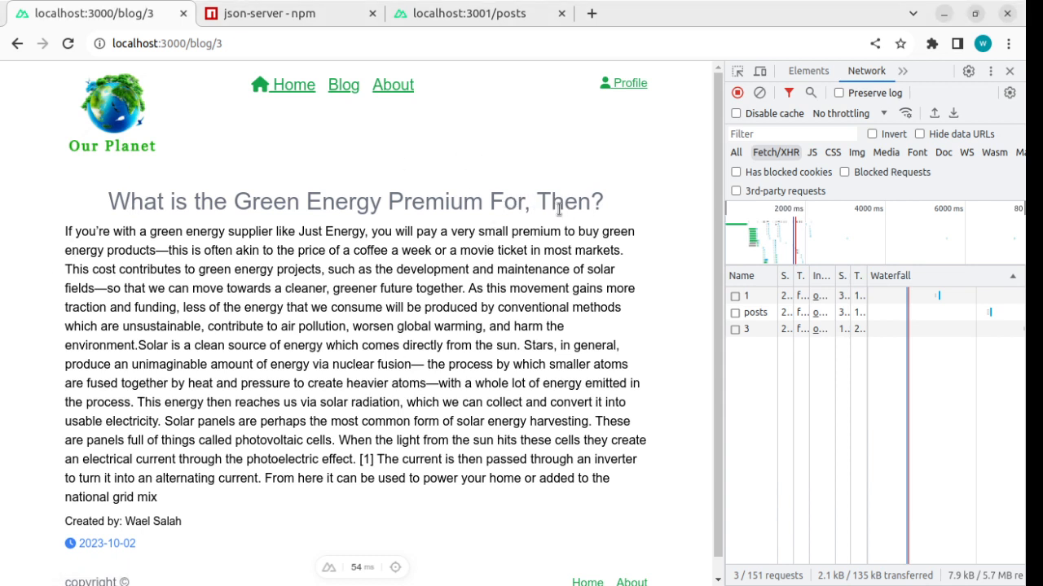
click(192, 42)
text(33)
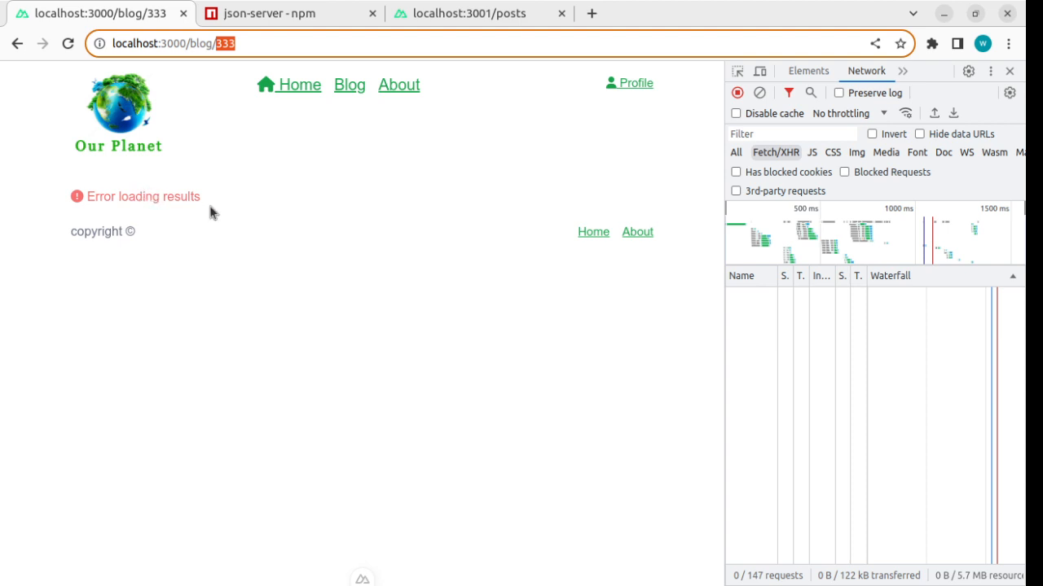
Visit blog/333 to see 'Error loading results', then reopen the Green Energy Premium post.
double_click(138, 195)
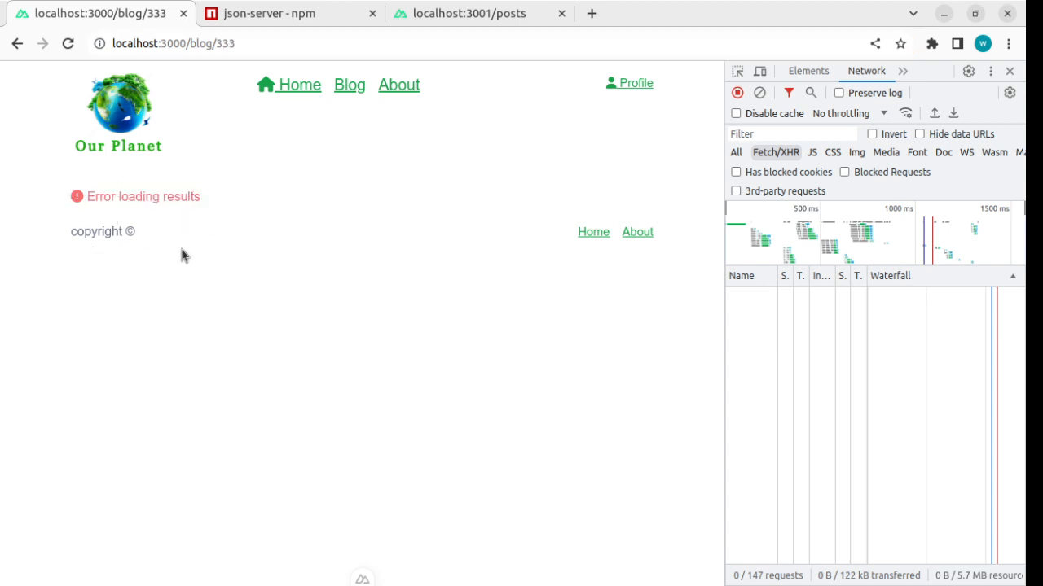
mouse_move(194, 256)
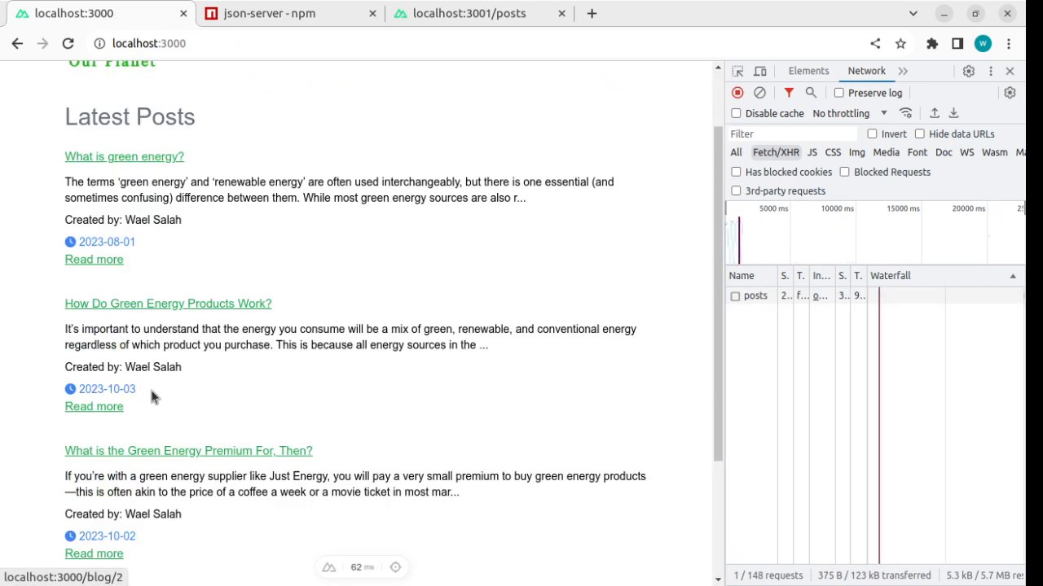
click(189, 449)
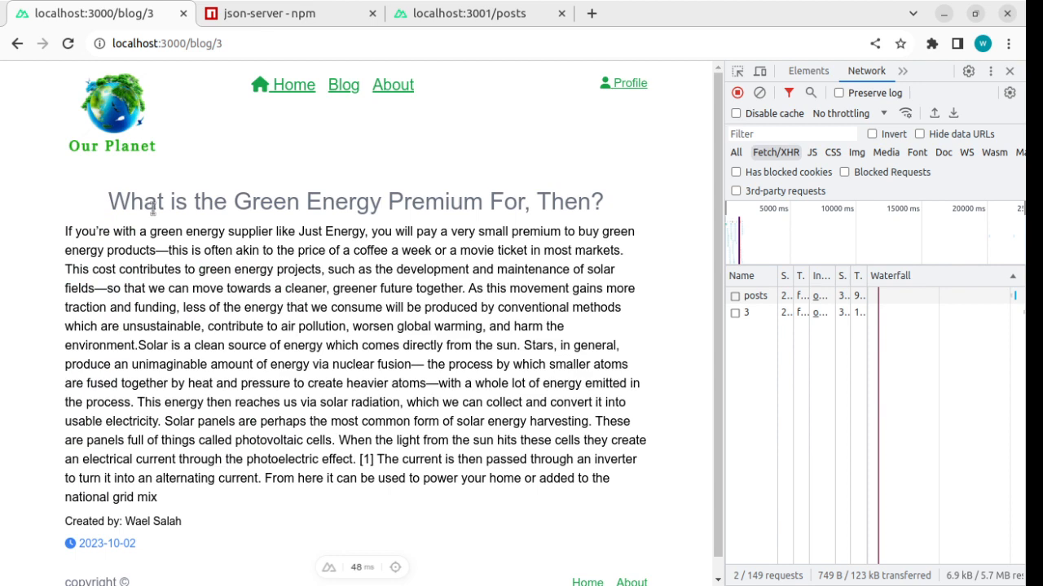